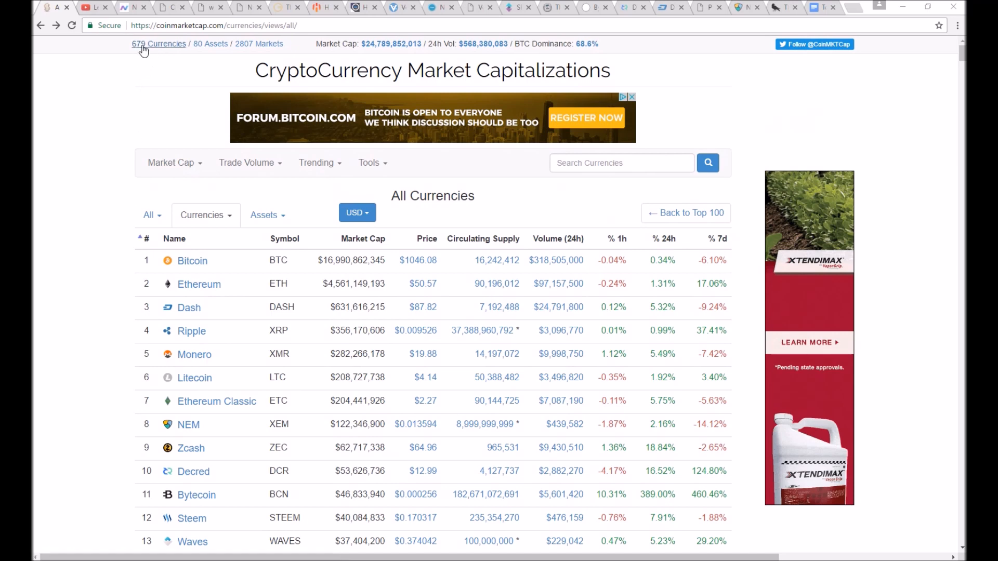
# Scroll the All Currencies table down to around rank 200 and select the Rubies listing
pyautogui.scroll(-3)
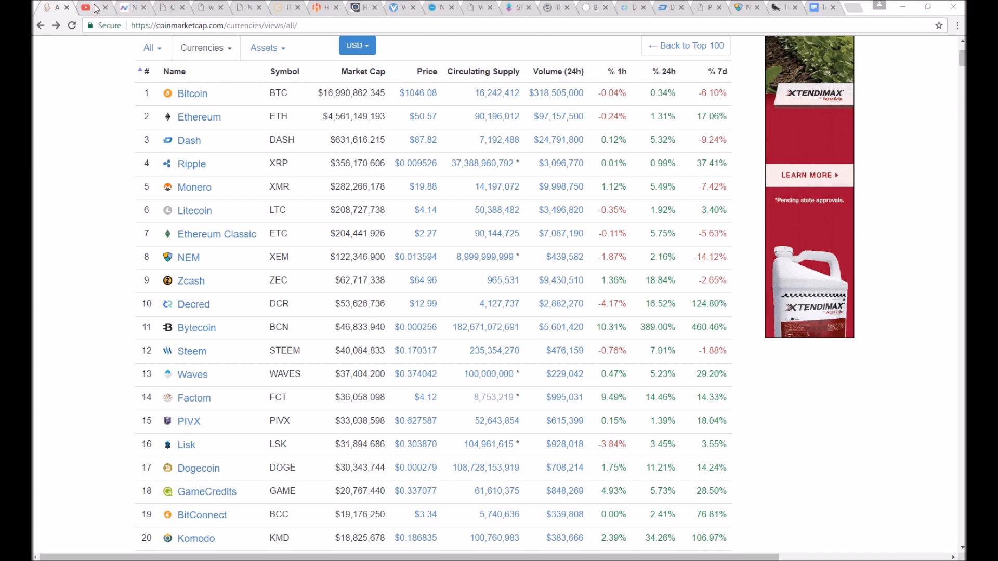
pyautogui.click(86, 7)
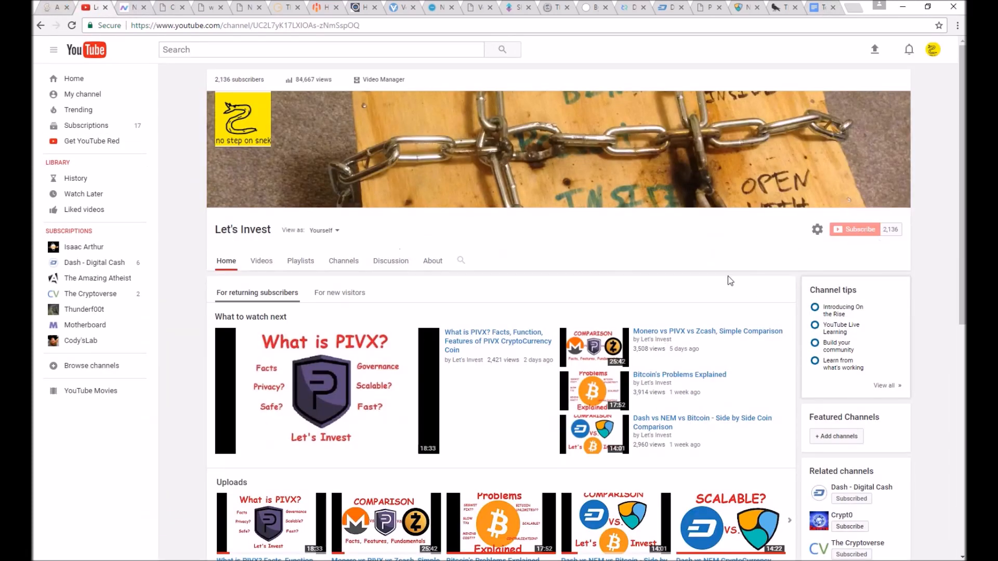
pyautogui.moveTo(134, 158)
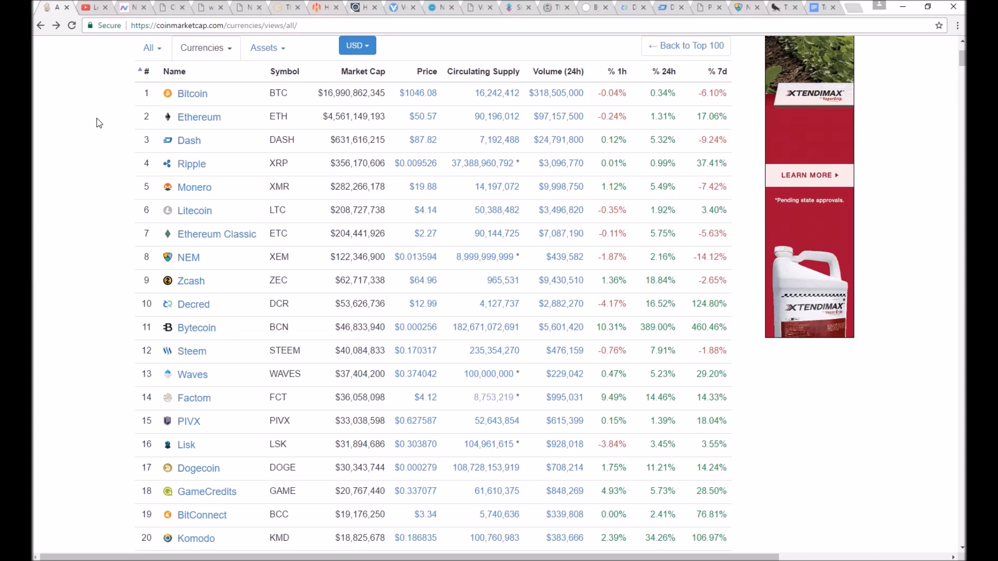
pyautogui.scroll(3)
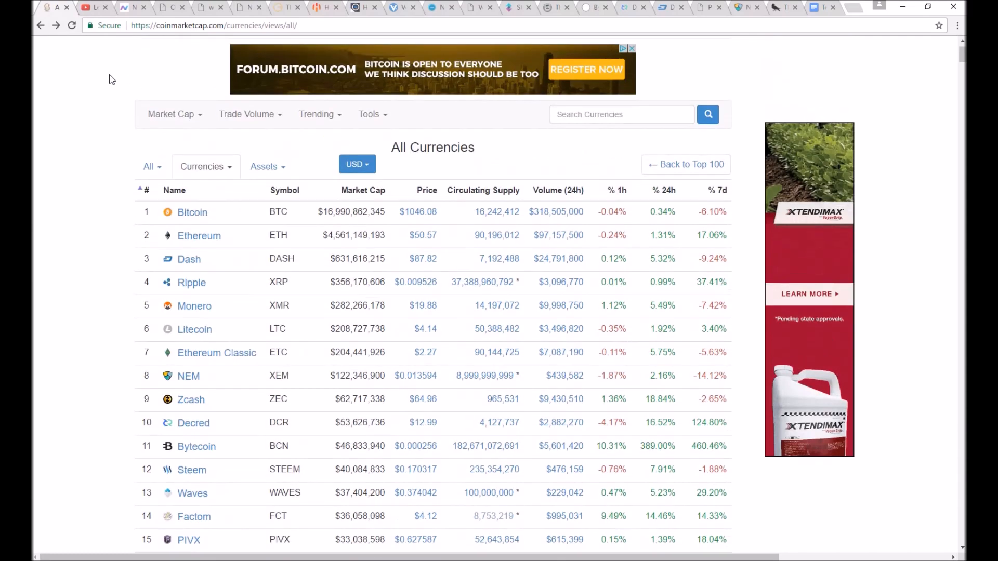
pyautogui.scroll(-3)
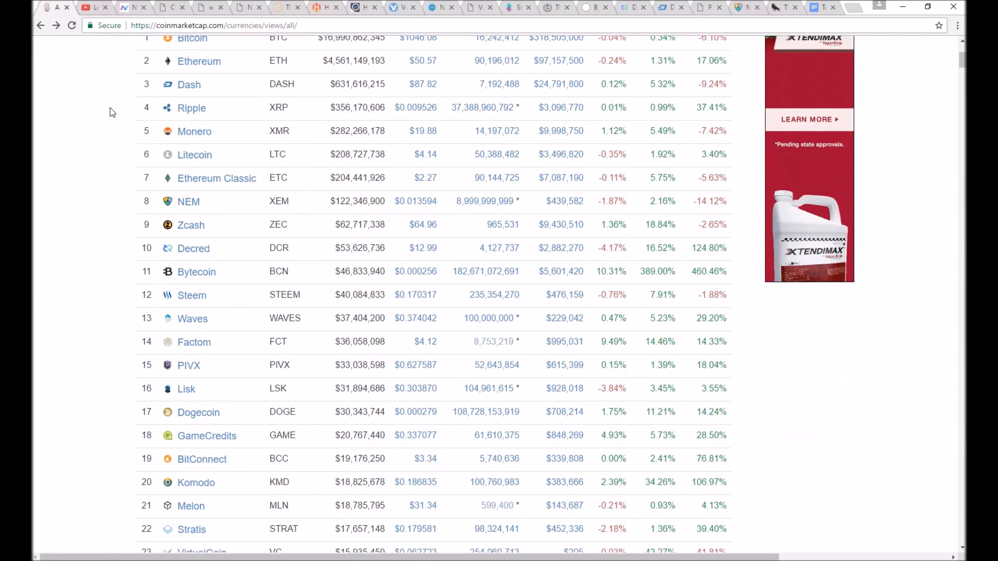
pyautogui.scroll(-3)
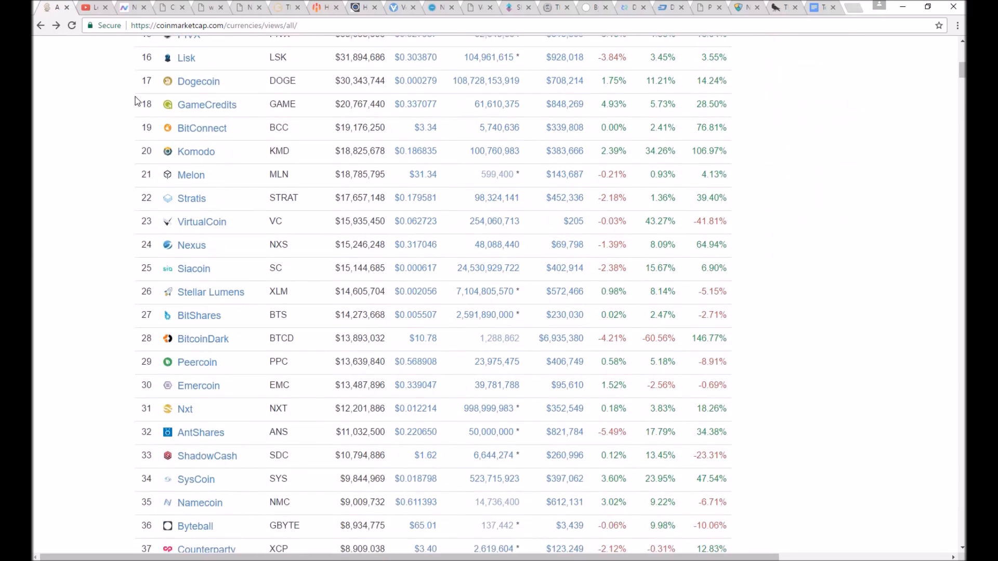
pyautogui.scroll(-3)
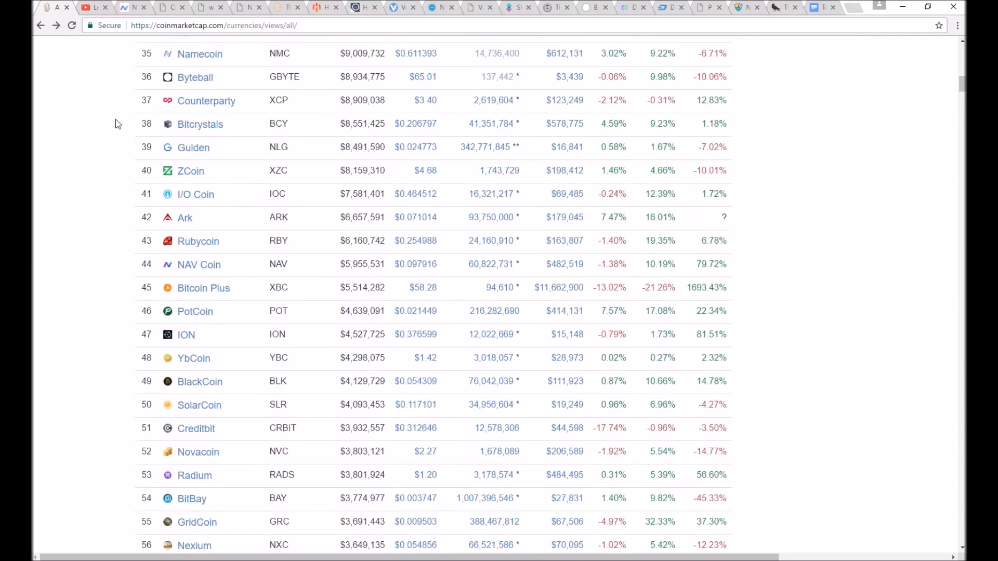
pyautogui.scroll(-3)
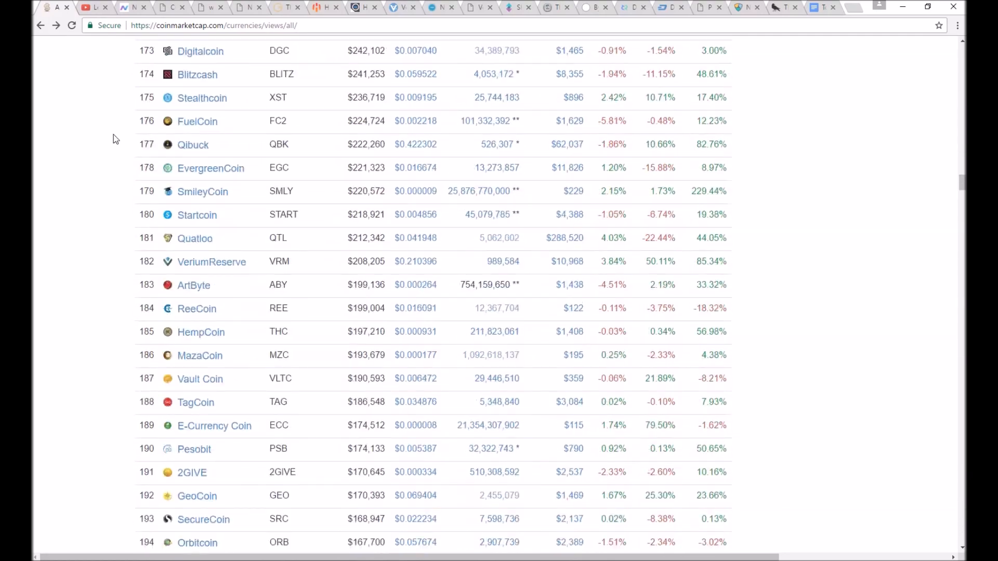
pyautogui.scroll(-3)
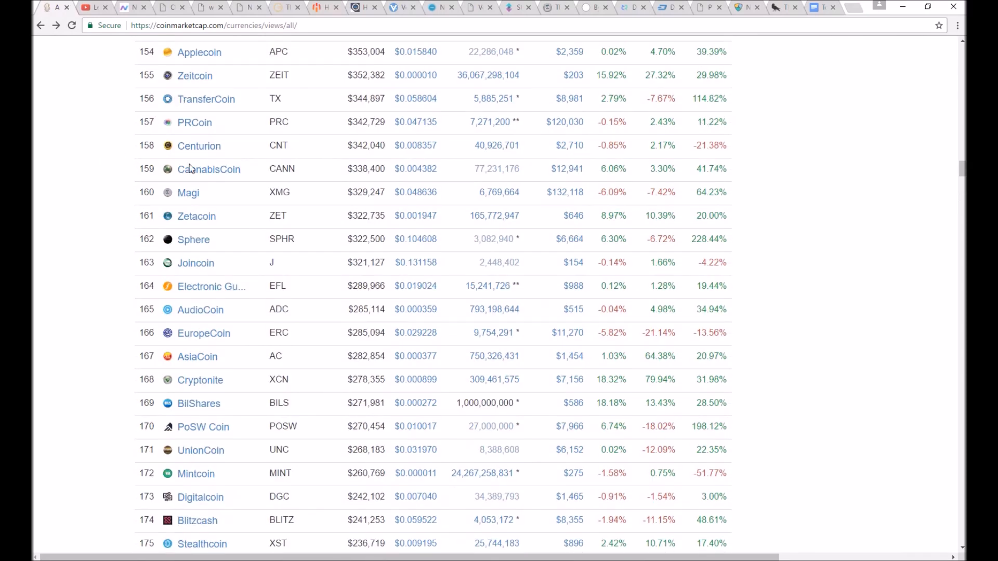
pyautogui.scroll(-3)
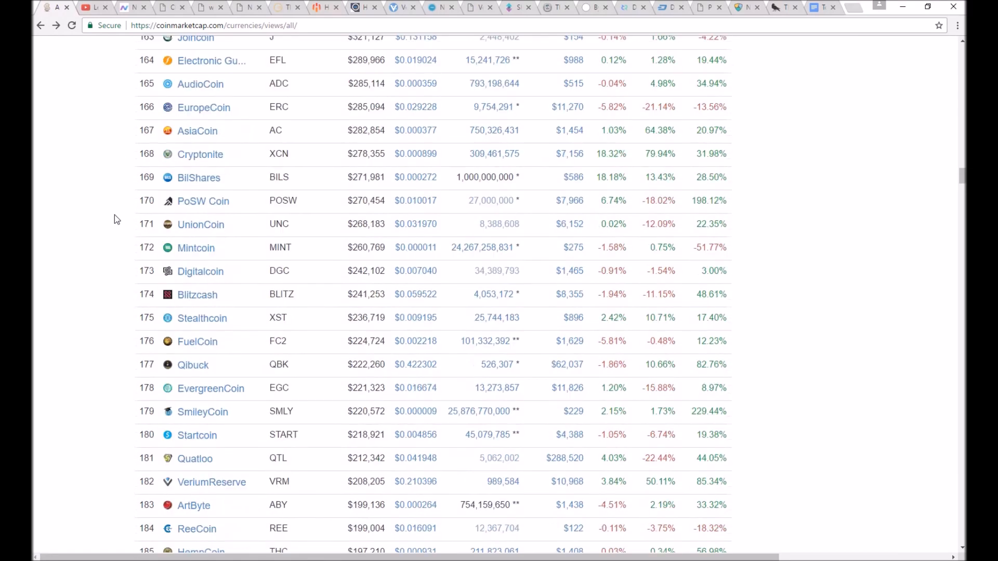
pyautogui.scroll(-3)
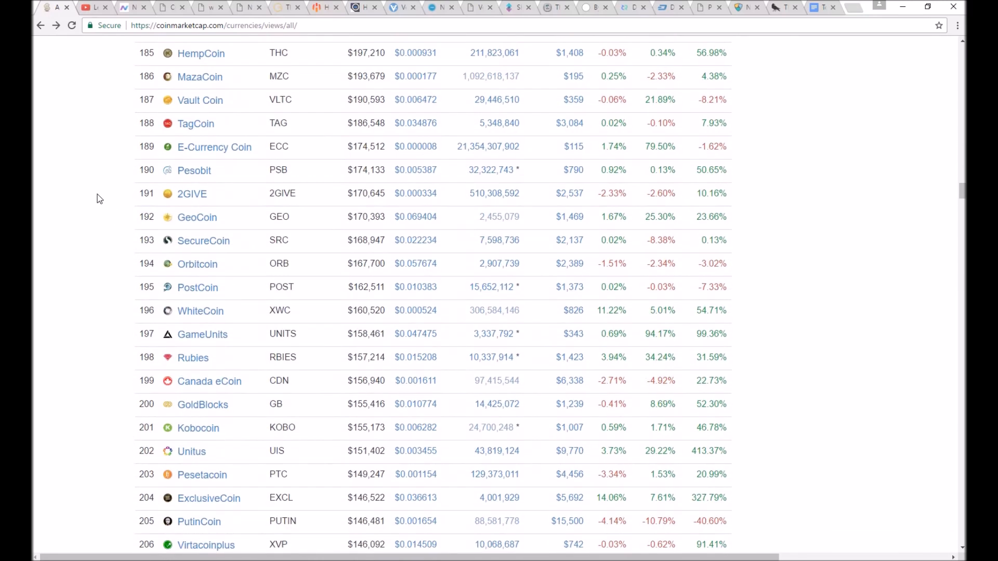
pyautogui.scroll(-3)
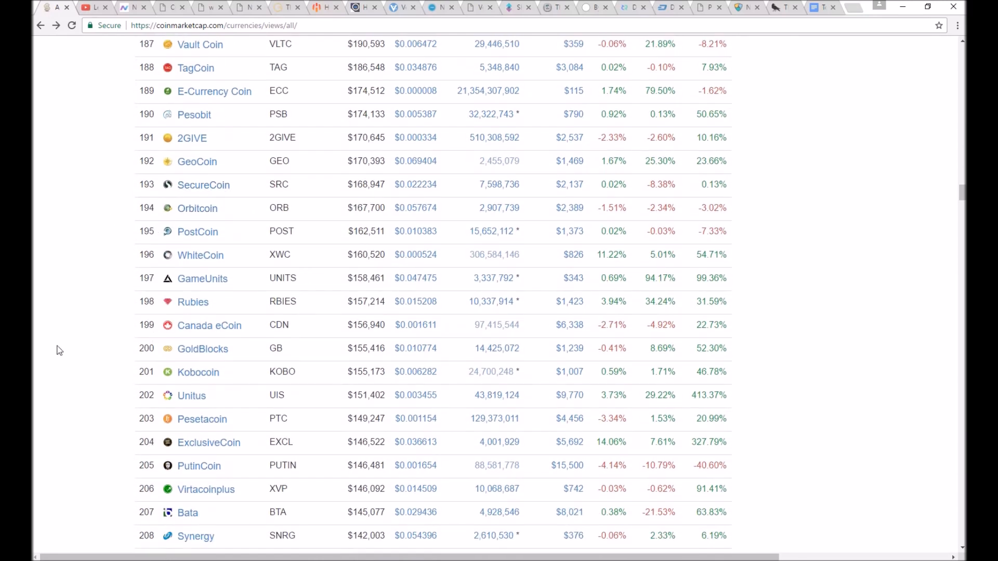
pyautogui.click(194, 301)
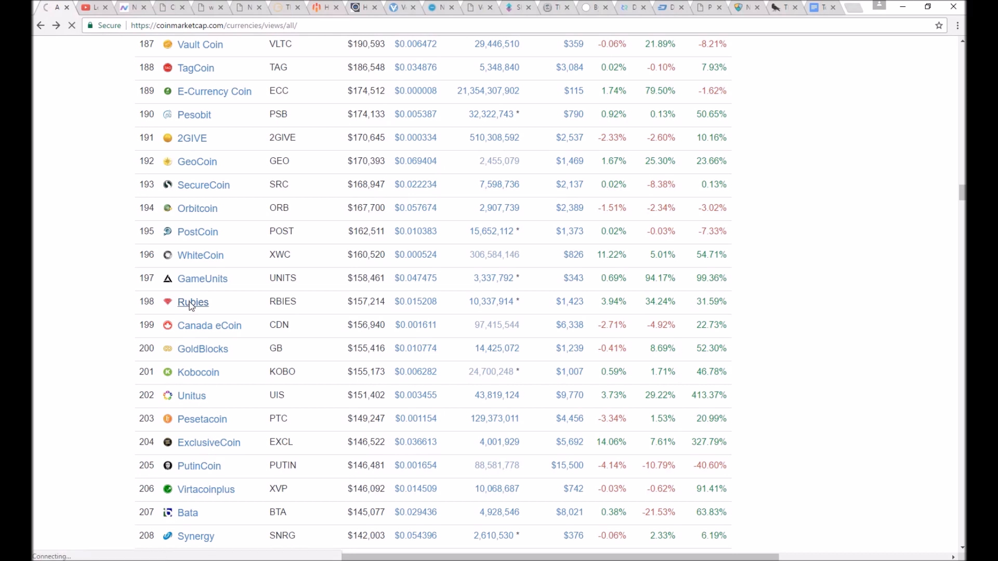
# Visit the Rubies website rbies.org, return to the ranking and skim ranks 190–220
pyautogui.click(193, 301)
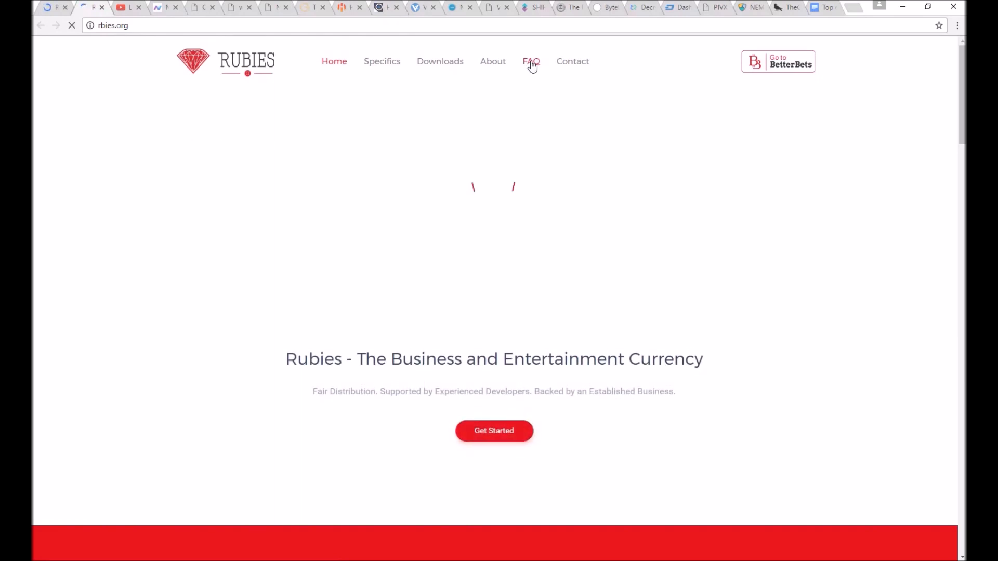
pyautogui.click(530, 62)
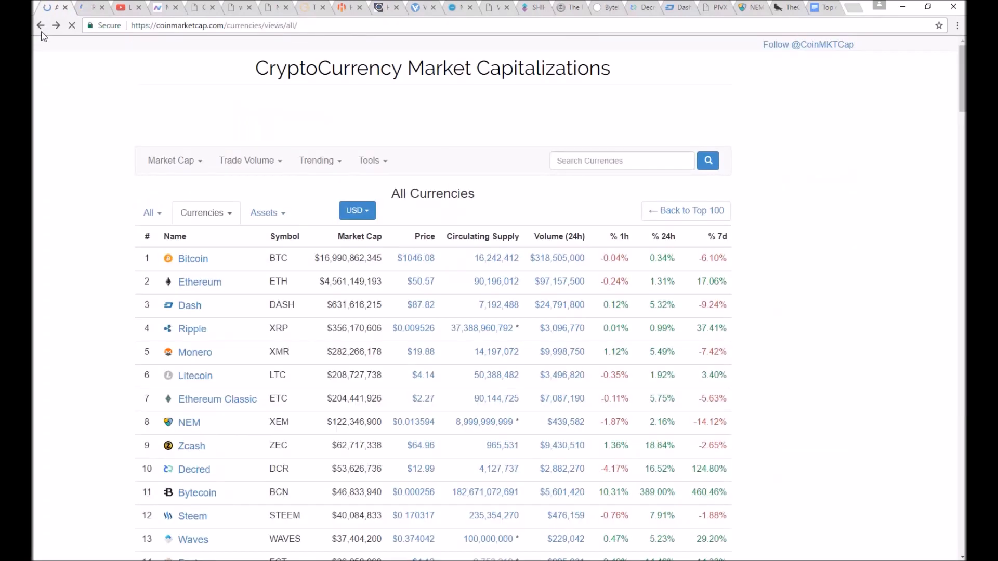
pyautogui.scroll(-3)
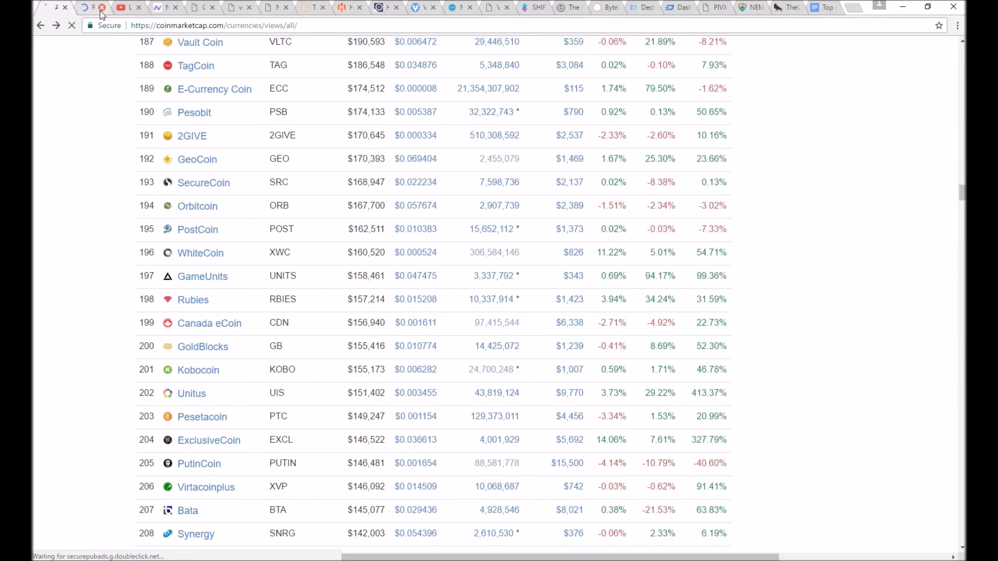
pyautogui.scroll(-3)
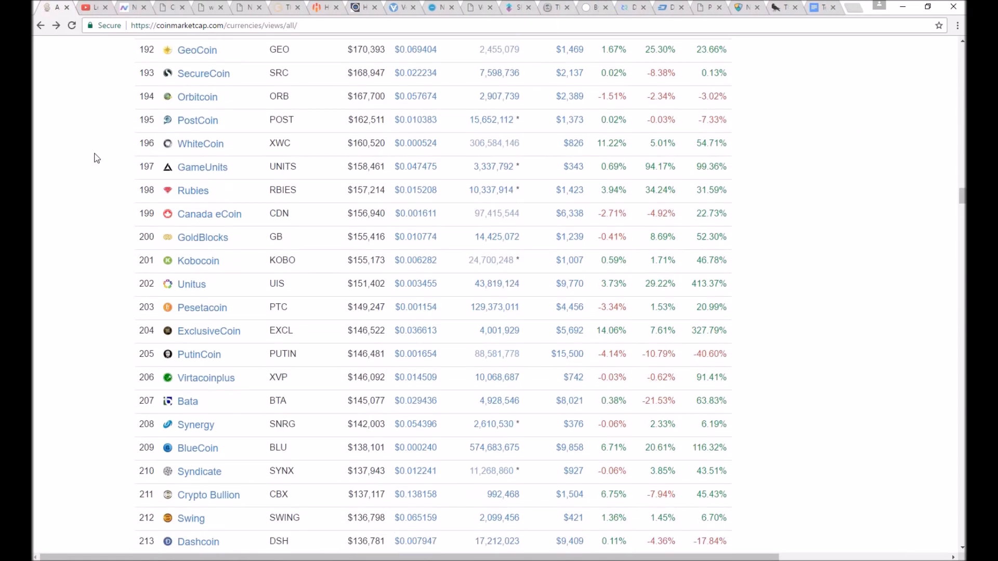
pyautogui.scroll(-3)
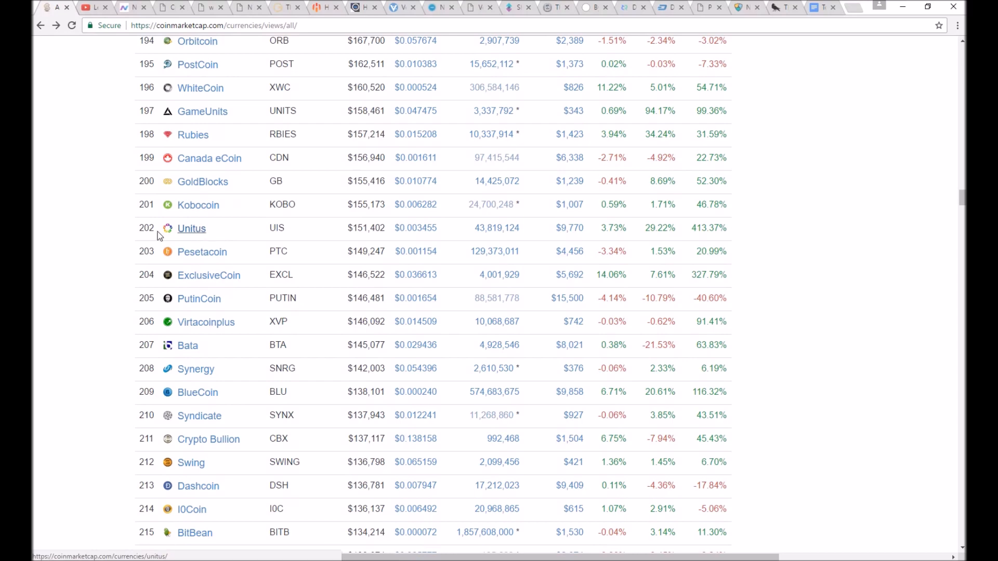
# Scroll the currency table back so Bitcoin and the leading coins are in view
pyautogui.scroll(-3)
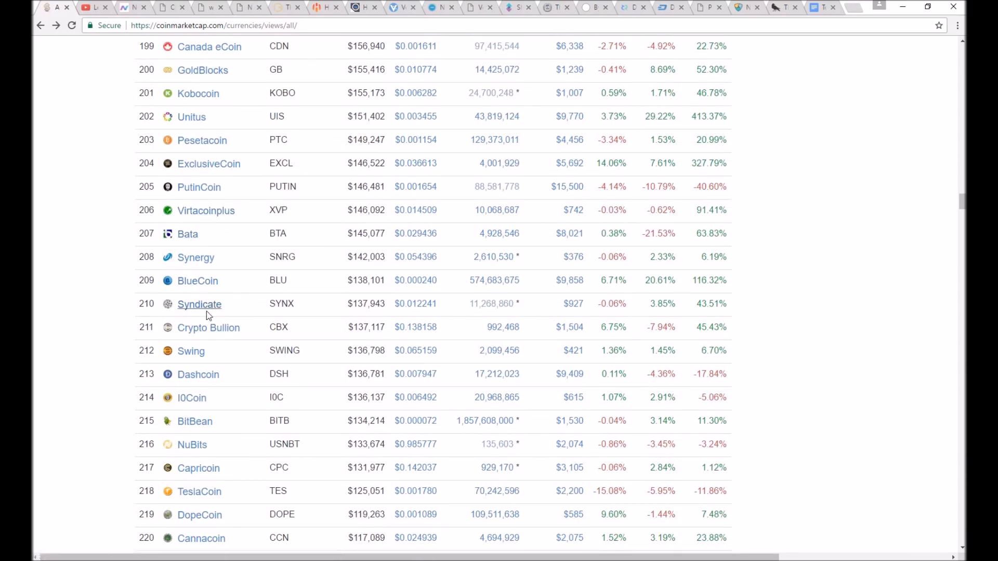
pyautogui.scroll(-3)
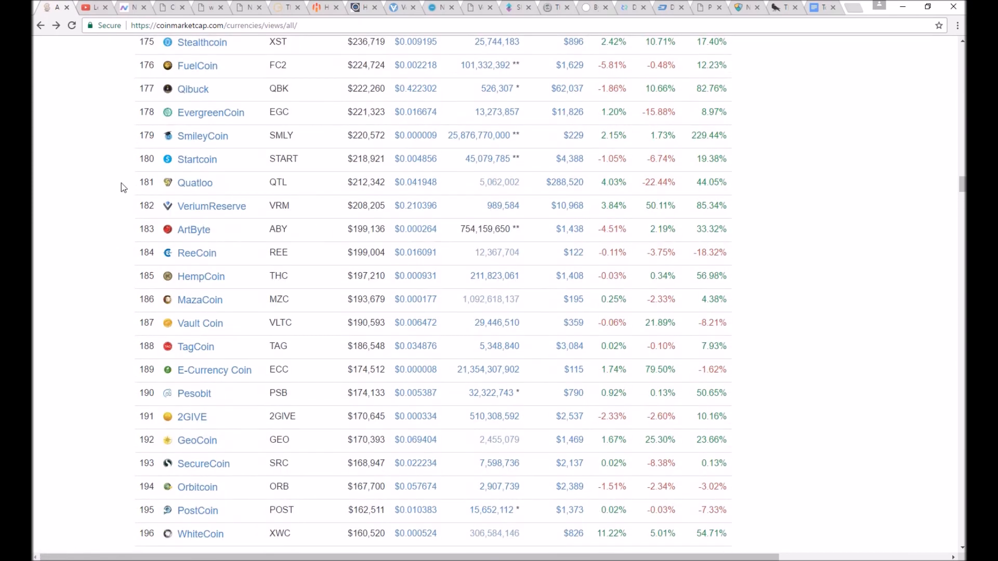
pyautogui.scroll(3)
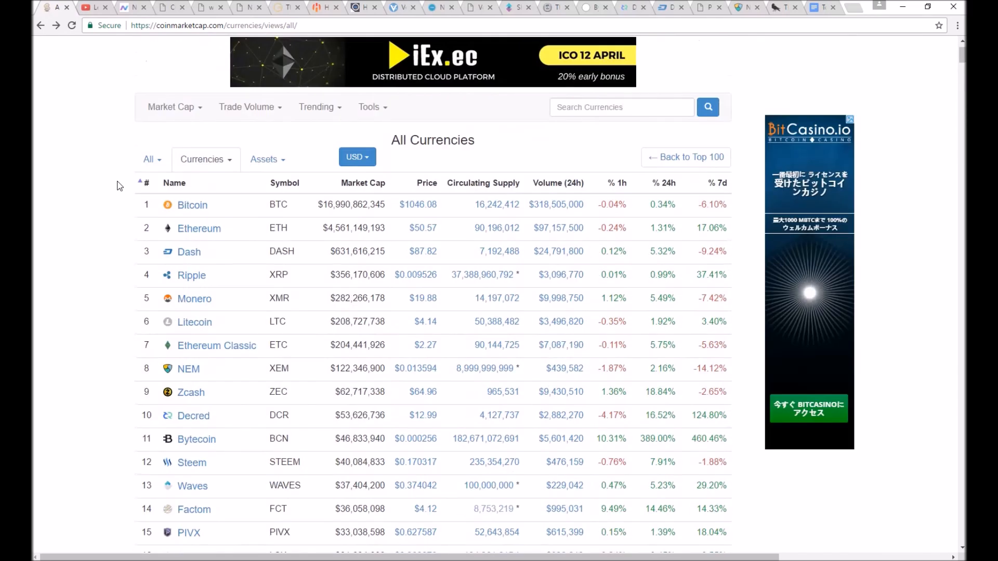
pyautogui.scroll(-3)
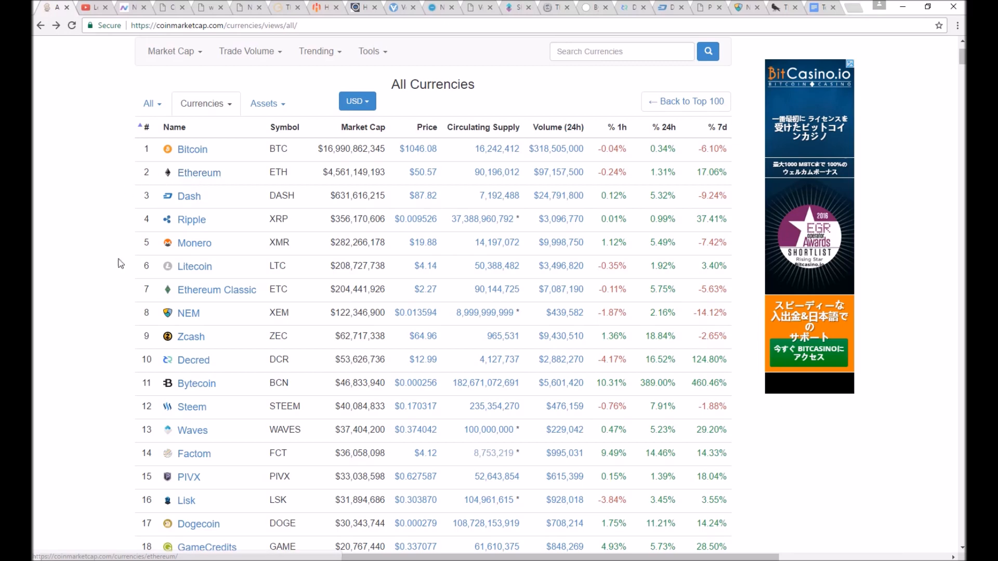
pyautogui.moveTo(91, 203)
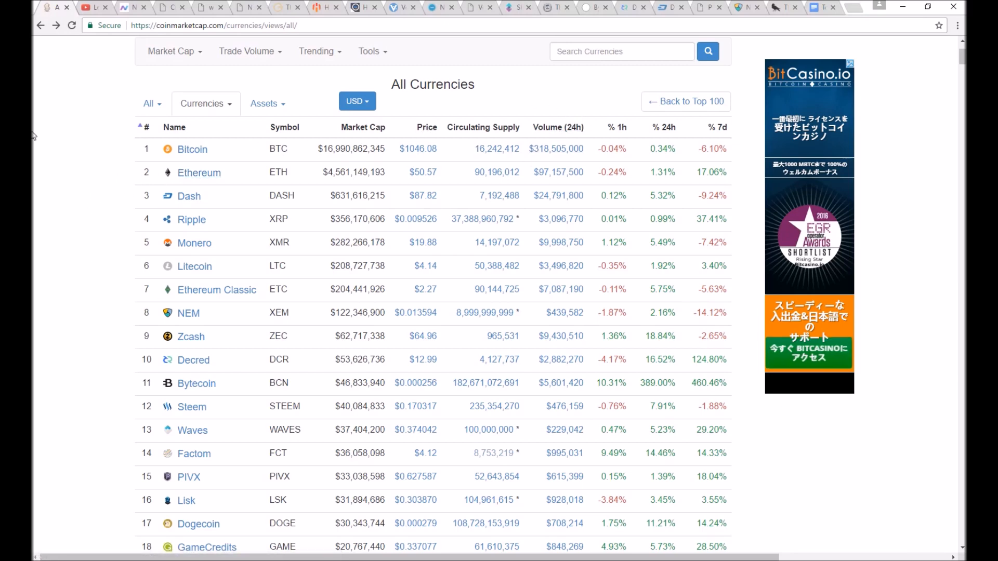
pyautogui.scroll(-3)
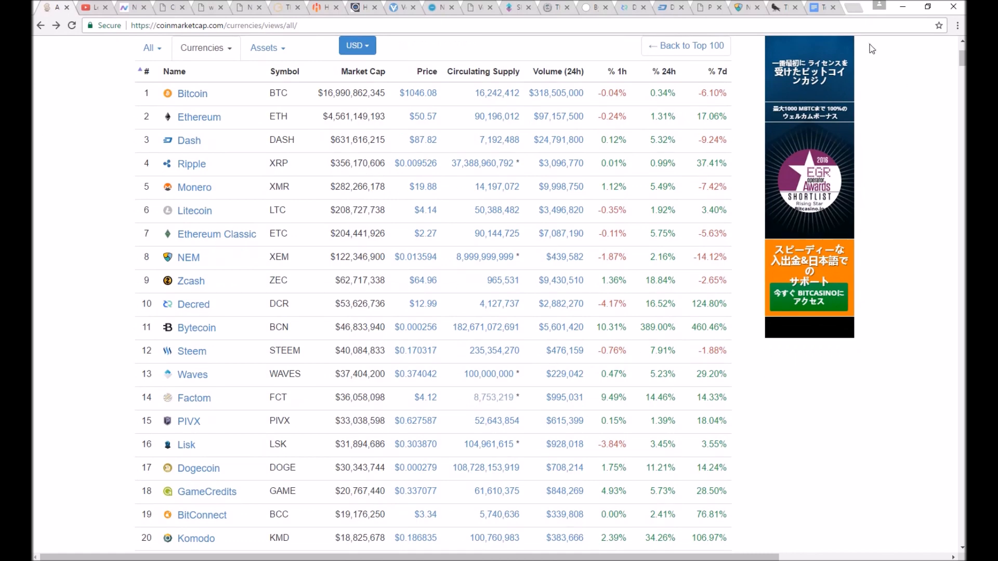
pyautogui.click(821, 8)
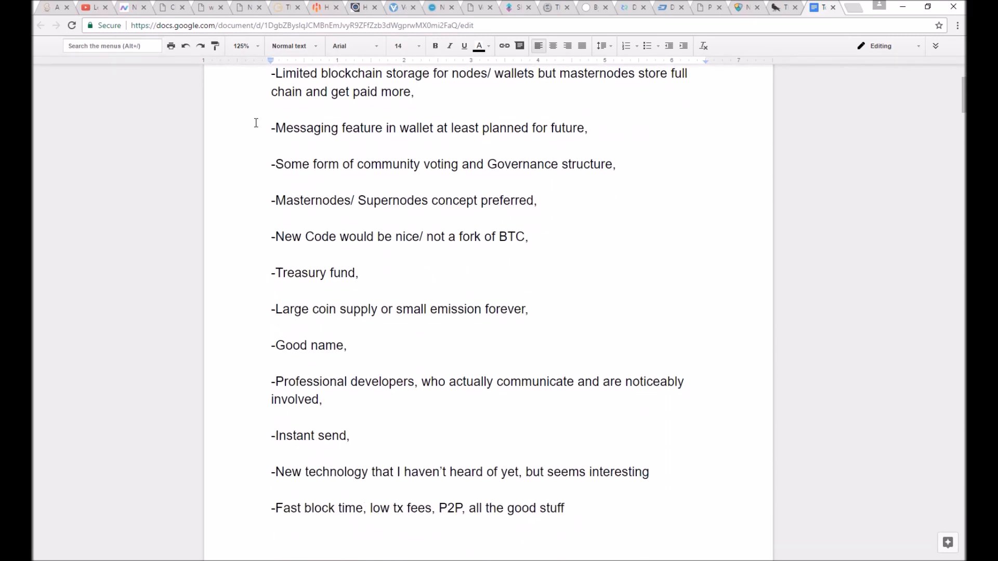
pyautogui.scroll(3)
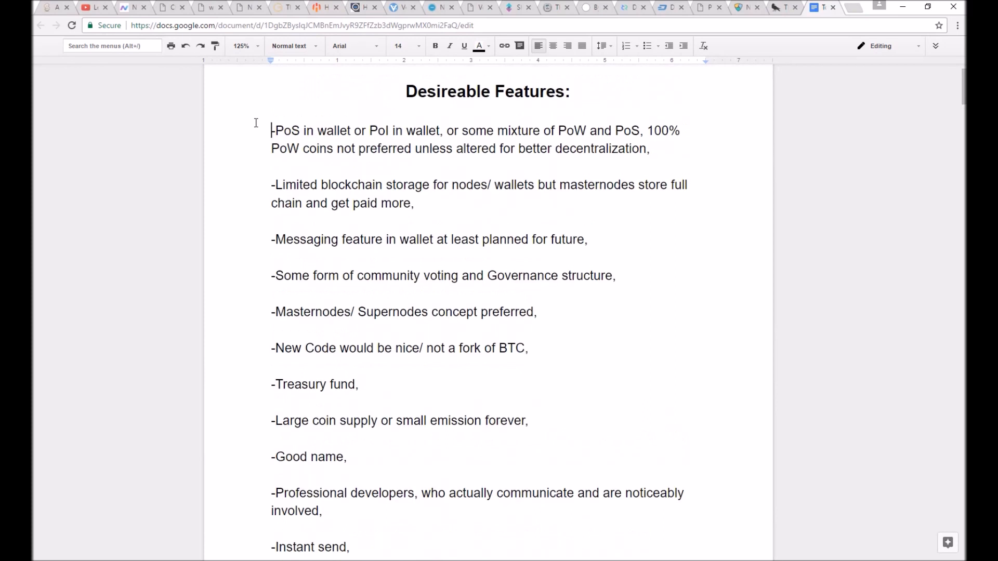
pyautogui.moveTo(270, 131); pyautogui.dragTo(439, 131)
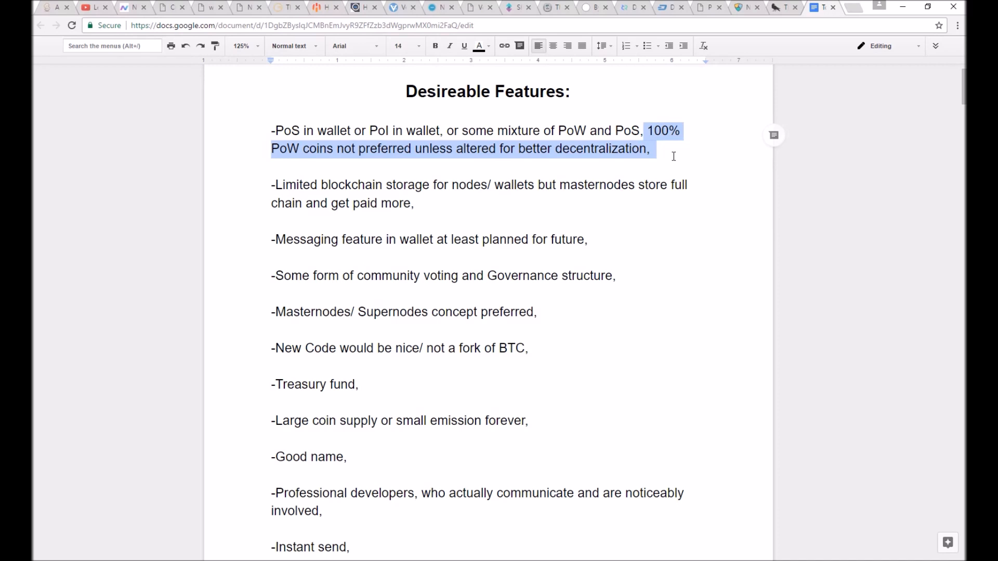
pyautogui.click(650, 149)
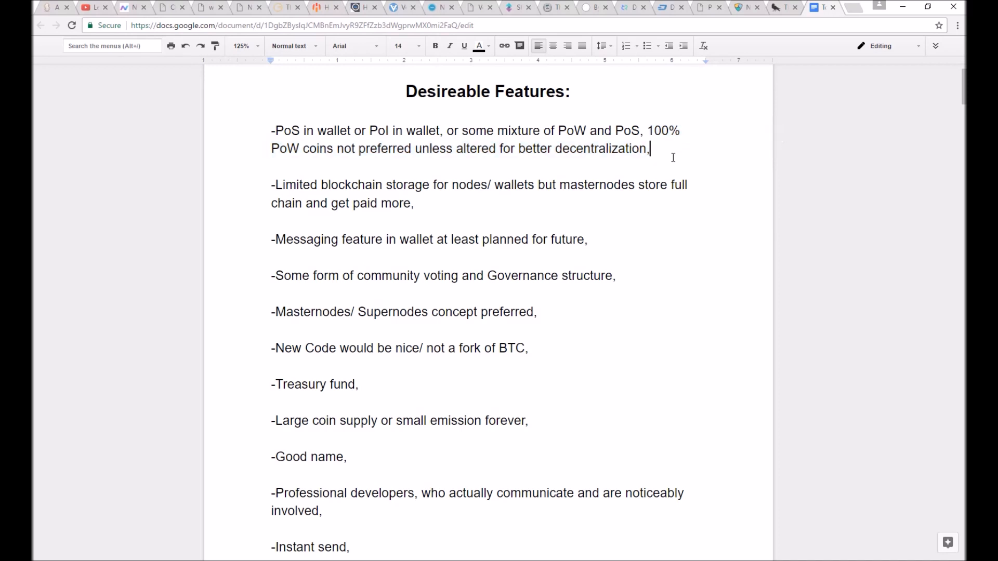
pyautogui.moveTo(673, 223)
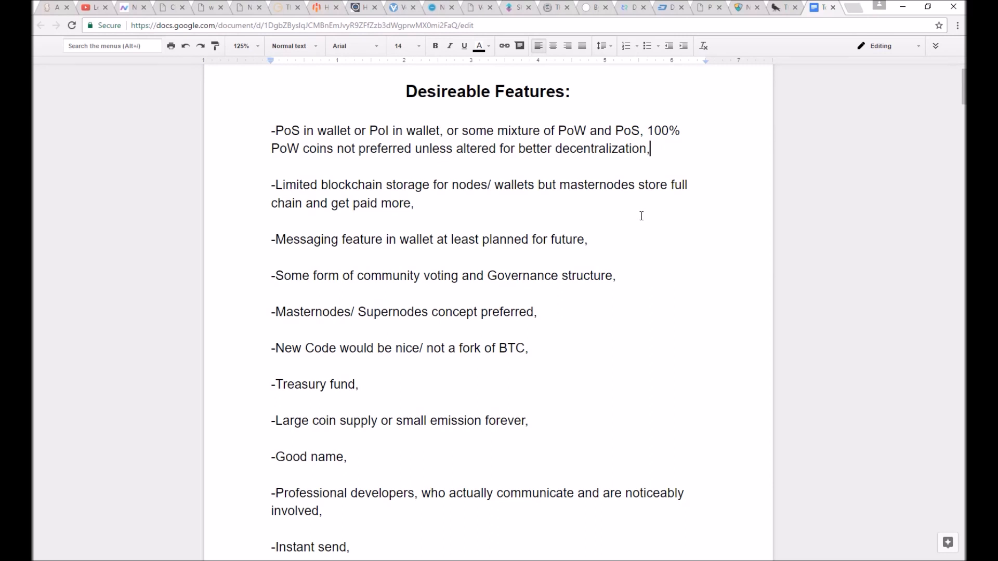
pyautogui.moveTo(263, 142)
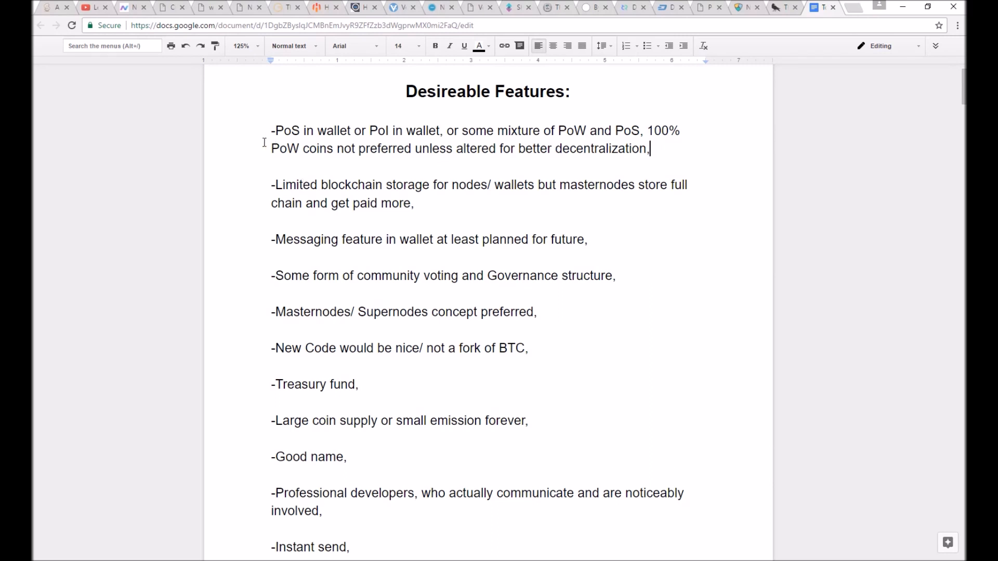
pyautogui.click(273, 131)
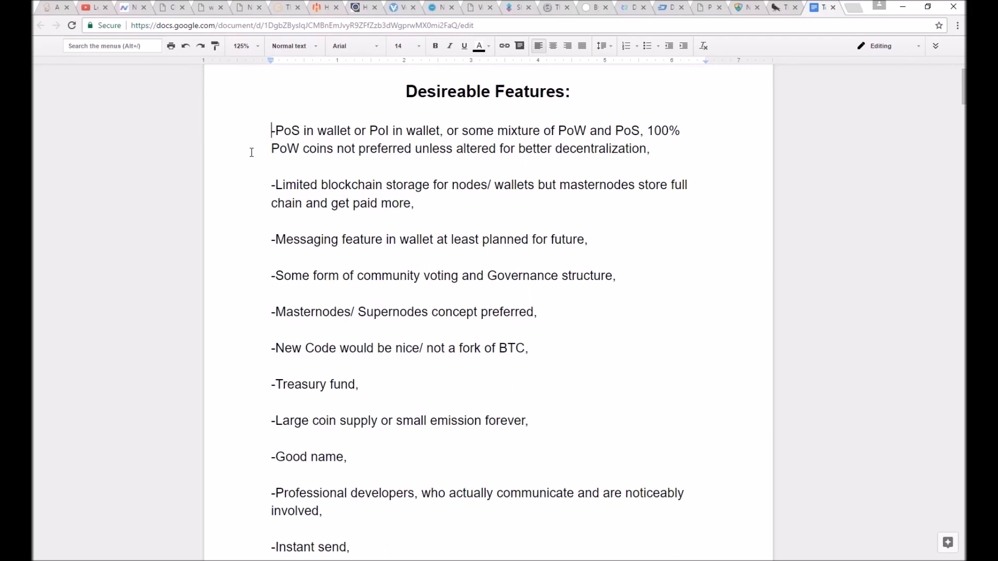
pyautogui.moveTo(634, 191)
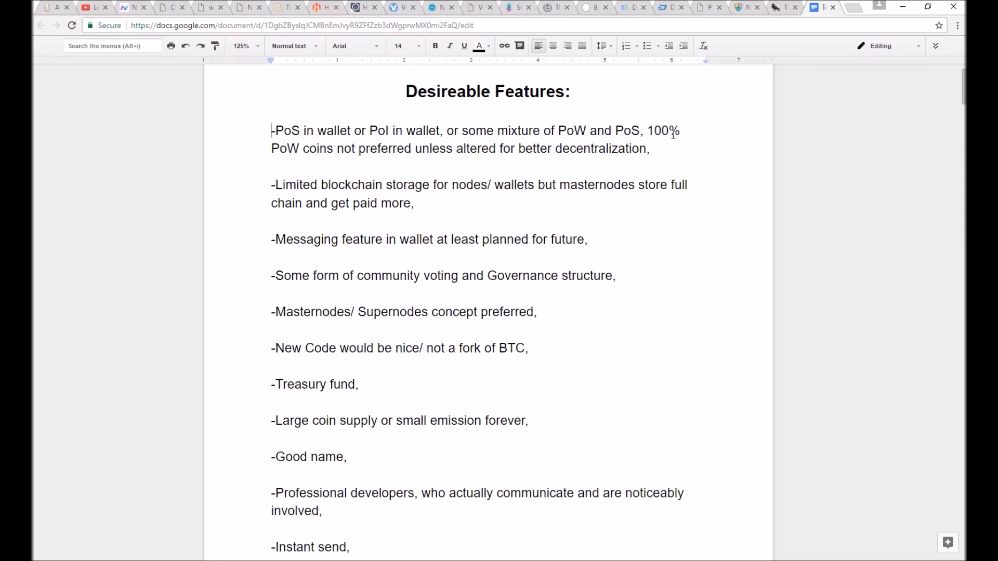
pyautogui.moveTo(580, 163)
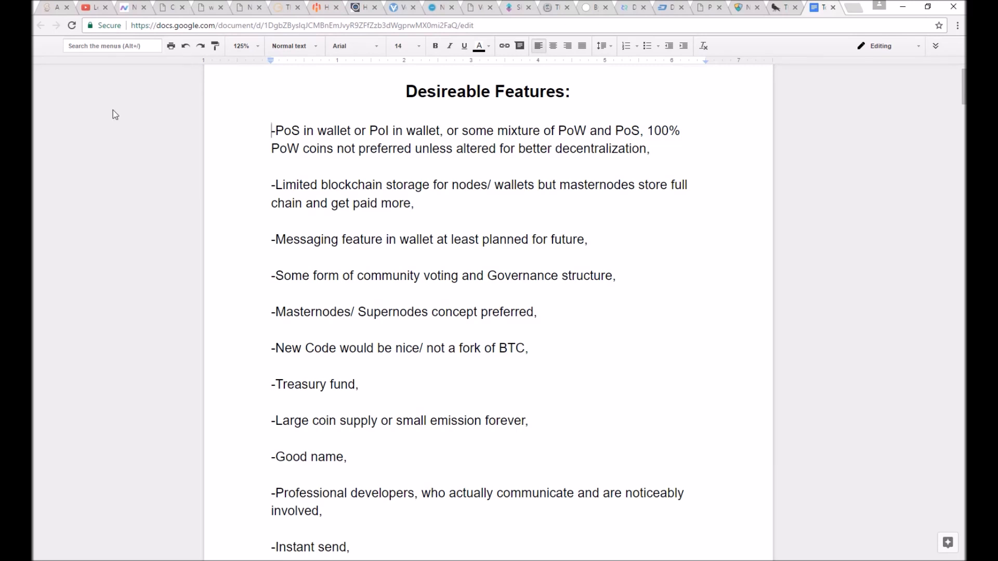
pyautogui.moveTo(291, 189)
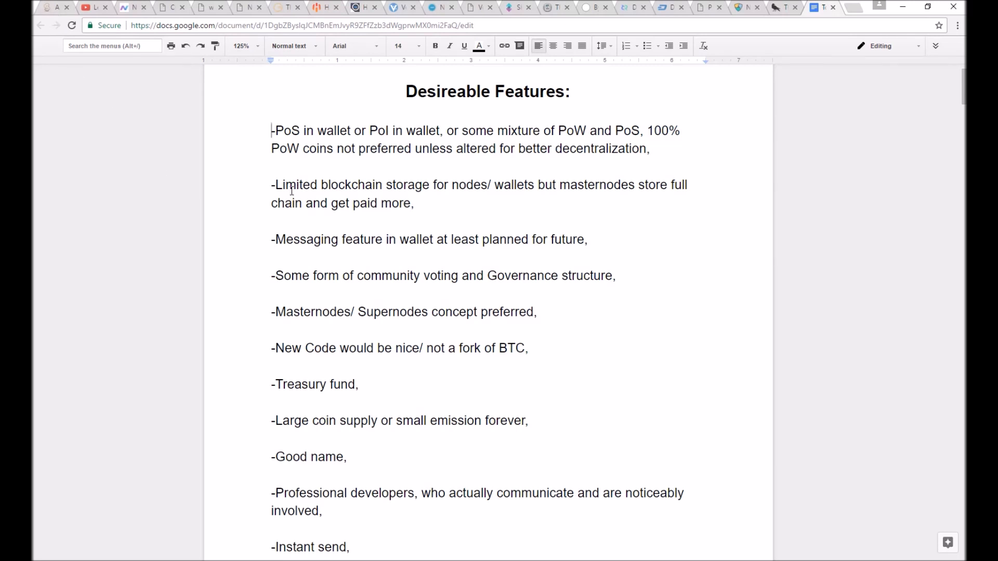
pyautogui.moveTo(271, 185); pyautogui.dragTo(406, 185)
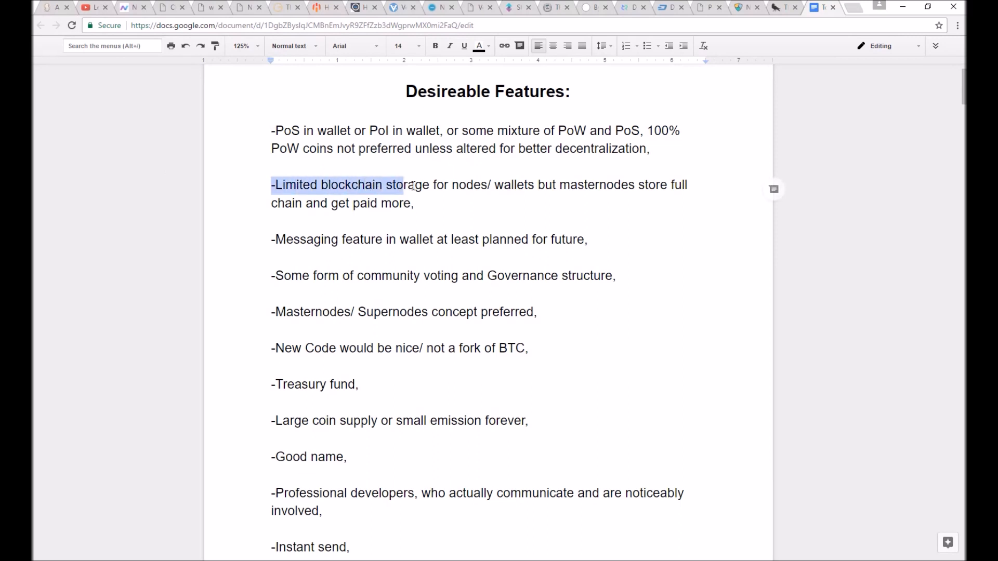
pyautogui.moveTo(405, 185); pyautogui.dragTo(489, 185)
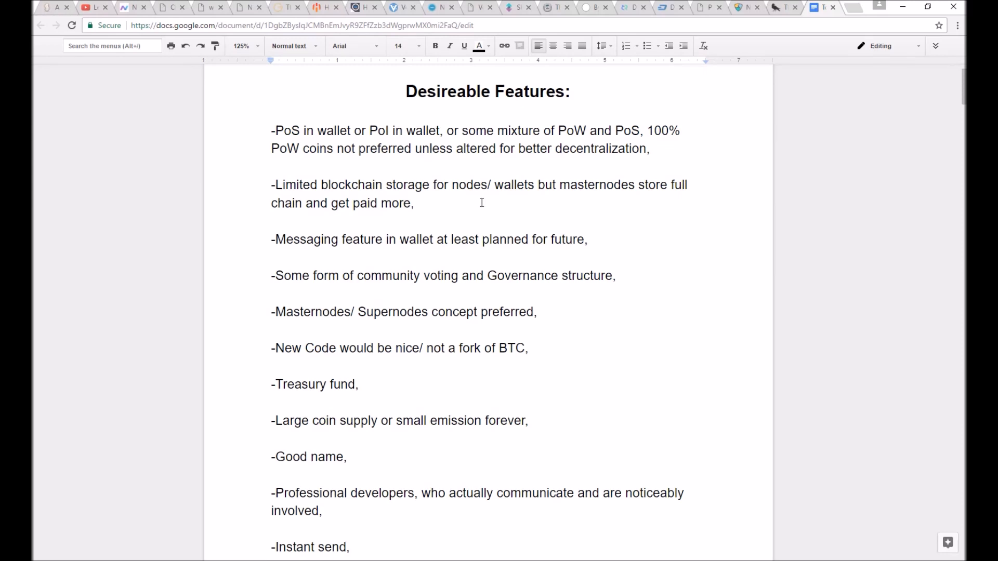
pyautogui.moveTo(272, 185); pyautogui.dragTo(413, 185)
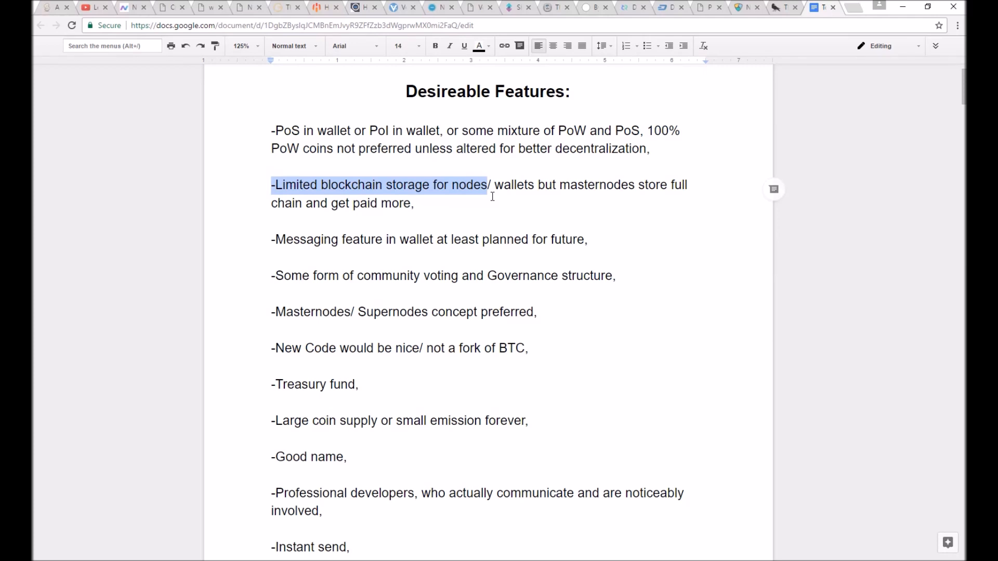
pyautogui.click(416, 203)
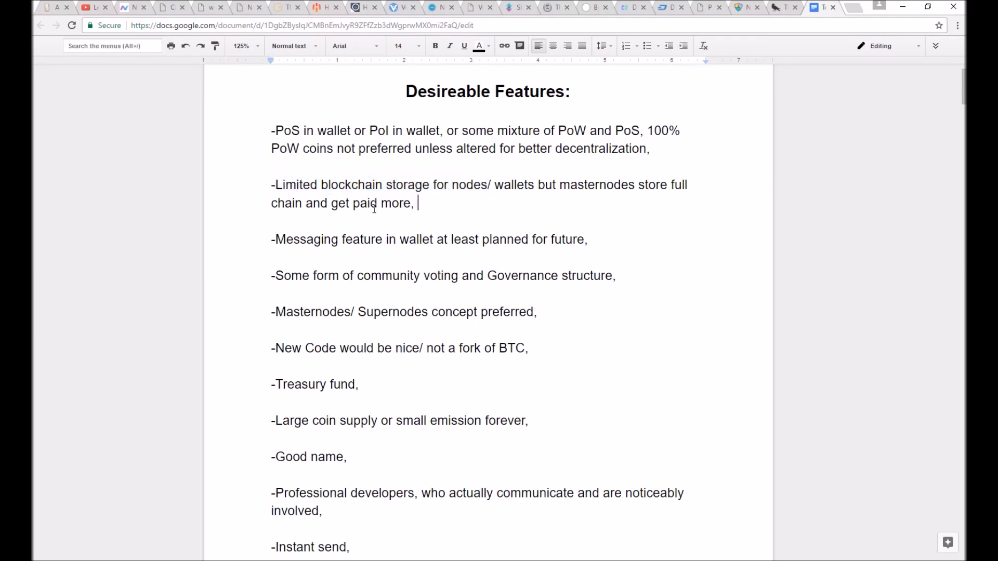
pyautogui.scroll(-3)
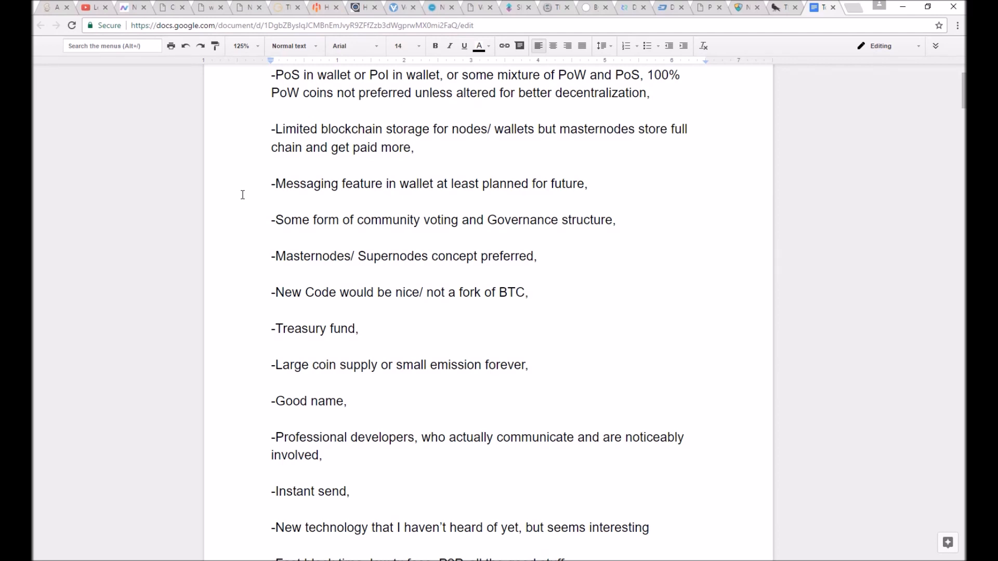
pyautogui.scroll(3)
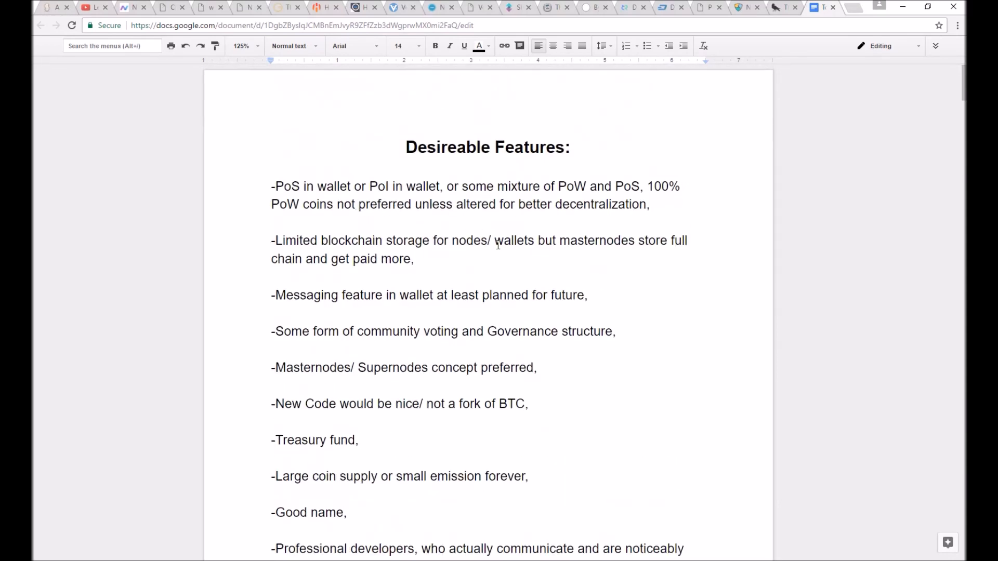
pyautogui.moveTo(495, 240); pyautogui.dragTo(635, 240)
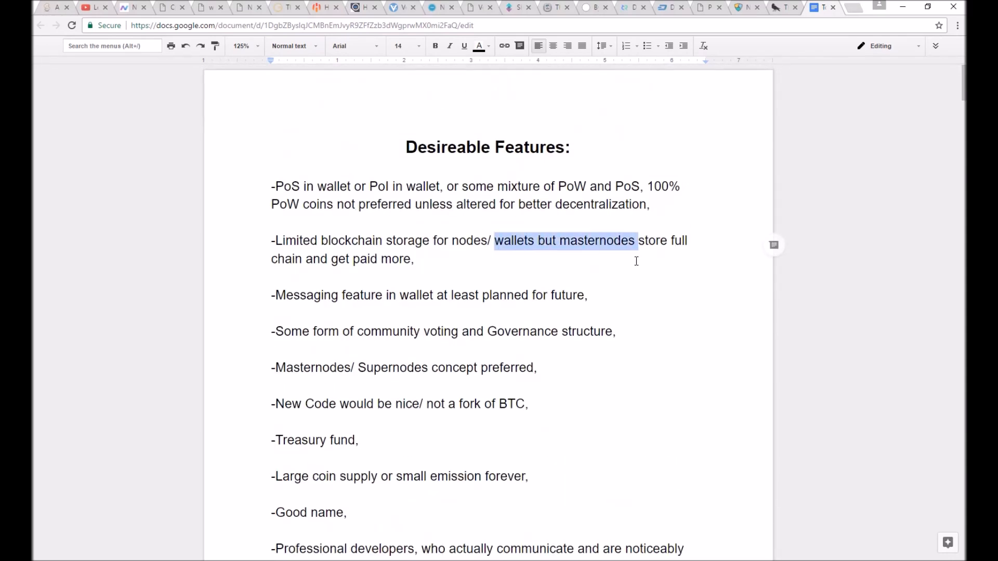
pyautogui.click(488, 245)
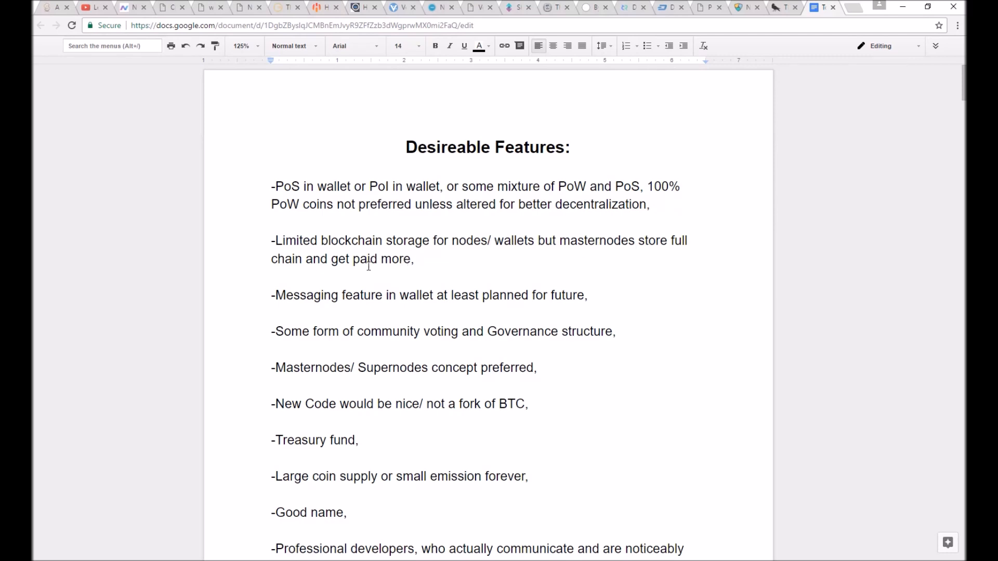
pyautogui.scroll(-3)
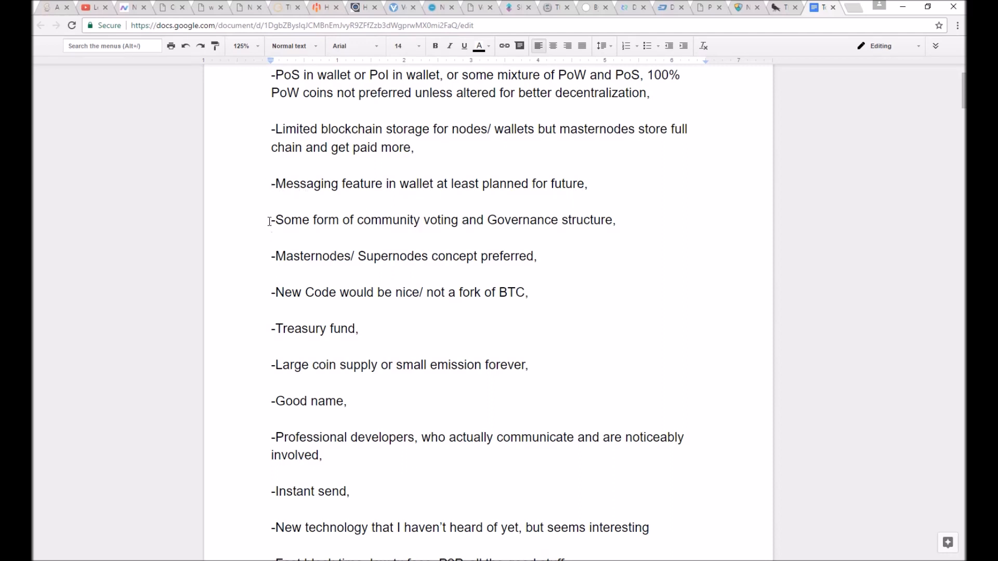
pyautogui.moveTo(271, 219); pyautogui.dragTo(614, 220)
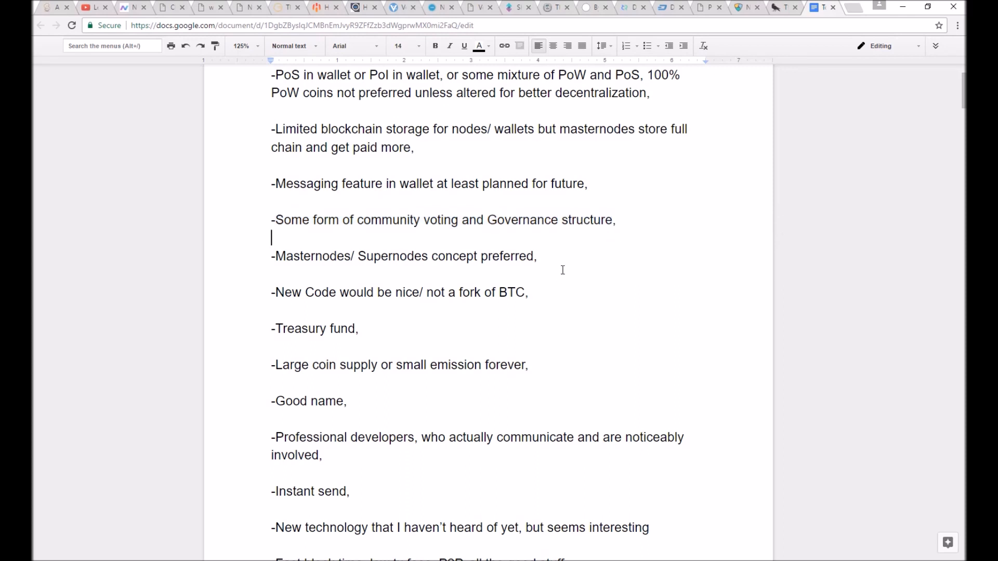
pyautogui.moveTo(272, 260)
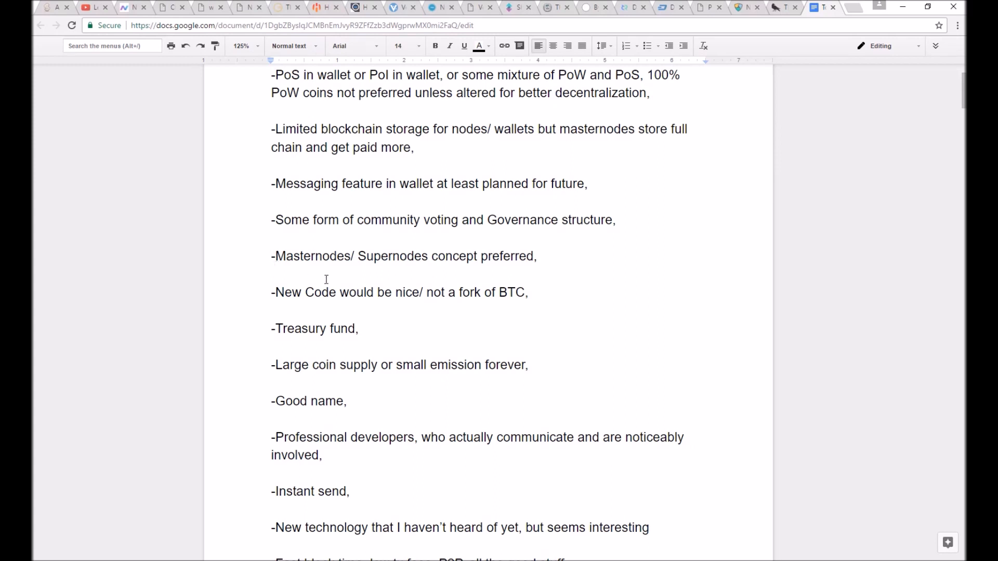
pyautogui.moveTo(602, 298)
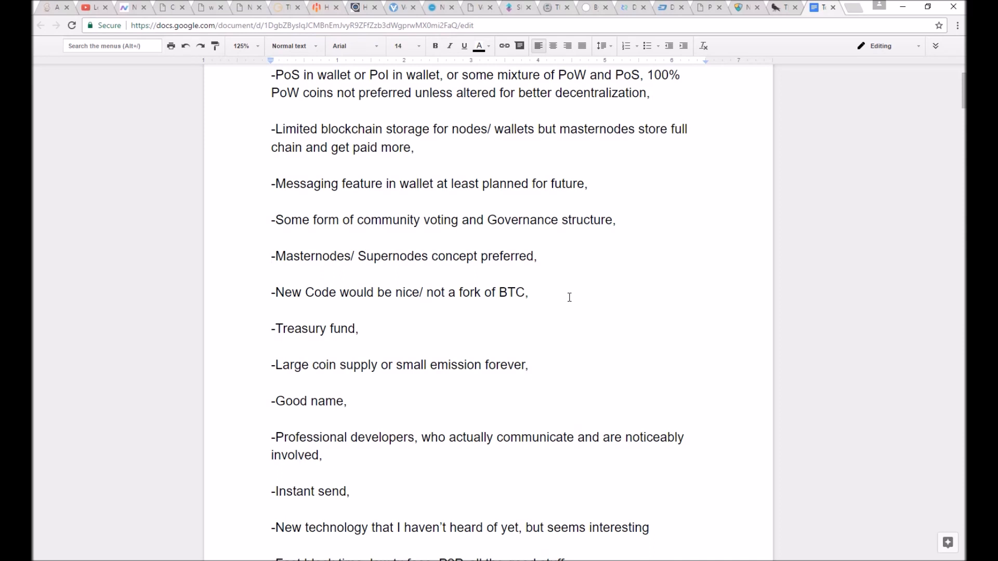
pyautogui.moveTo(564, 293)
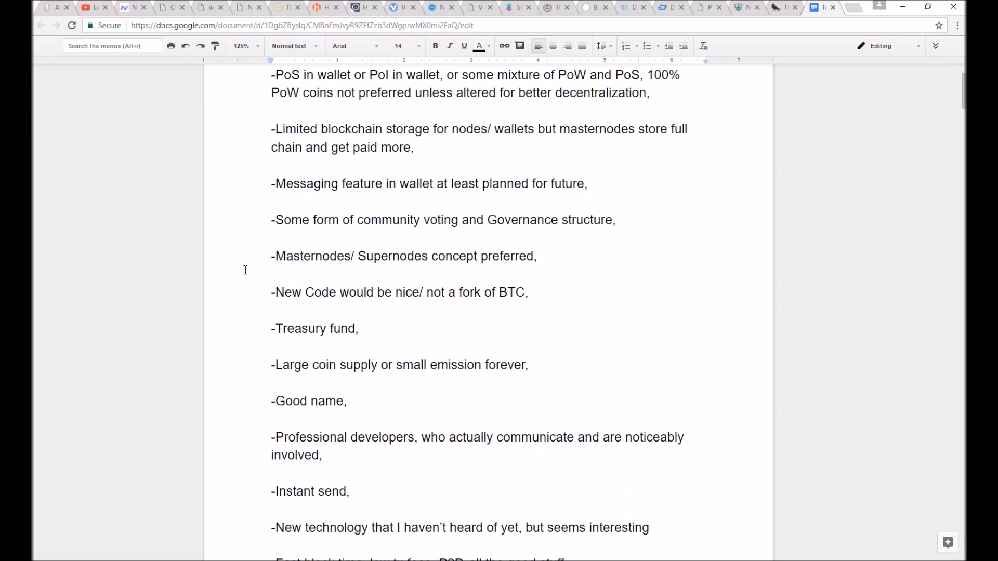
pyautogui.moveTo(564, 261)
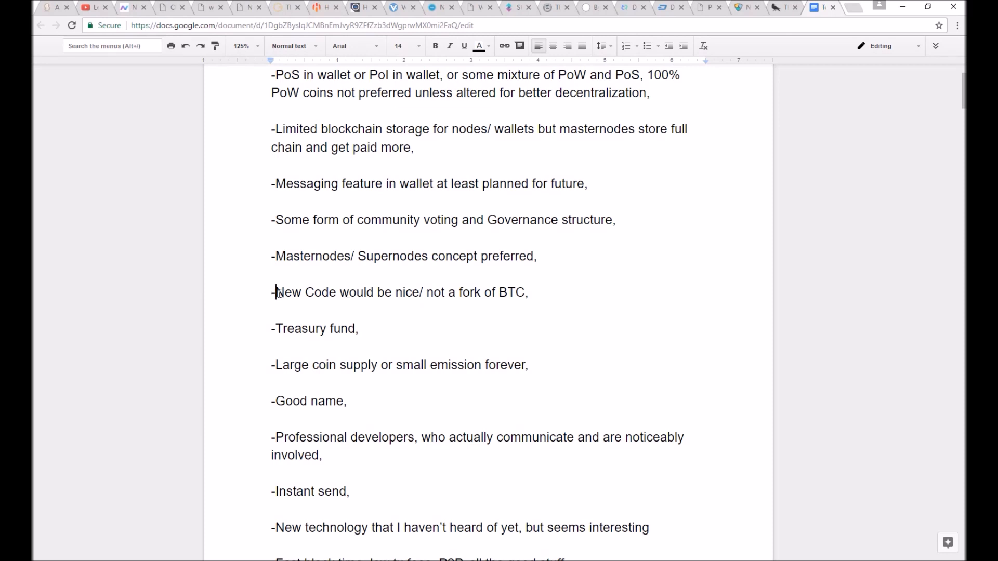
# Prefix New Code with '100%' and add '!!!!,' after Treasury fund in the feature list
pyautogui.write('100')
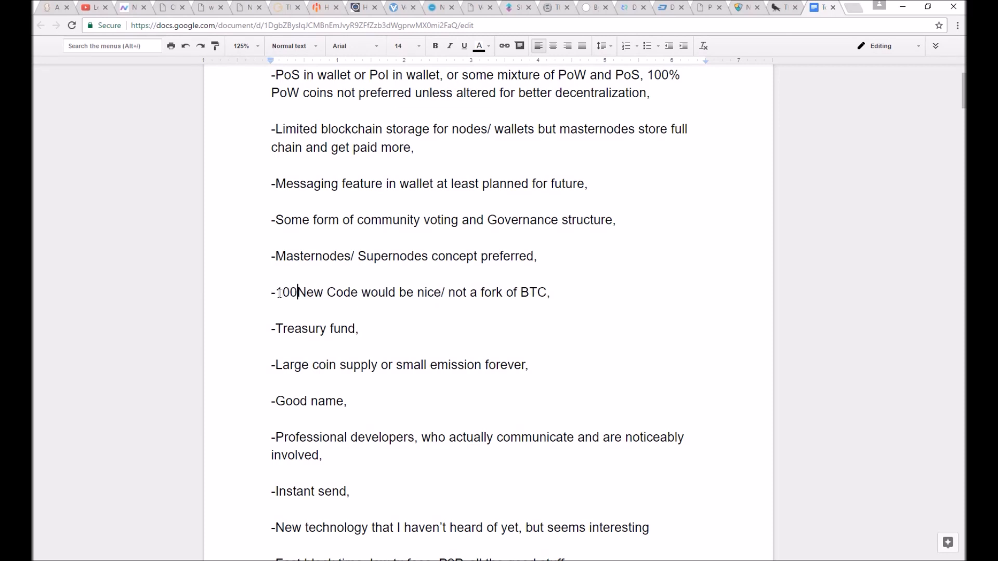
pyautogui.write('%')
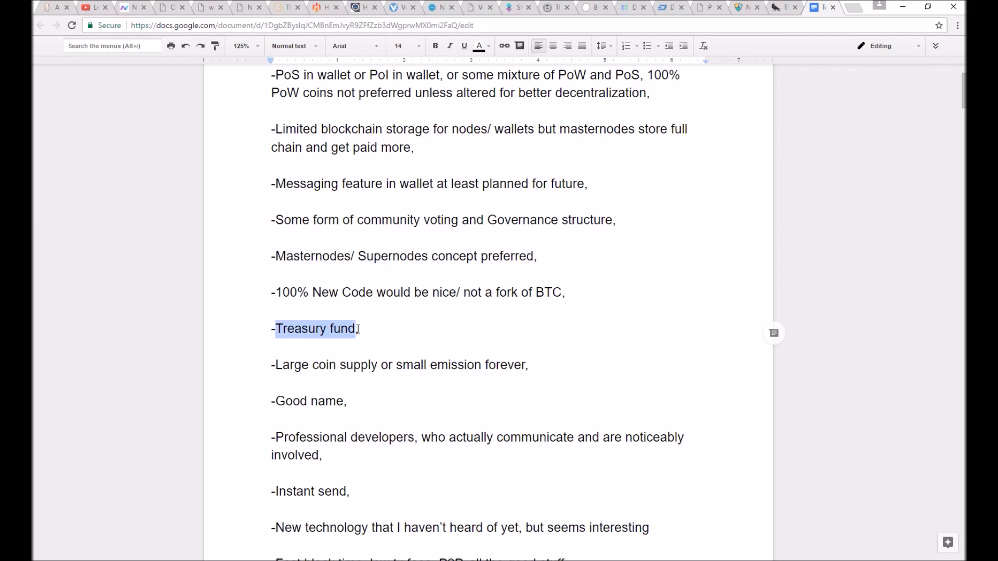
pyautogui.click(359, 328)
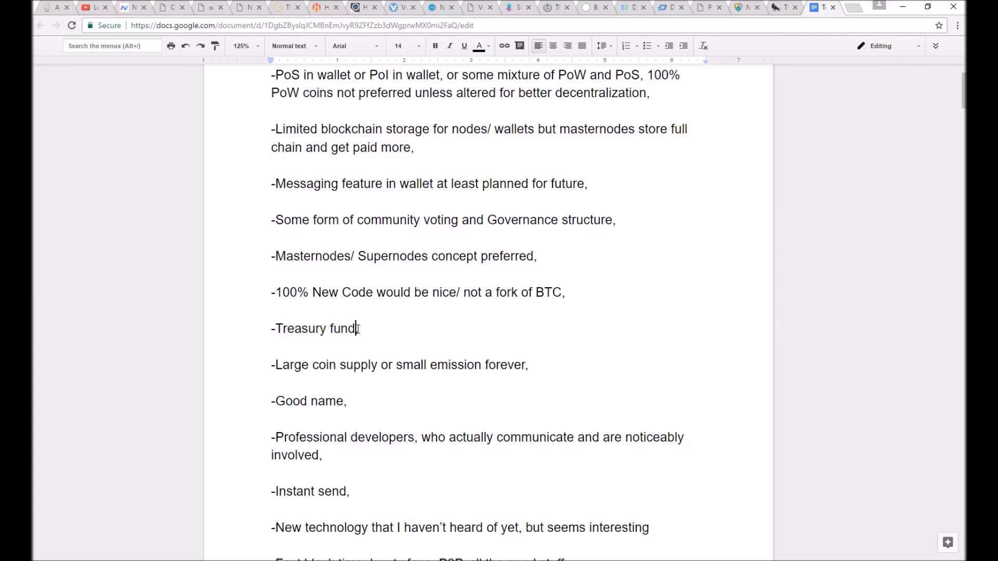
pyautogui.write('!!!!')
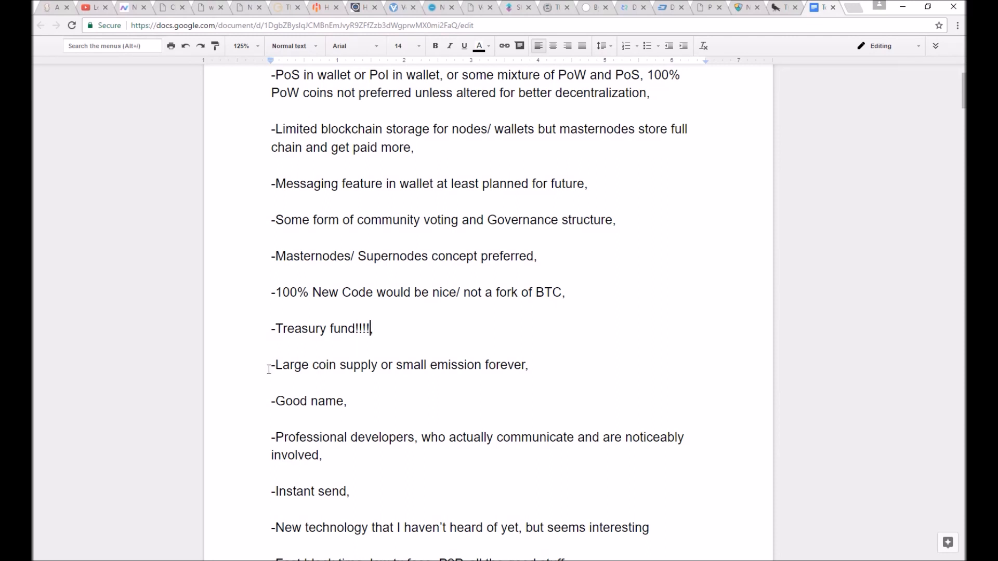
pyautogui.moveTo(263, 363)
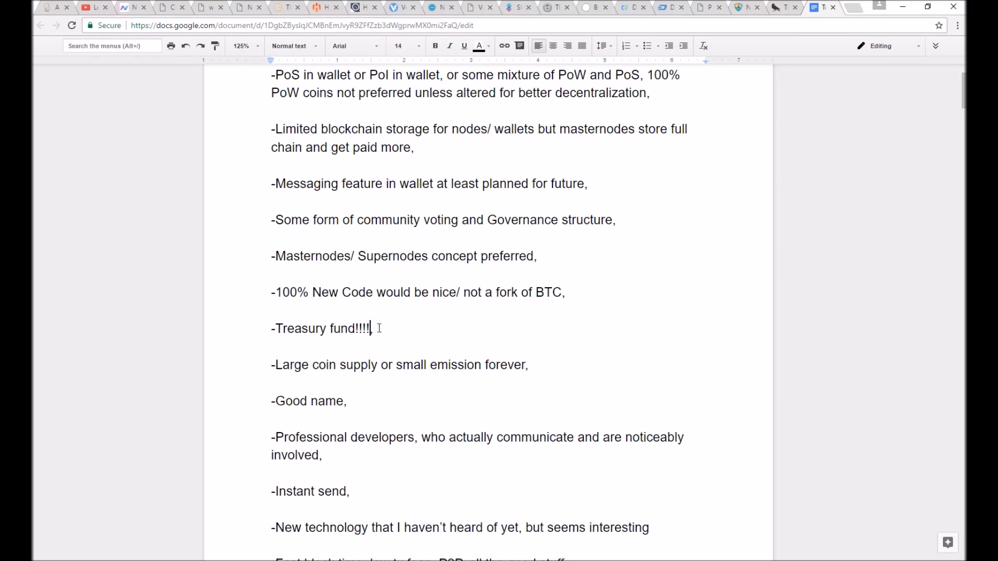
pyautogui.write(',')
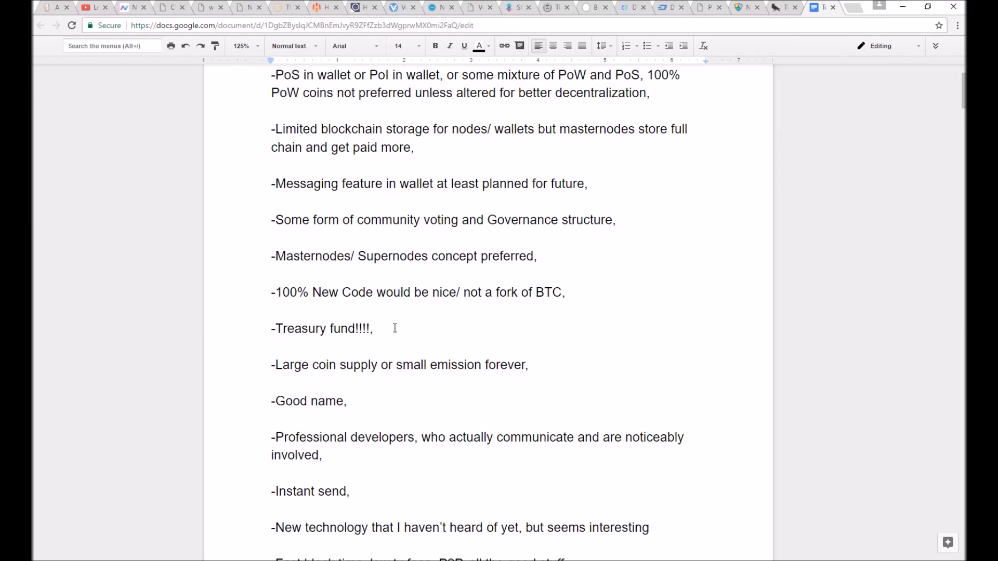
pyautogui.moveTo(327, 371)
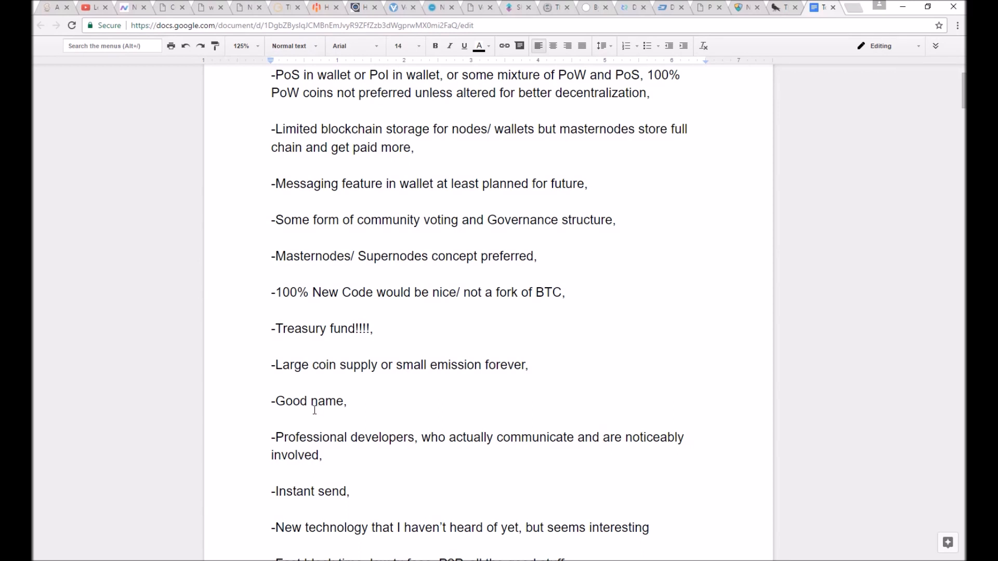
pyautogui.moveTo(348, 335)
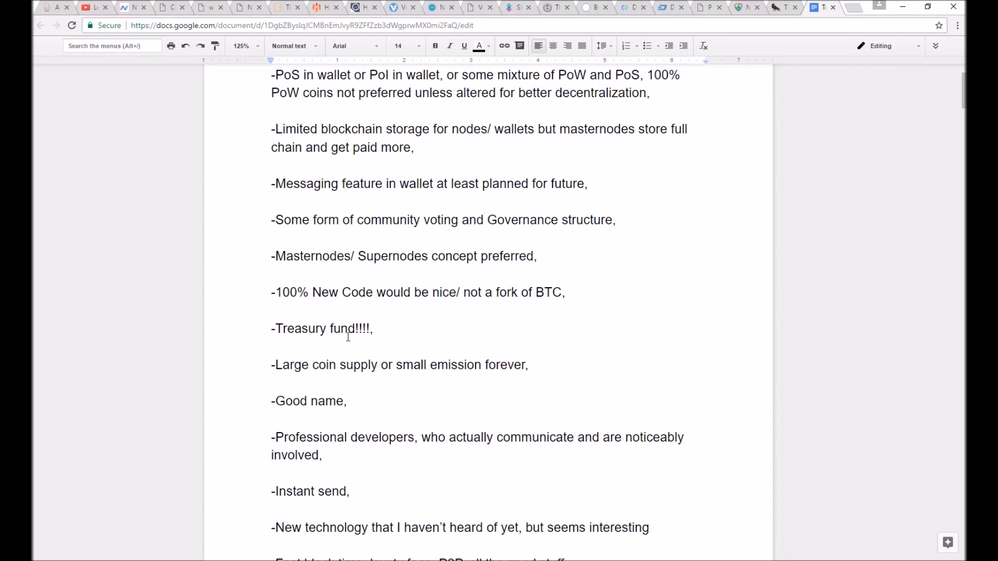
pyautogui.click(374, 328)
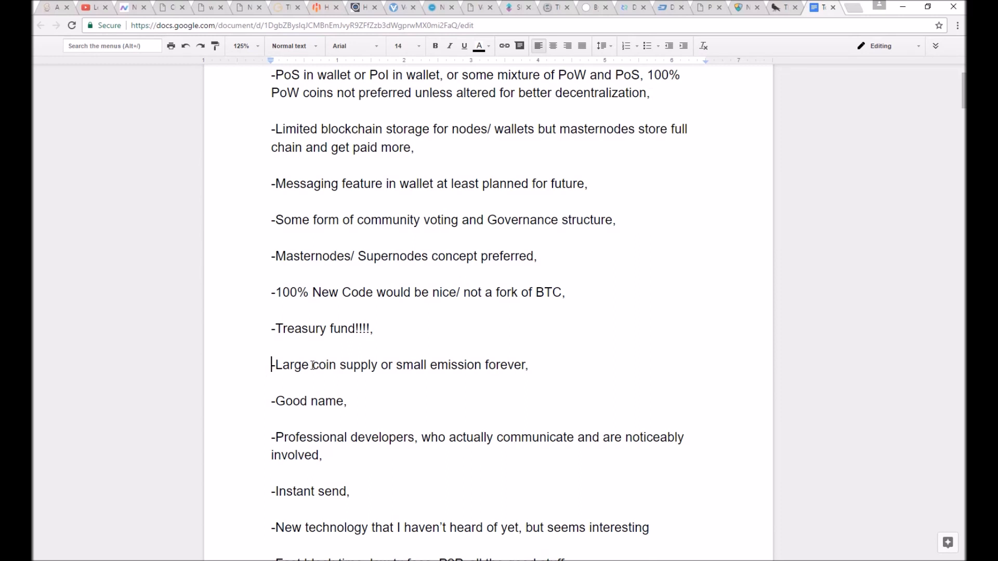
pyautogui.scroll(-3)
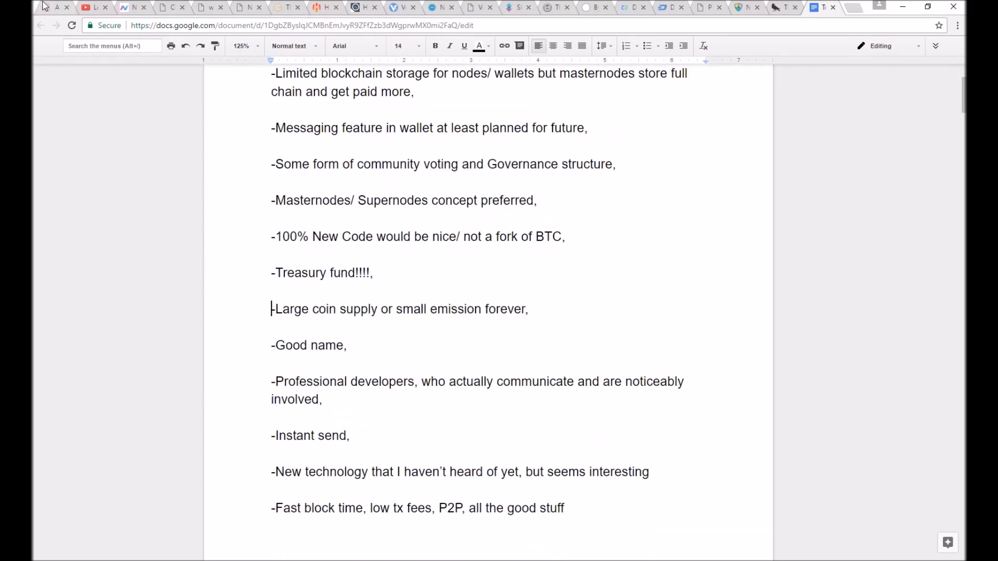
# Skim the CoinMarketCap rankings, then place the cursor after 'Good name' in the features doc
pyautogui.click(823, 7)
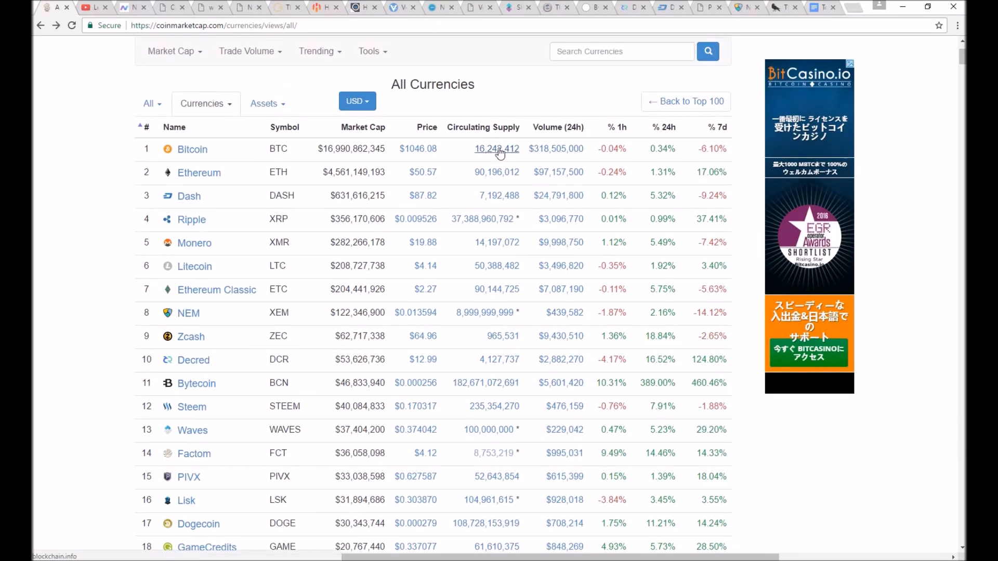
pyautogui.moveTo(481, 220)
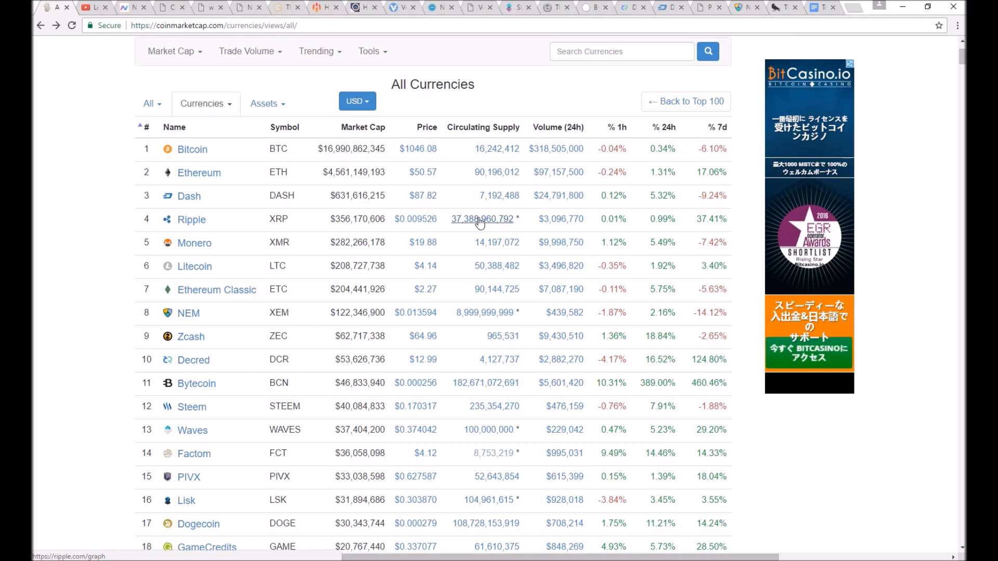
pyautogui.moveTo(483, 316)
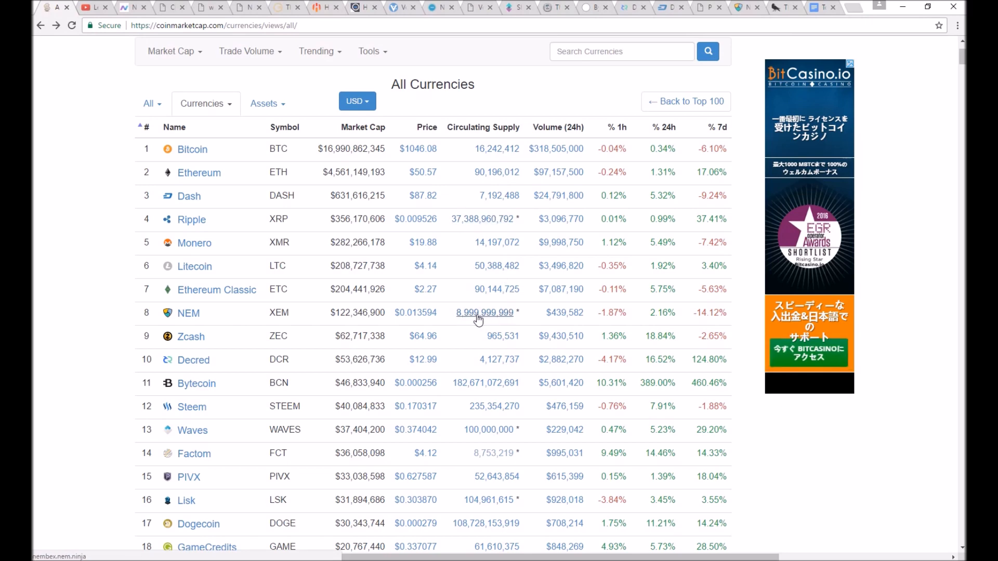
pyautogui.scroll(-3)
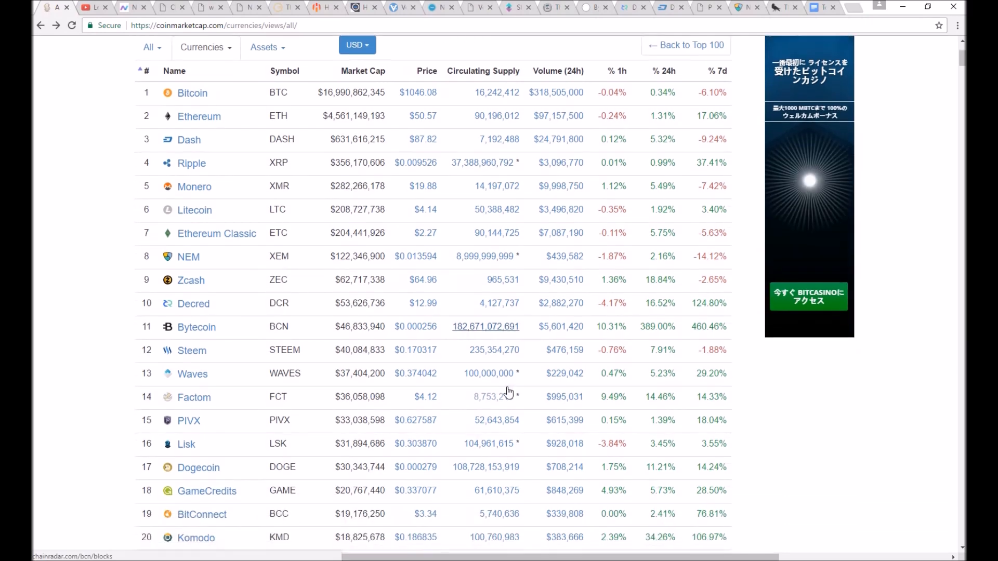
pyautogui.scroll(-3)
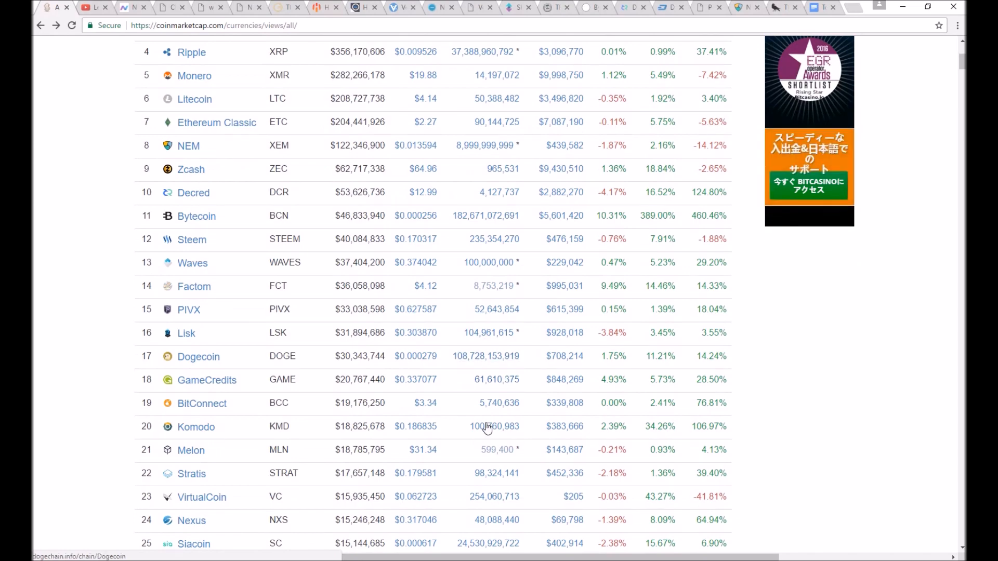
pyautogui.scroll(-3)
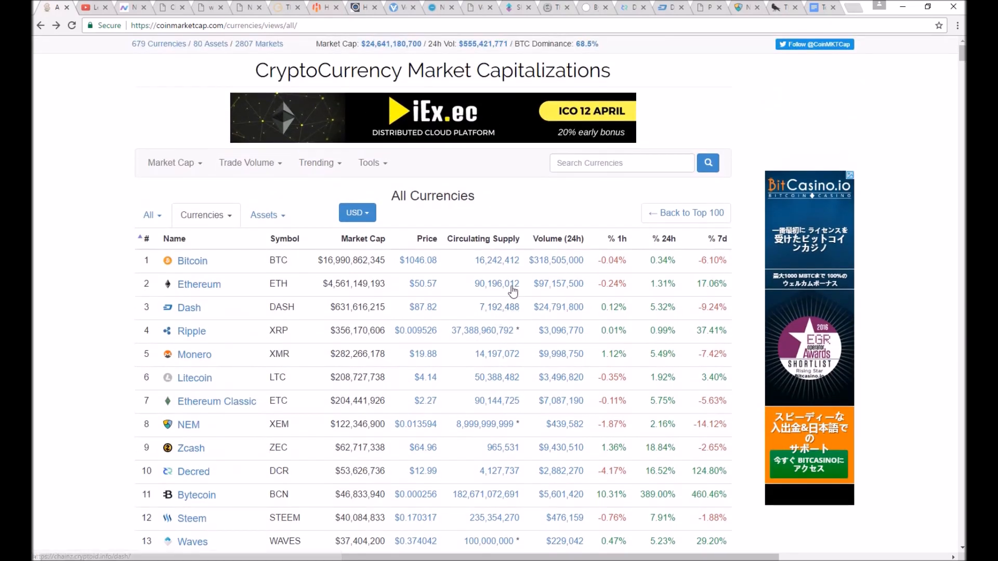
pyautogui.moveTo(821, 8)
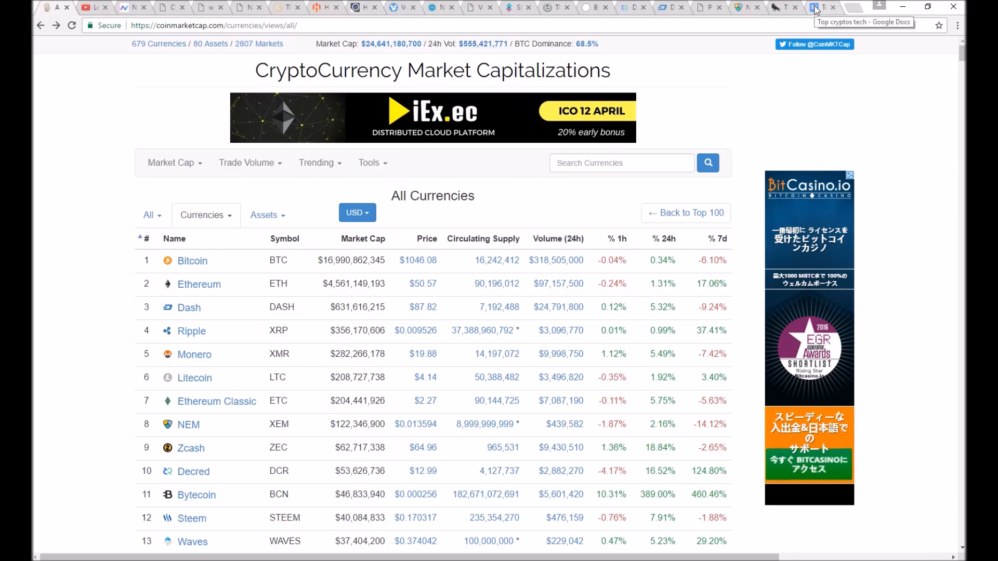
pyautogui.click(821, 8)
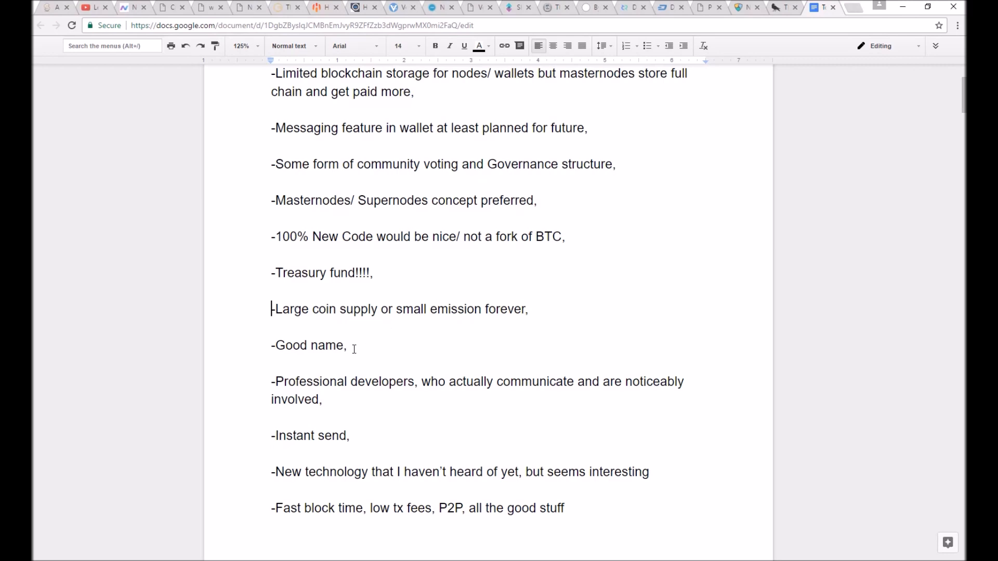
pyautogui.click(350, 345)
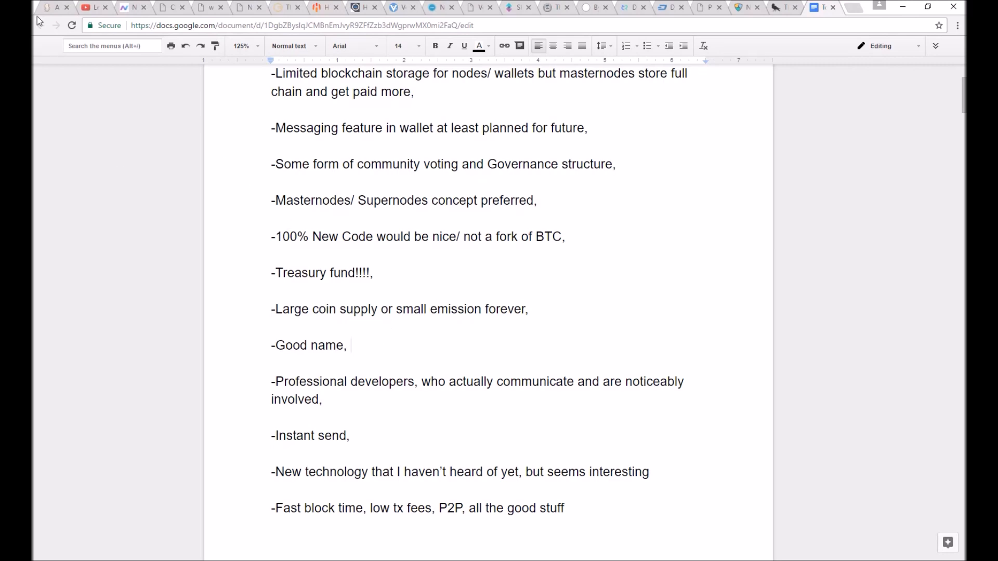
# Skim the rankings to about rank 39 and back, then return to the features document
pyautogui.click(57, 8)
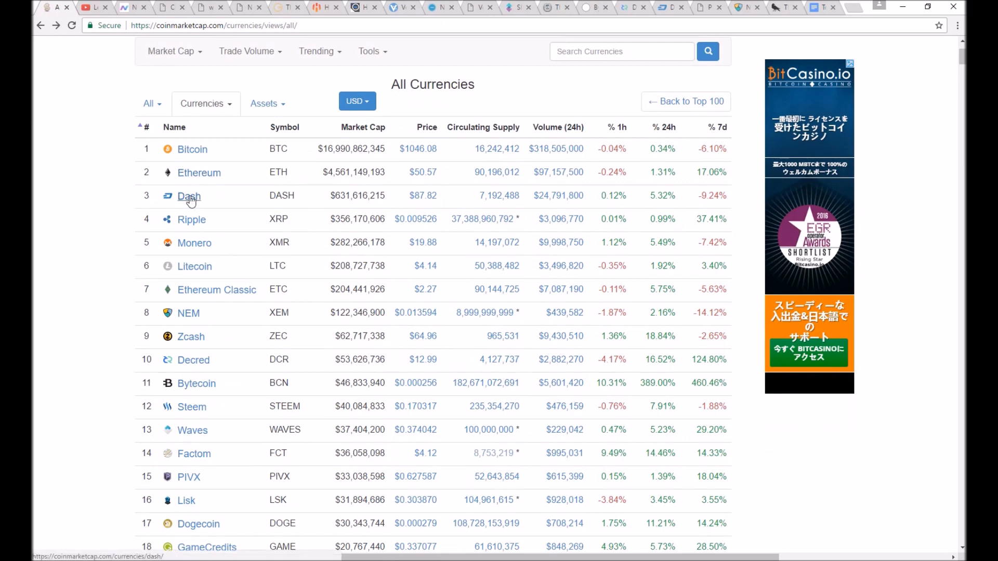
pyautogui.moveTo(194, 243)
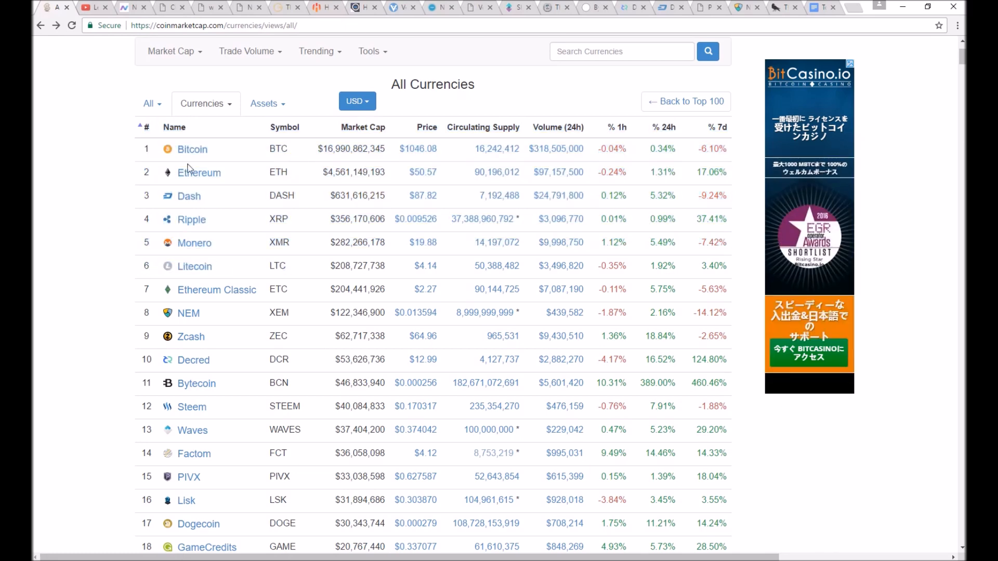
pyautogui.moveTo(159, 262)
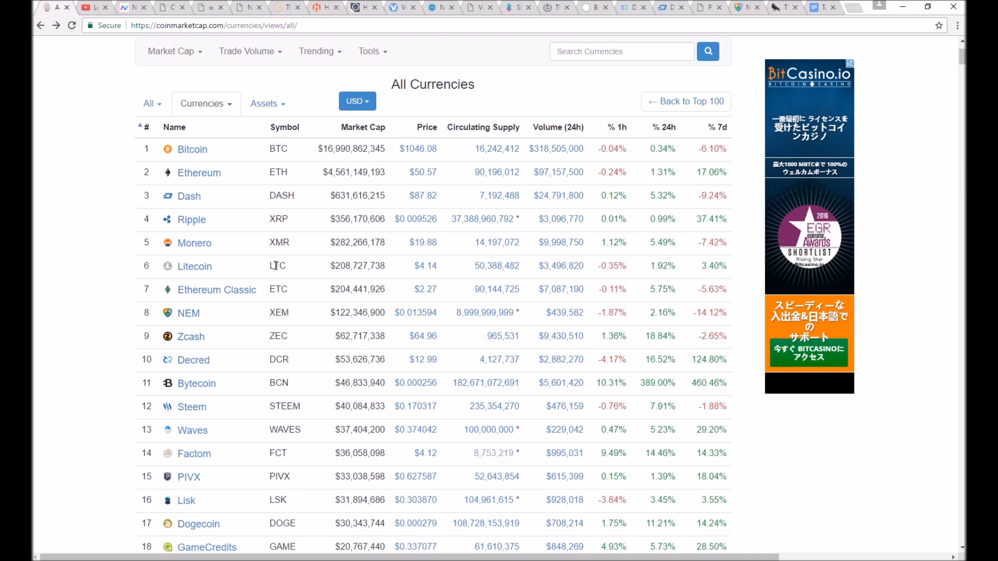
pyautogui.scroll(-3)
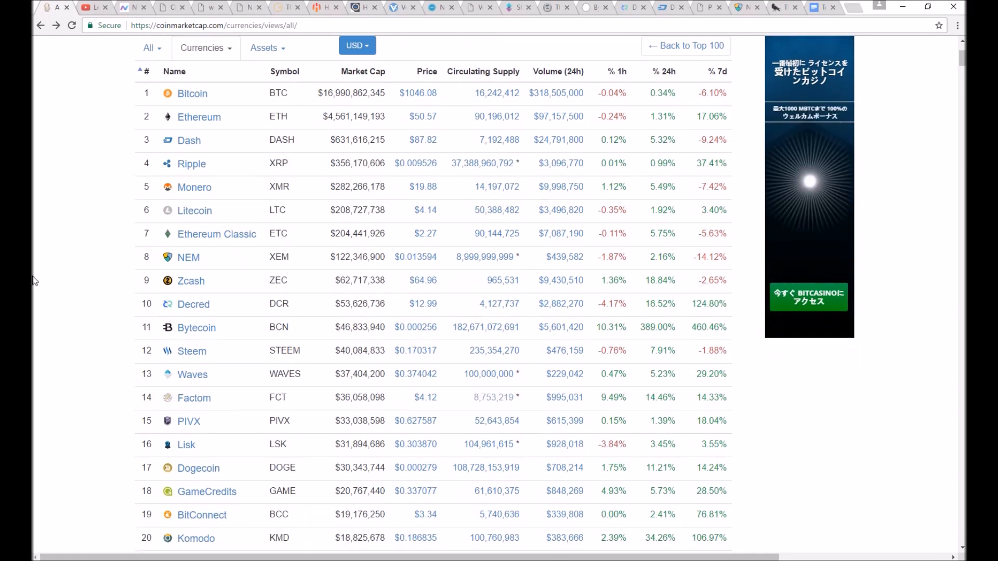
pyautogui.scroll(-3)
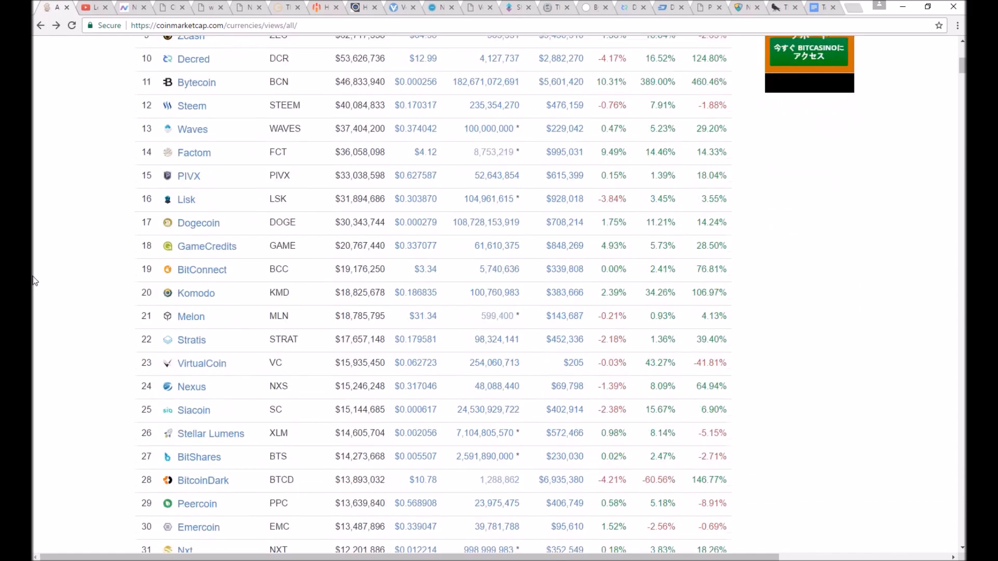
pyautogui.scroll(-3)
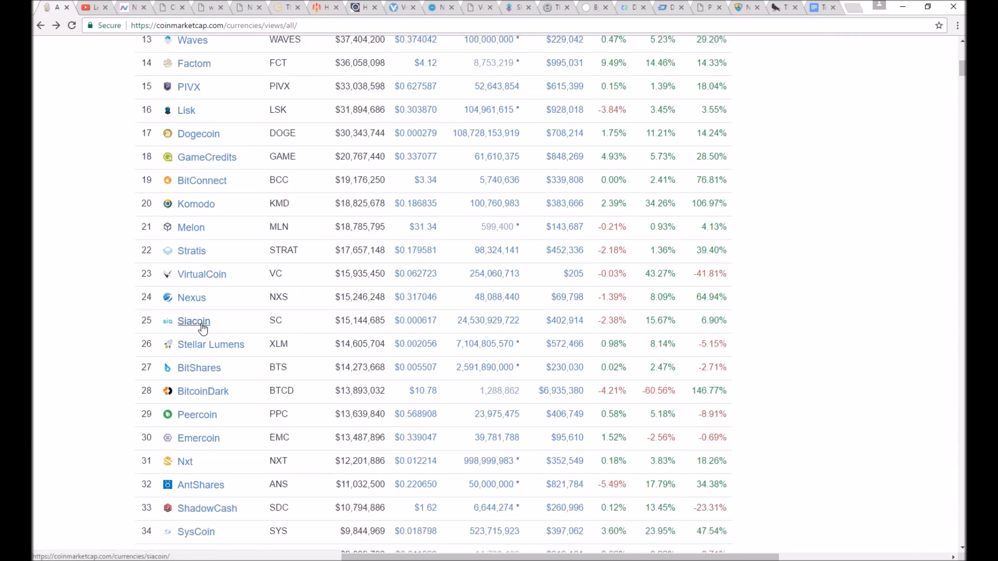
pyautogui.moveTo(222, 423)
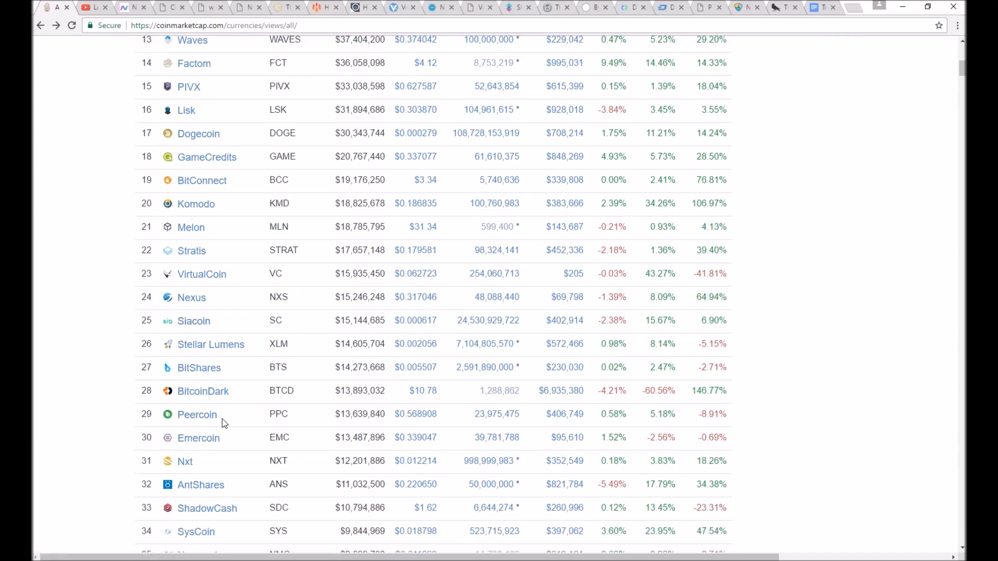
pyautogui.moveTo(228, 451)
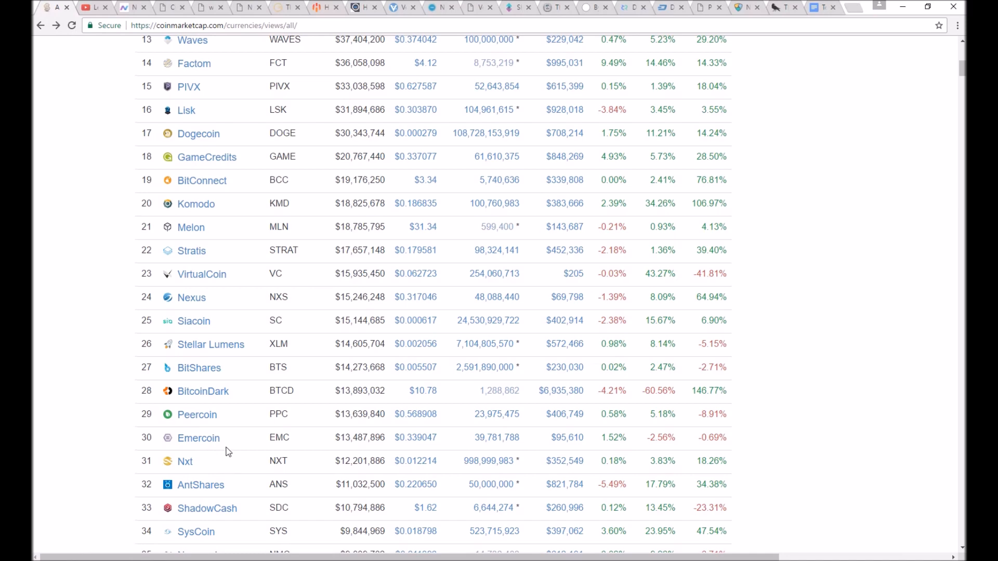
pyautogui.scroll(-3)
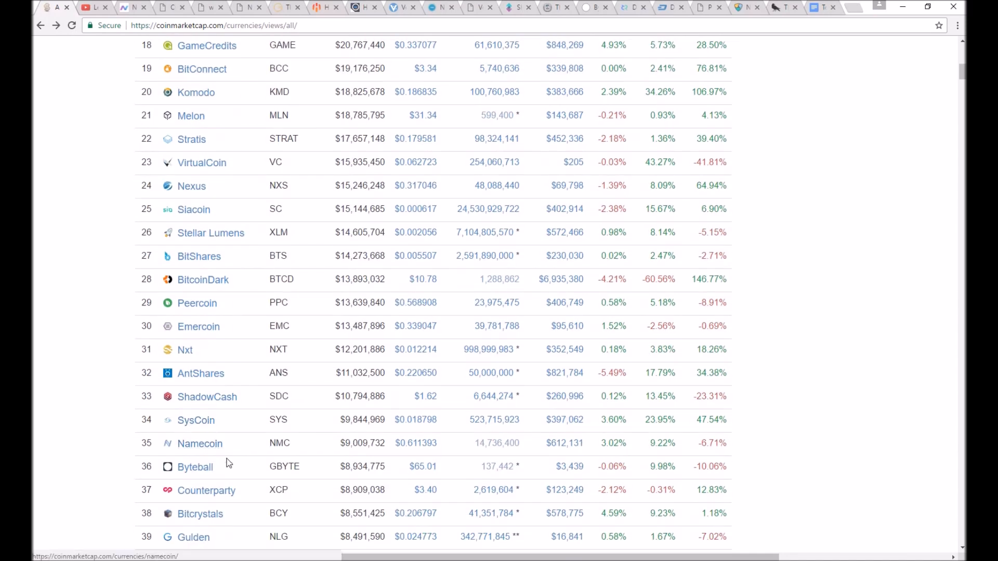
pyautogui.scroll(3)
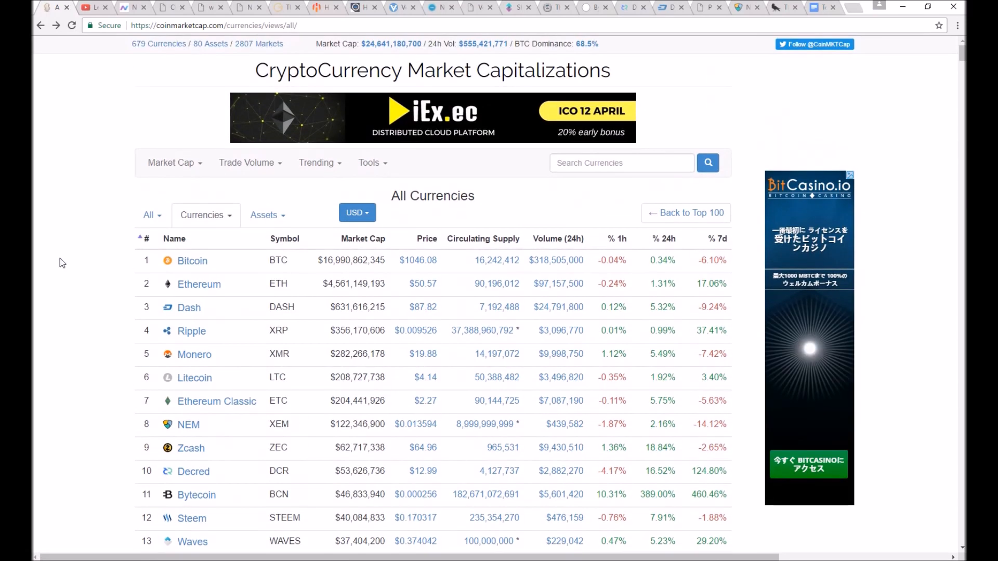
pyautogui.click(816, 8)
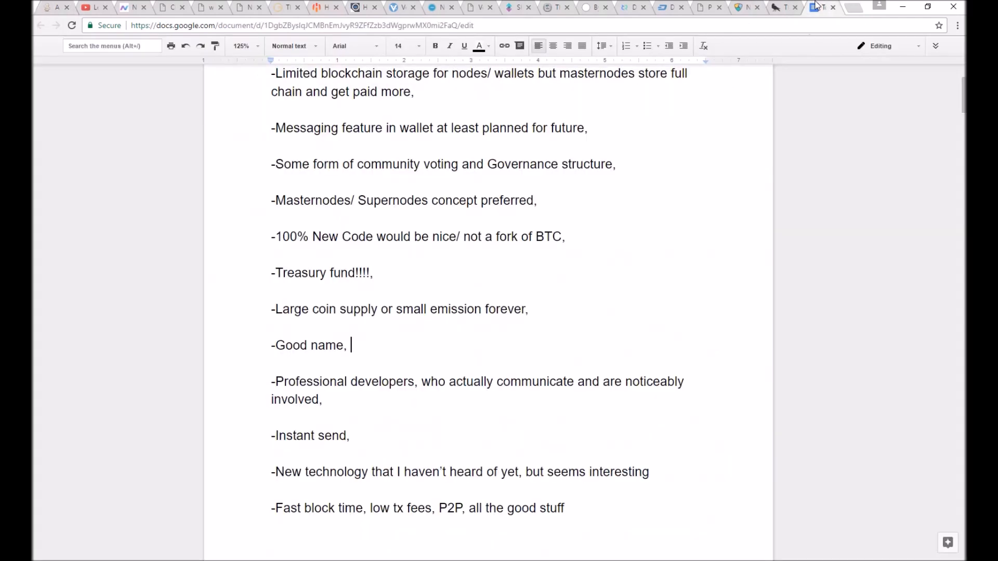
pyautogui.scroll(-3)
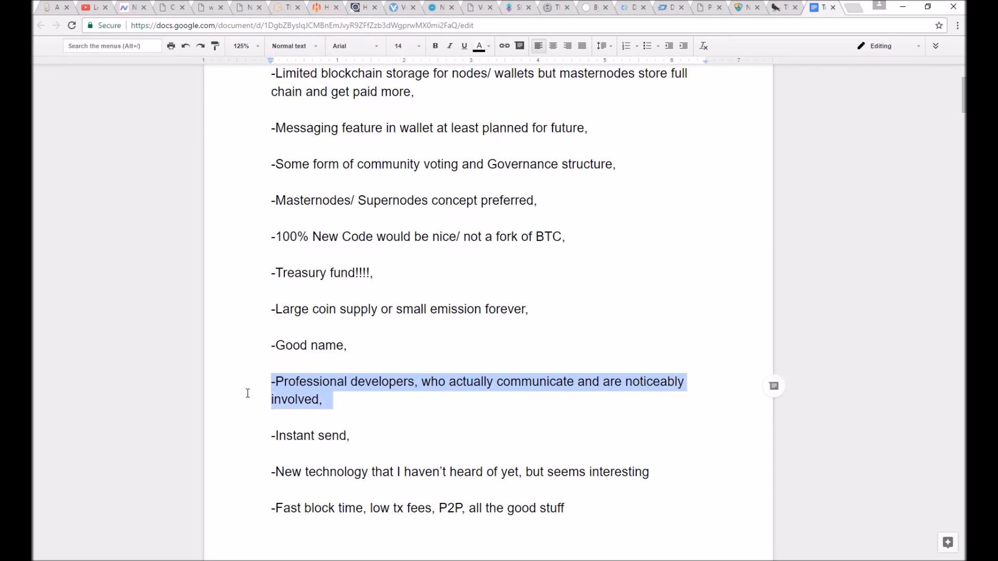
pyautogui.click(273, 381)
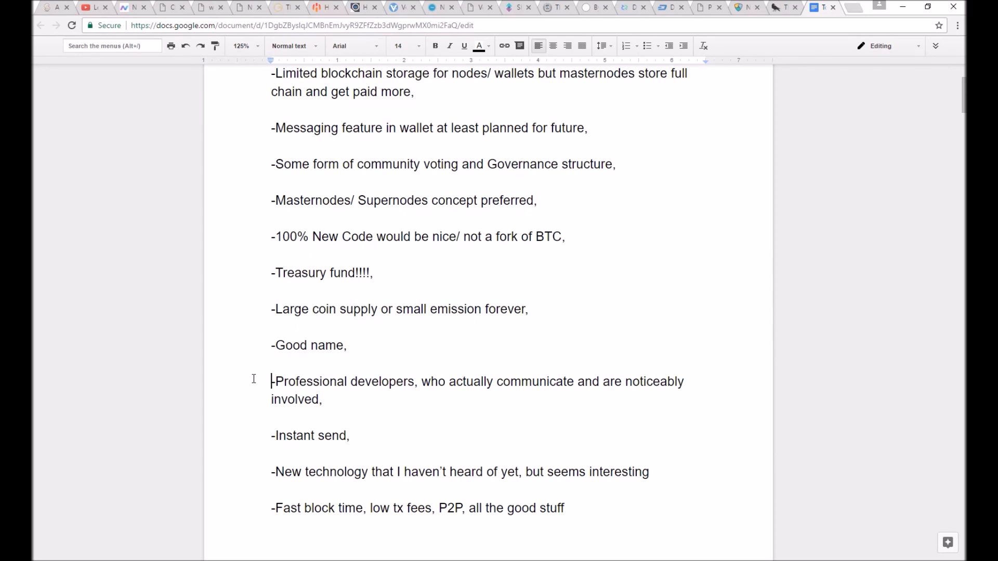
pyautogui.moveTo(253, 328)
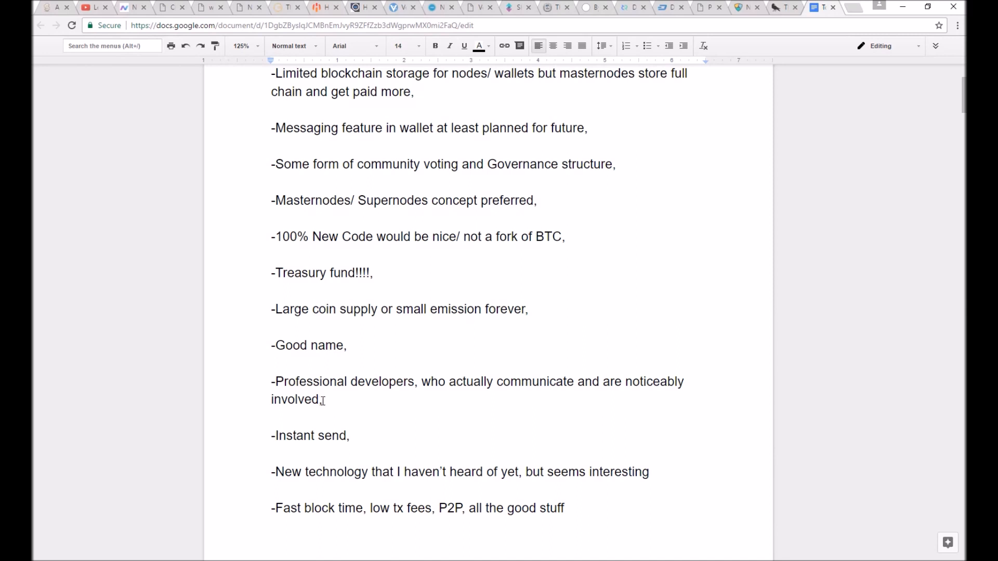
pyautogui.click(272, 381)
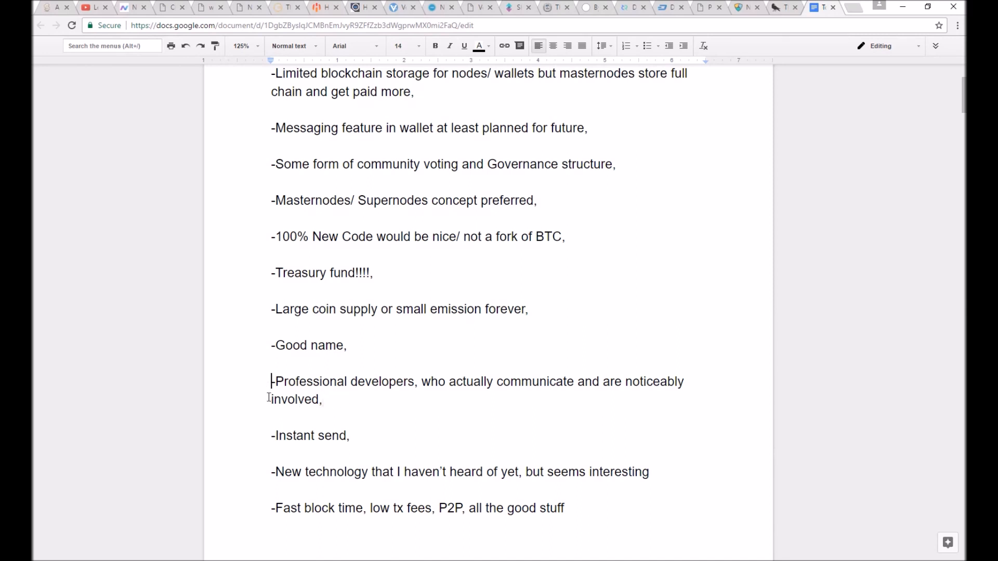
pyautogui.moveTo(269, 443)
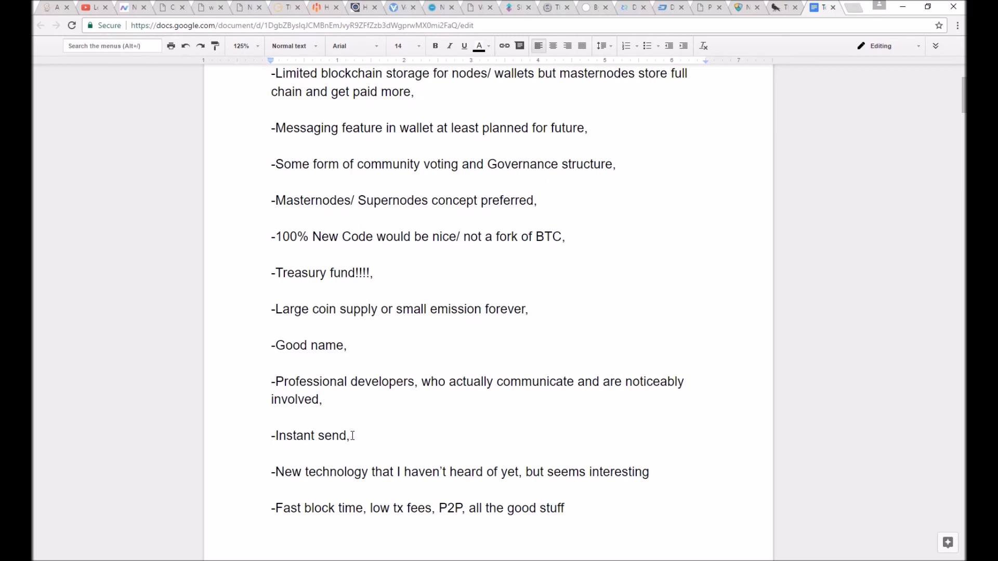
pyautogui.moveTo(324, 399)
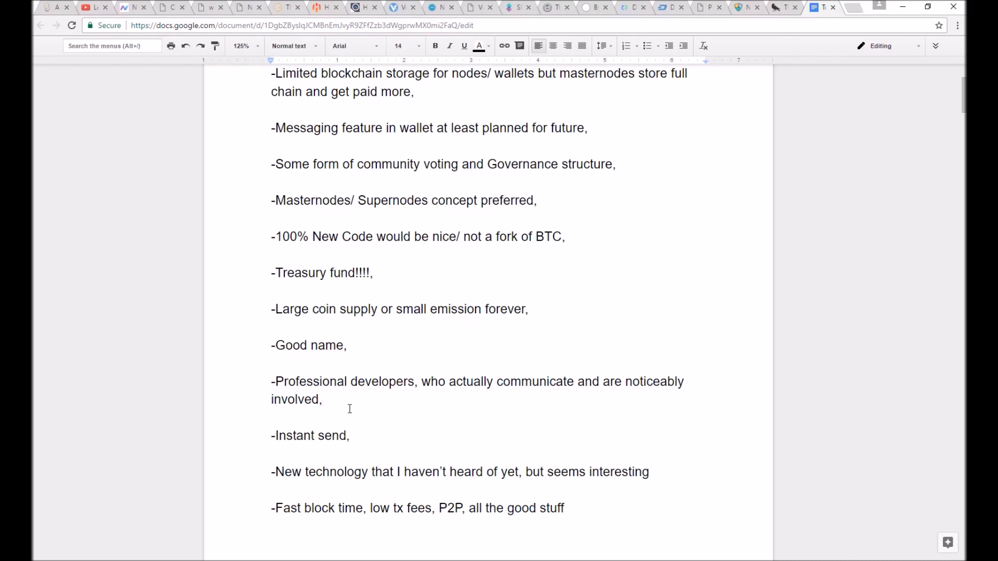
pyautogui.scroll(-3)
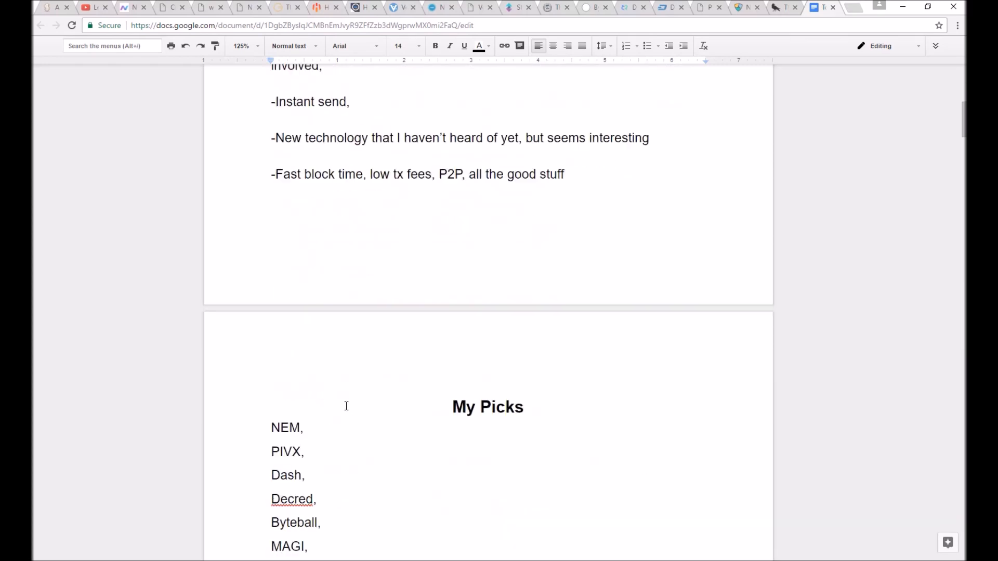
pyautogui.scroll(3)
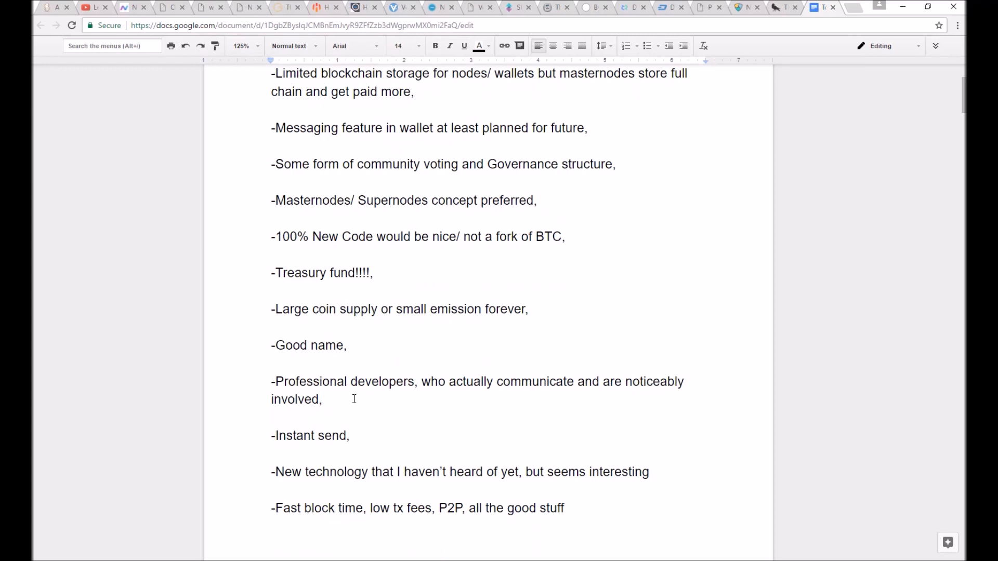
pyautogui.click(351, 436)
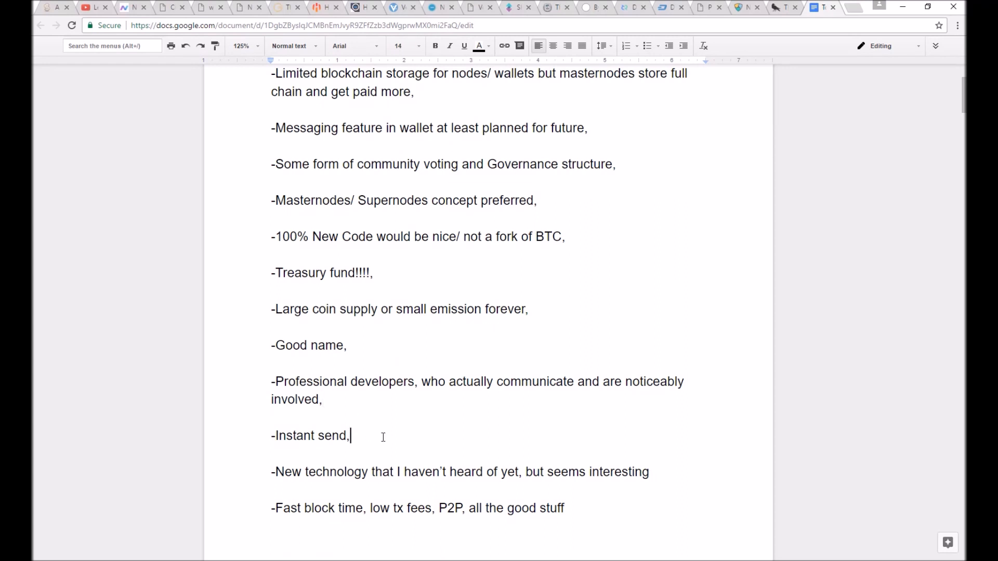
pyautogui.moveTo(395, 437)
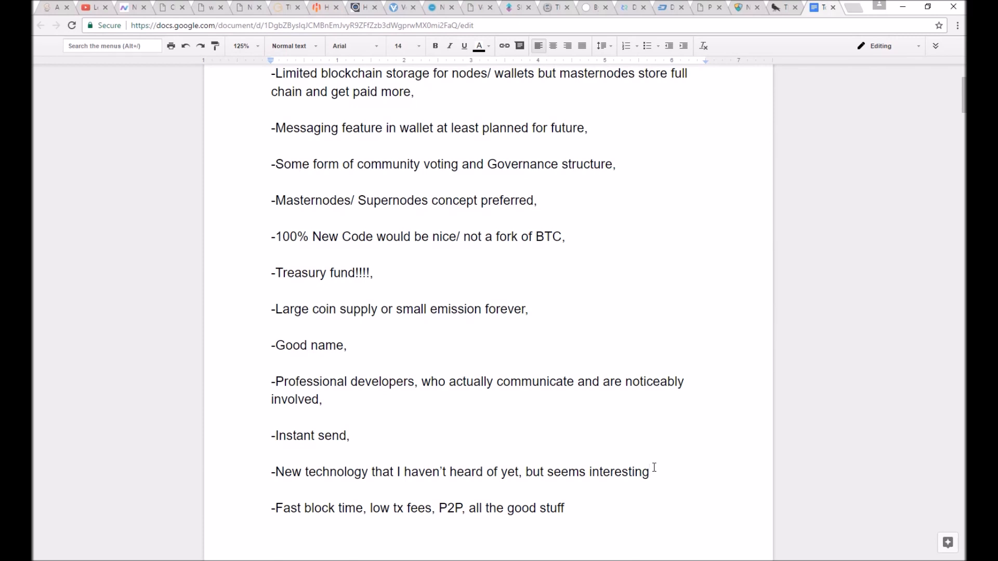
pyautogui.tripleClick(446, 472)
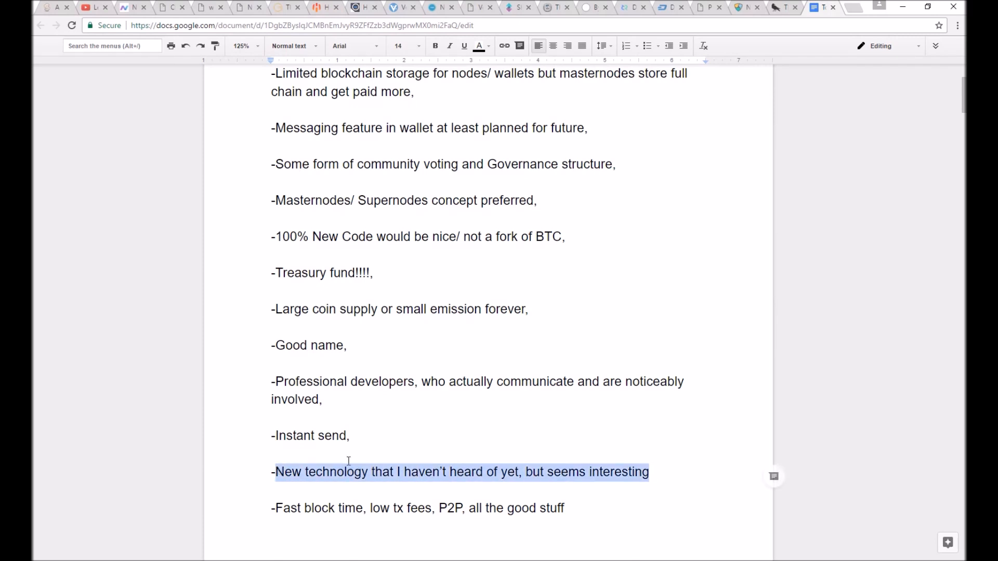
pyautogui.click(434, 508)
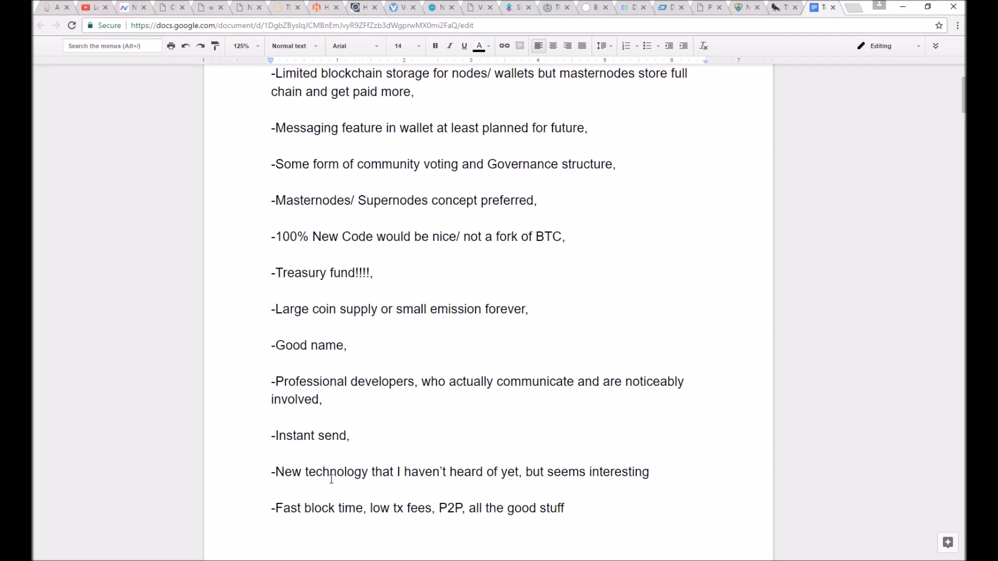
pyautogui.moveTo(580, 509)
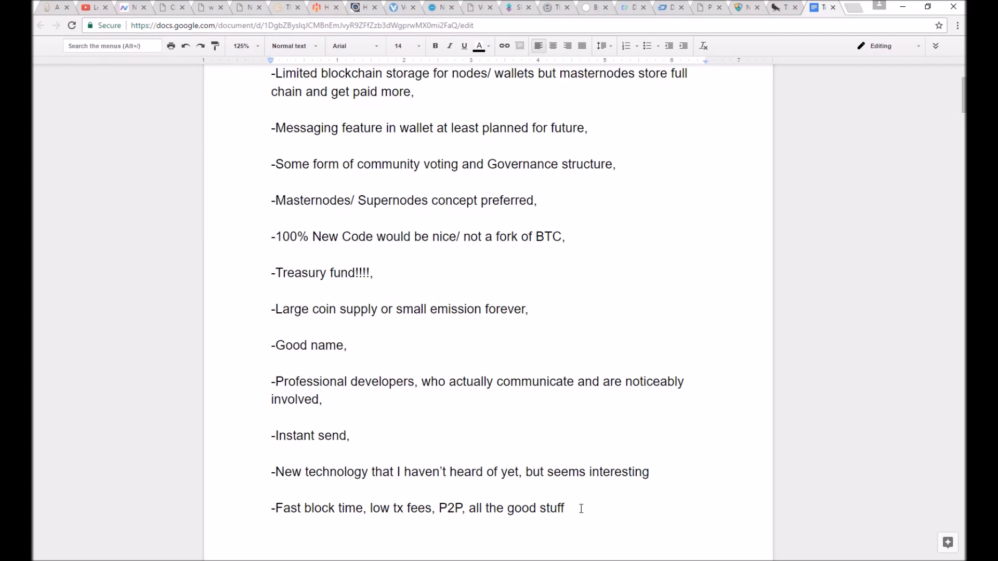
pyautogui.moveTo(271, 508); pyautogui.dragTo(562, 508)
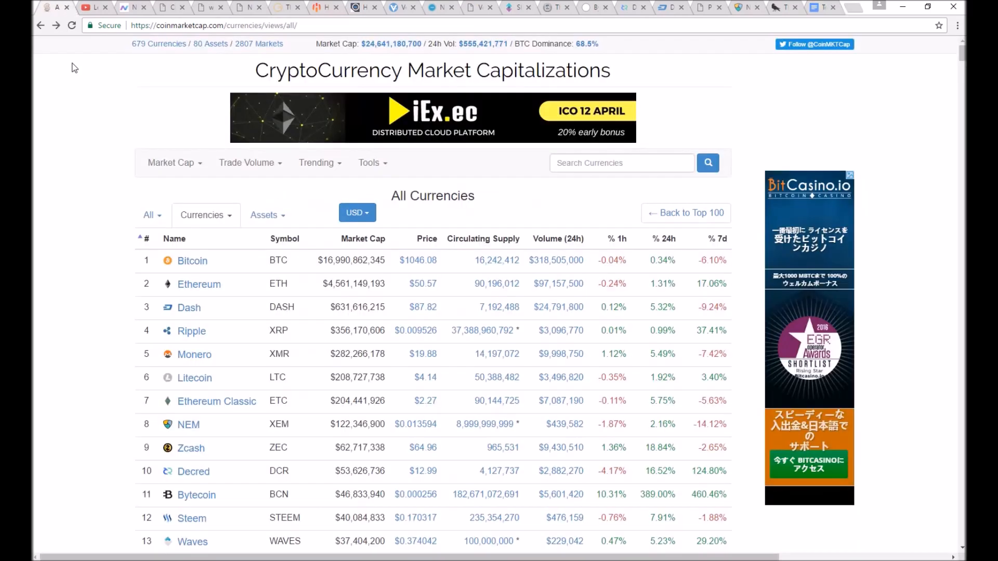
pyautogui.moveTo(186, 331)
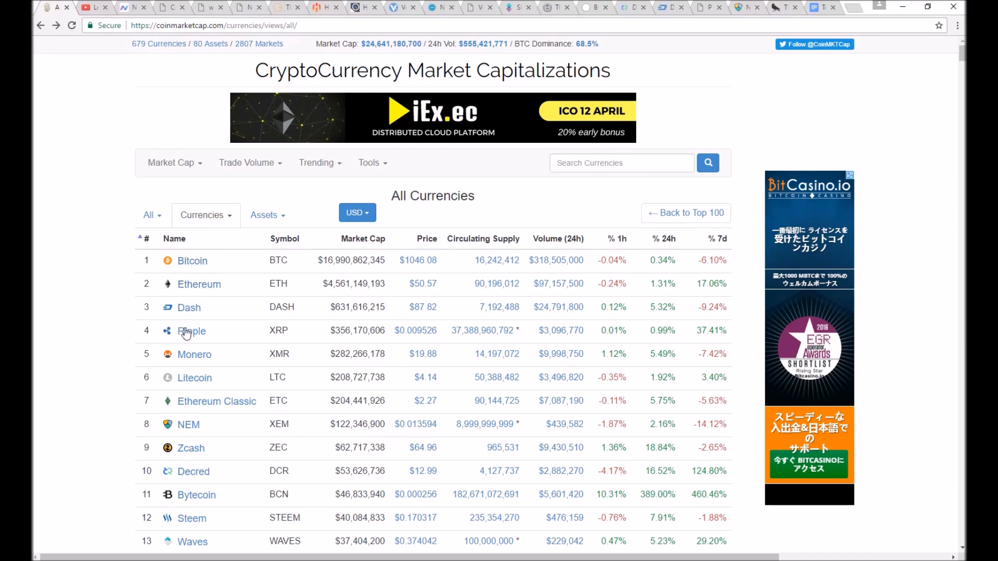
pyautogui.moveTo(581, 87)
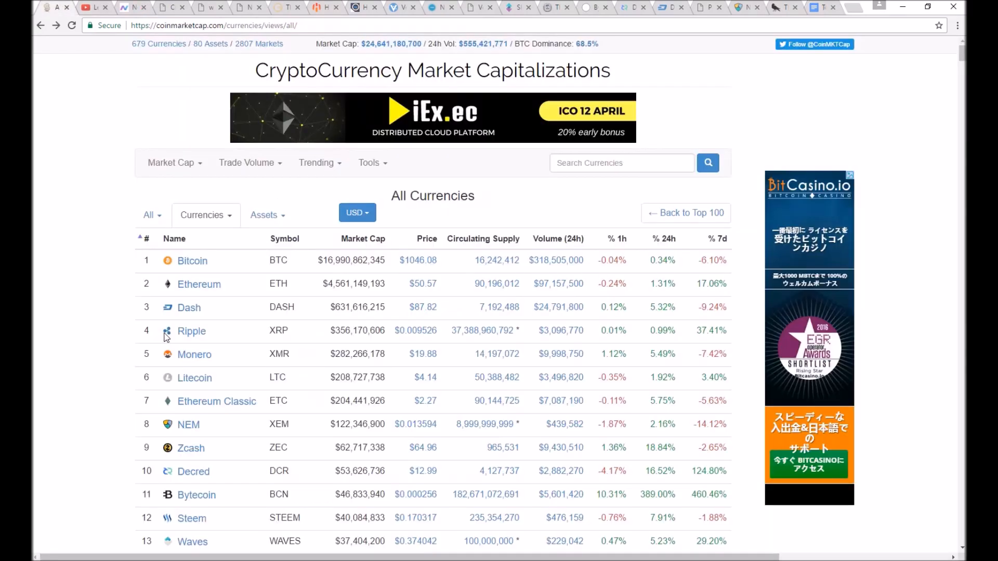
# Skim the all-currencies ranking to about rank 49, then return to the My Picks document
pyautogui.scroll(-3)
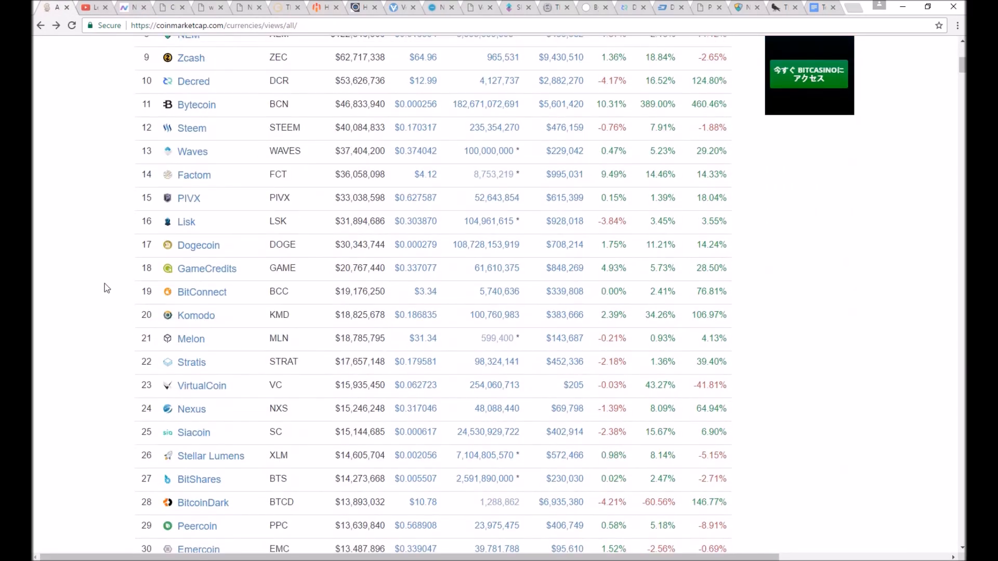
pyautogui.scroll(-3)
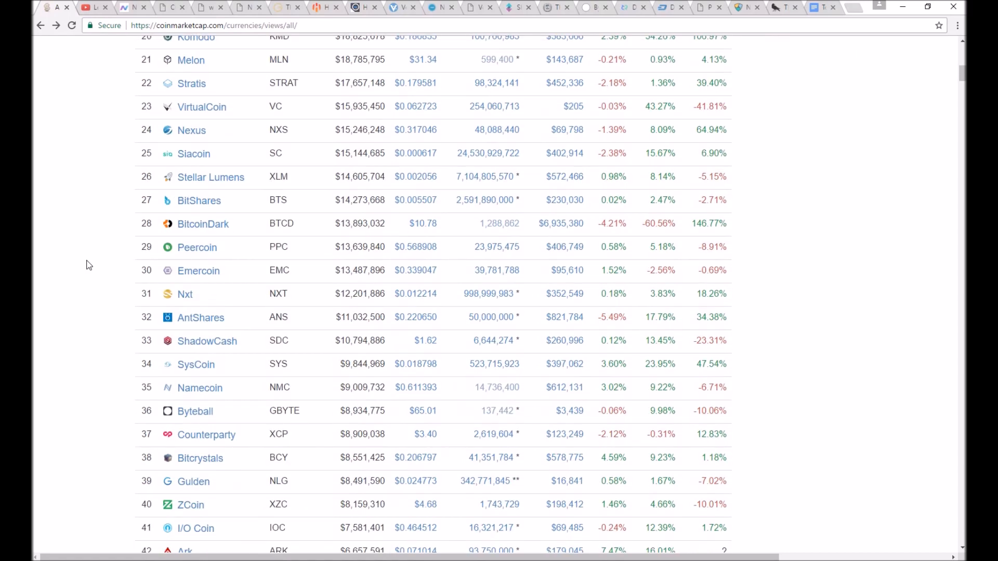
pyautogui.scroll(-3)
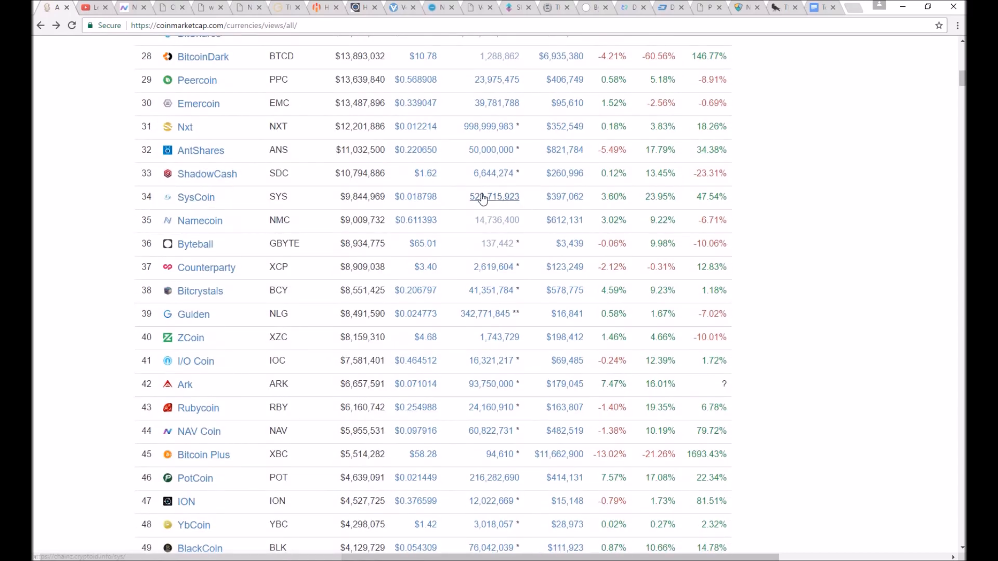
pyautogui.scroll(-3)
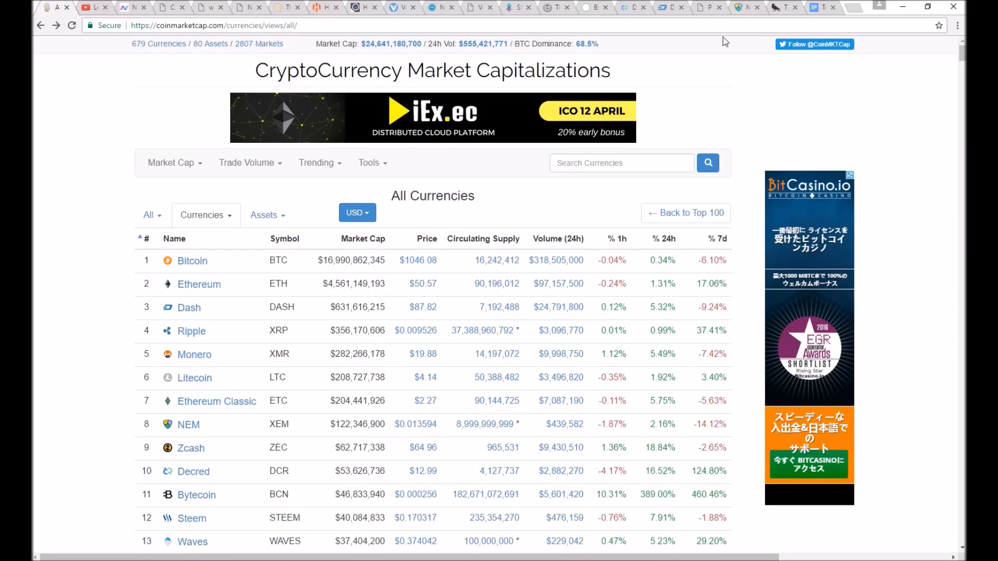
pyautogui.click(744, 7)
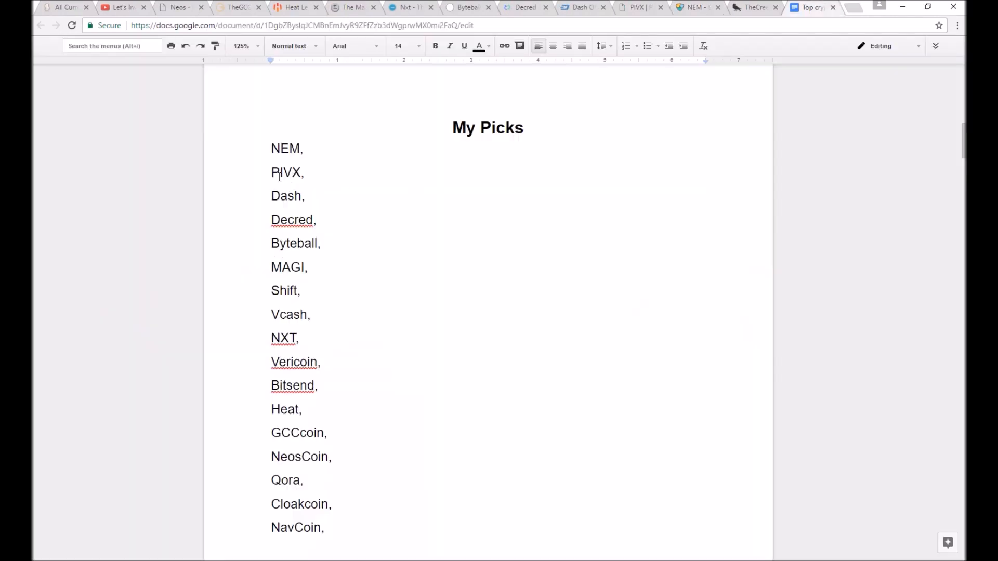
pyautogui.moveTo(297, 271)
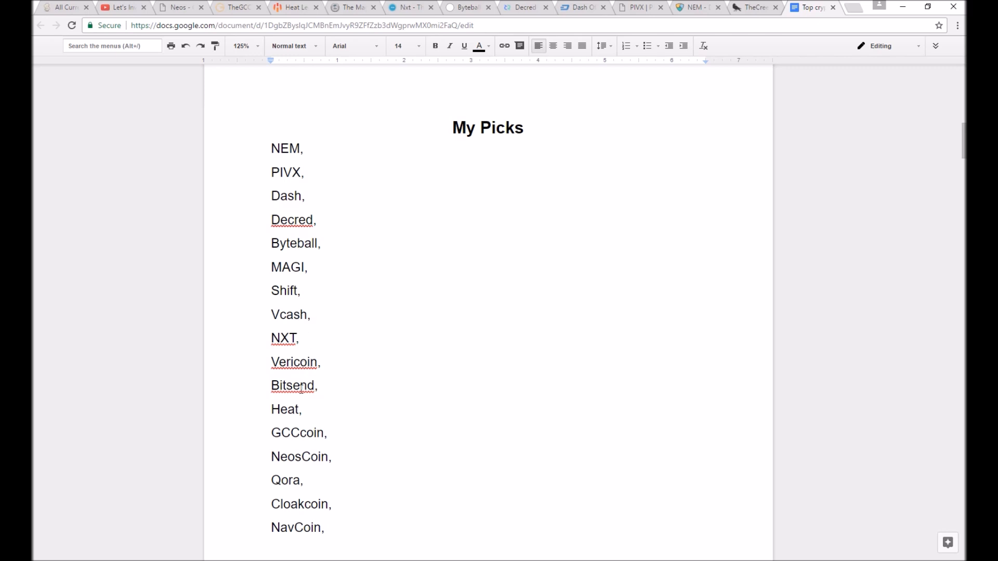
pyautogui.moveTo(309, 432)
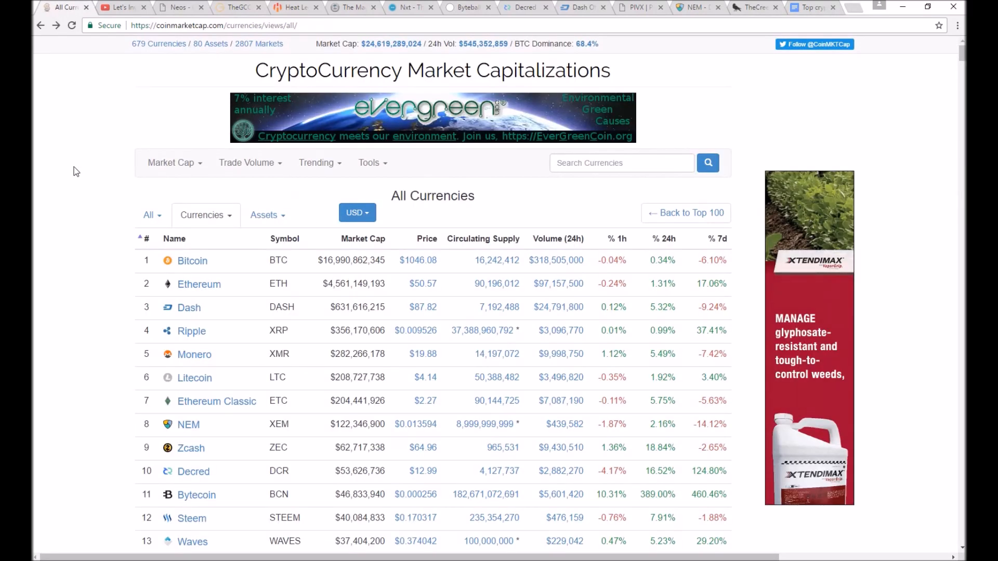
# Tour the NEM, PIVX, Decred, Byteball, Nxt, Coin Magi and HEAT websites in turn
pyautogui.click(693, 7)
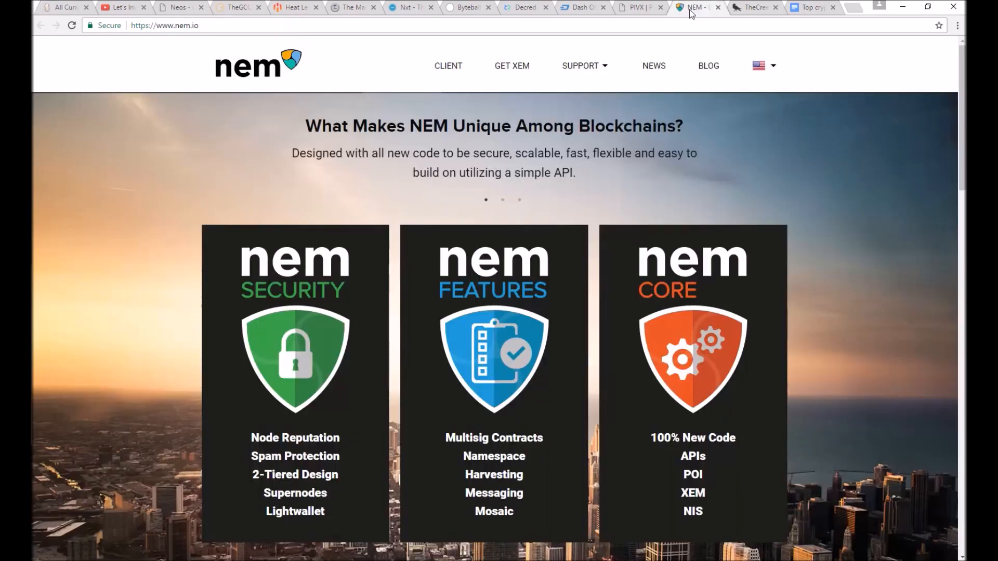
pyautogui.click(637, 7)
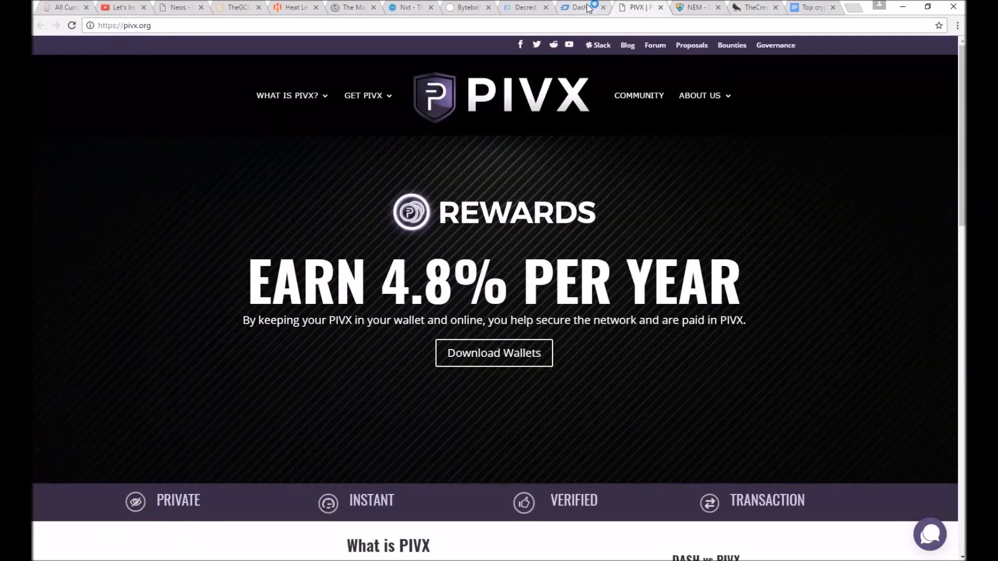
pyautogui.click(522, 8)
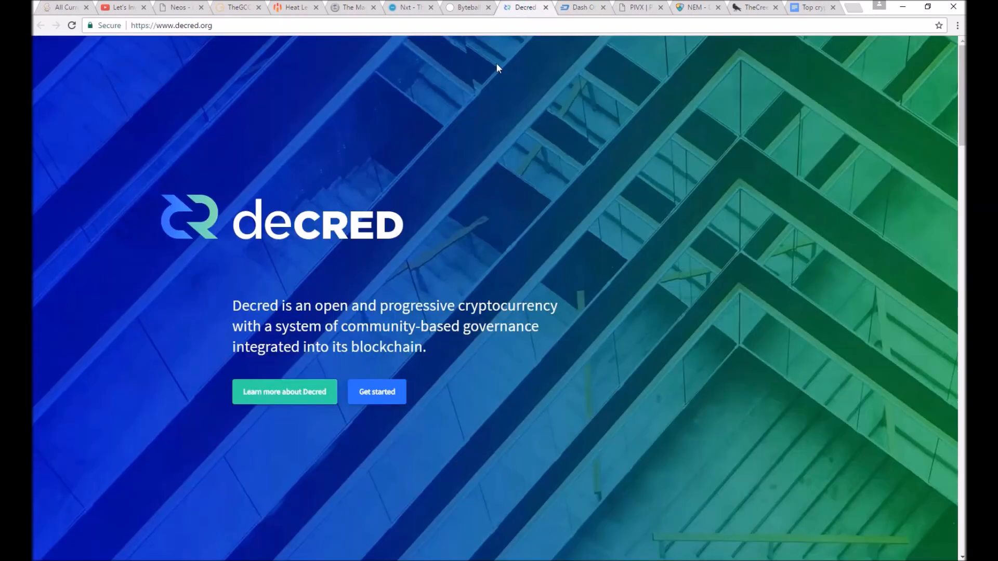
pyautogui.click(468, 7)
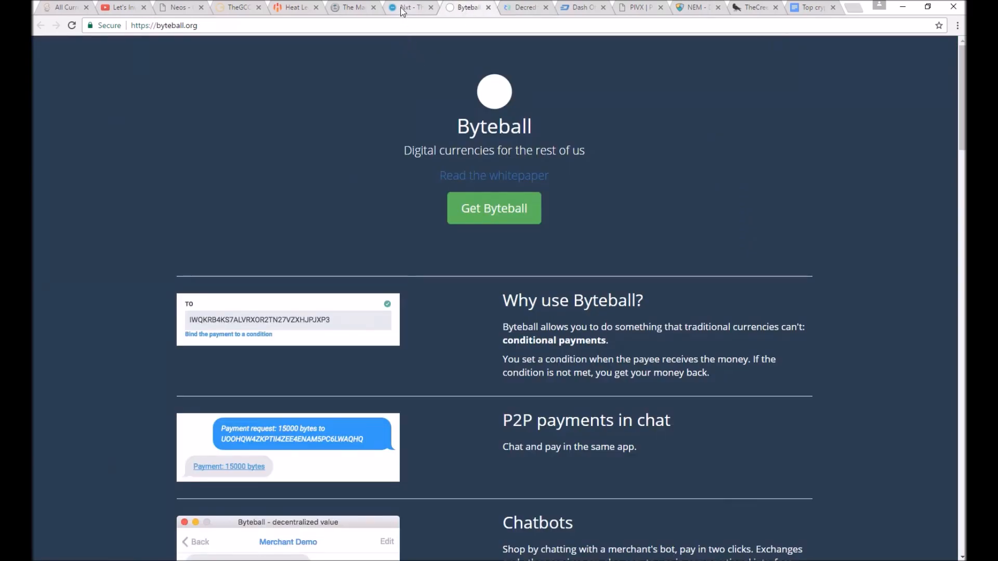
pyautogui.moveTo(411, 7)
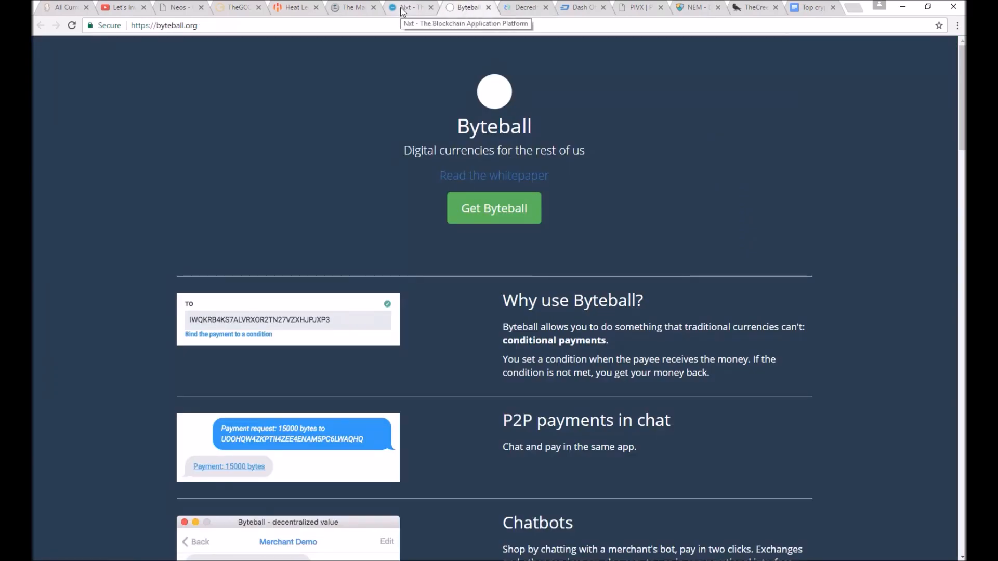
pyautogui.click(410, 7)
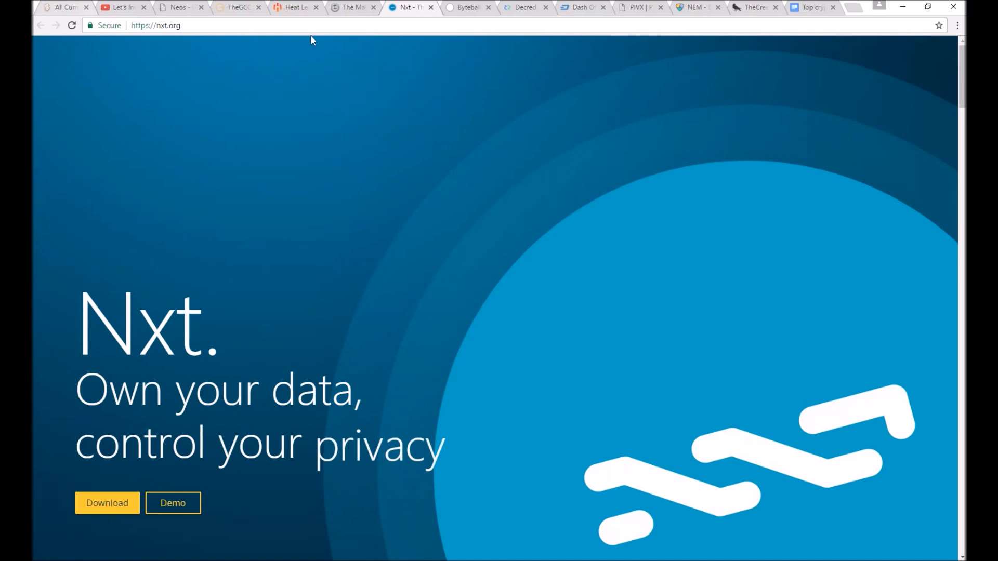
pyautogui.click(353, 7)
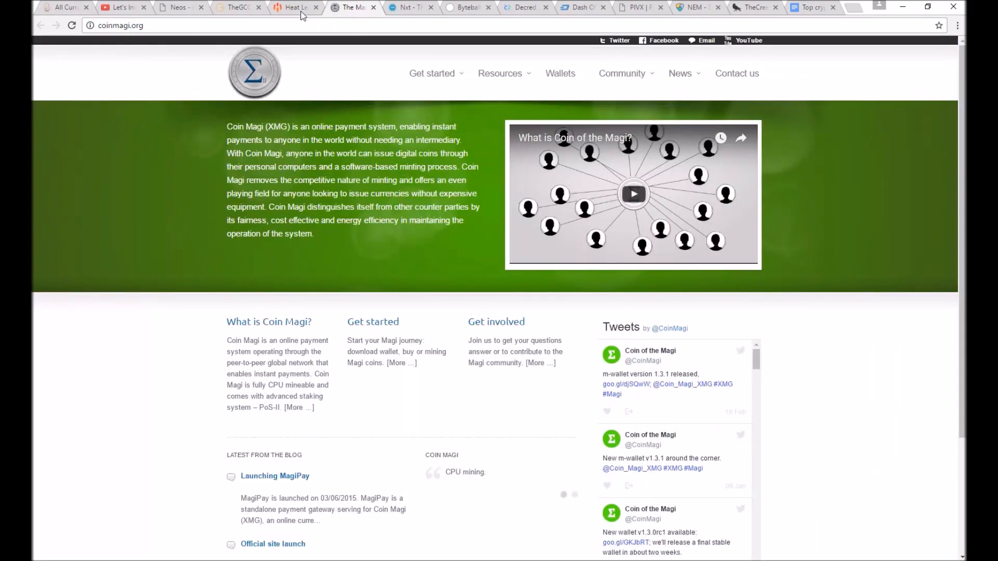
pyautogui.click(294, 7)
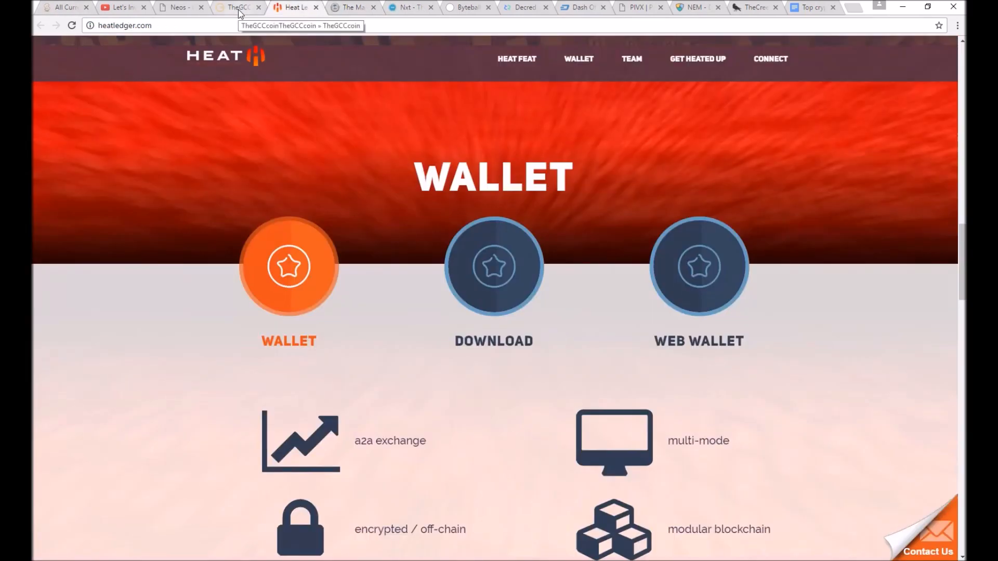
# Check CoinMarketCap, TheGCCcoin and Neos sites, the Top 6 doc, and finish on the Dash homepage
pyautogui.click(62, 7)
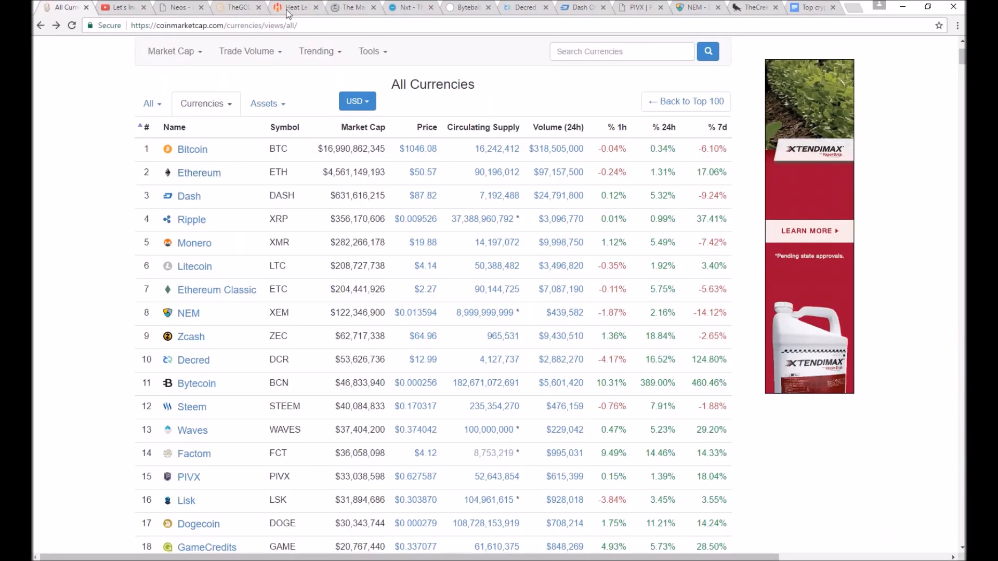
pyautogui.click(236, 8)
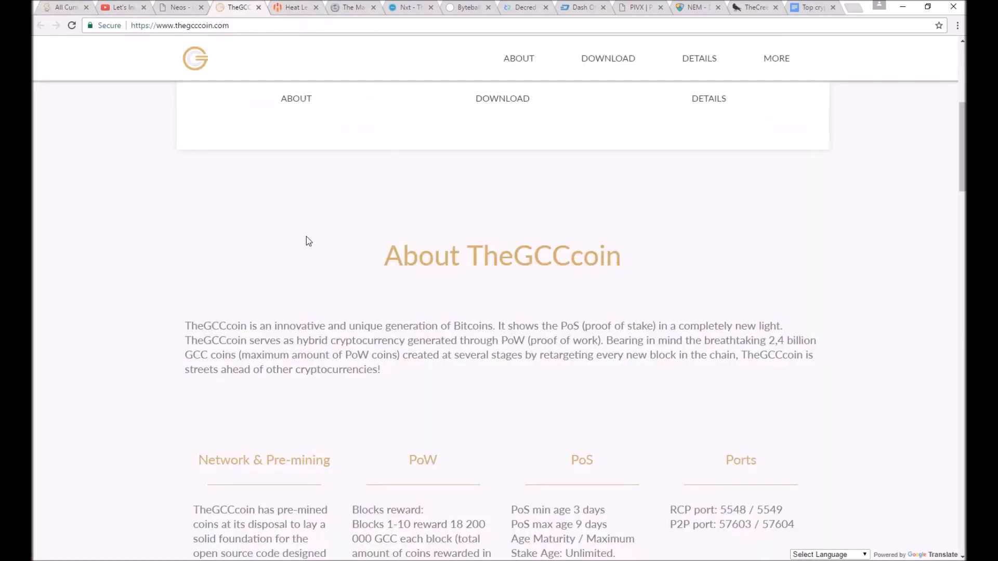
pyautogui.scroll(-3)
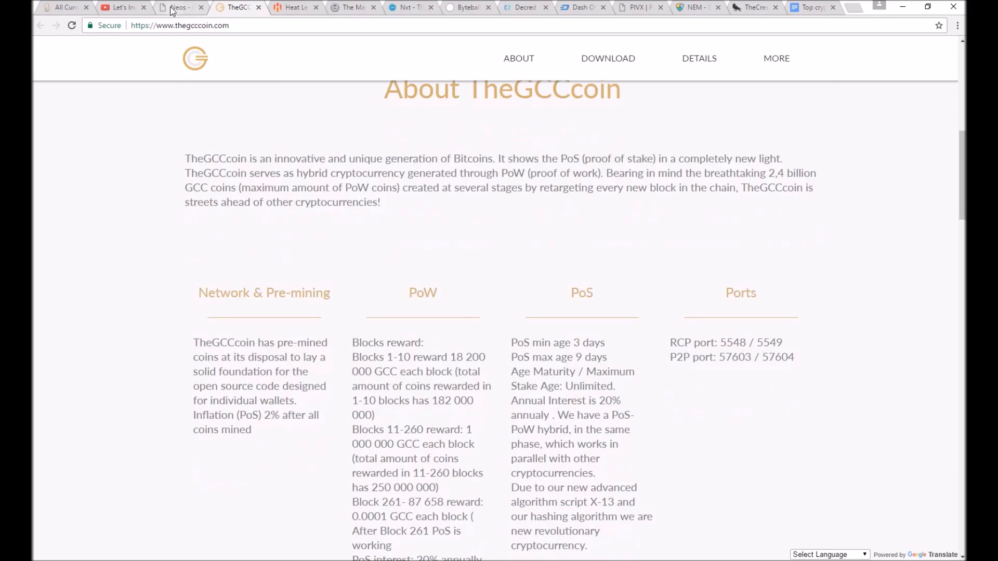
pyautogui.click(178, 7)
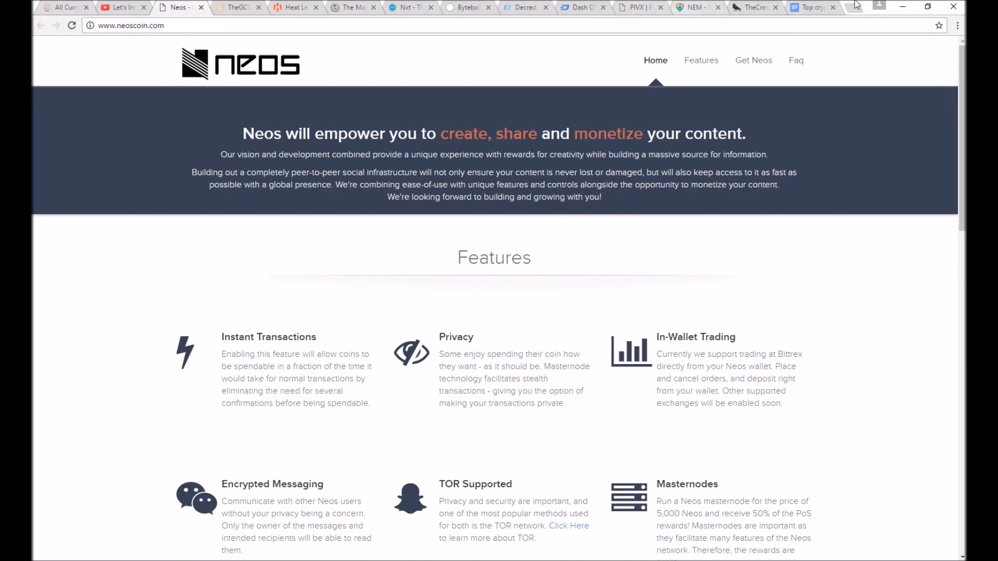
pyautogui.click(812, 7)
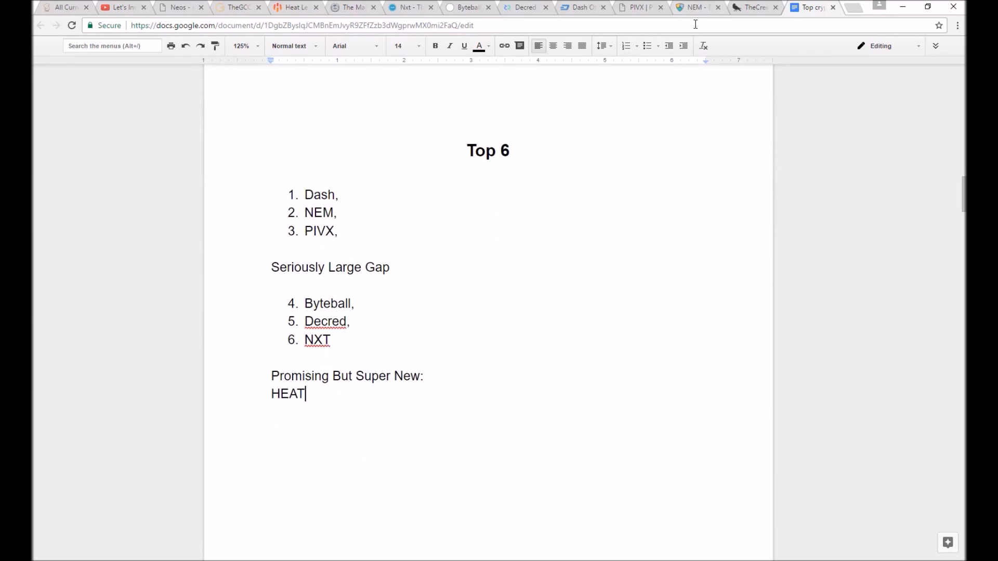
pyautogui.click(697, 8)
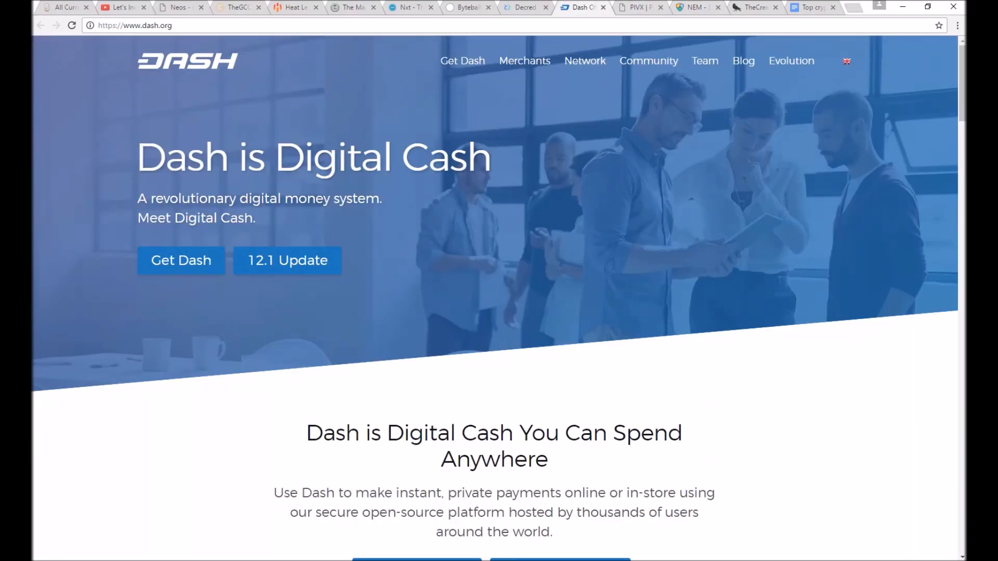
# Revisit the PIVX, Byteball, Decred and HEAT Ledger websites
pyautogui.click(693, 7)
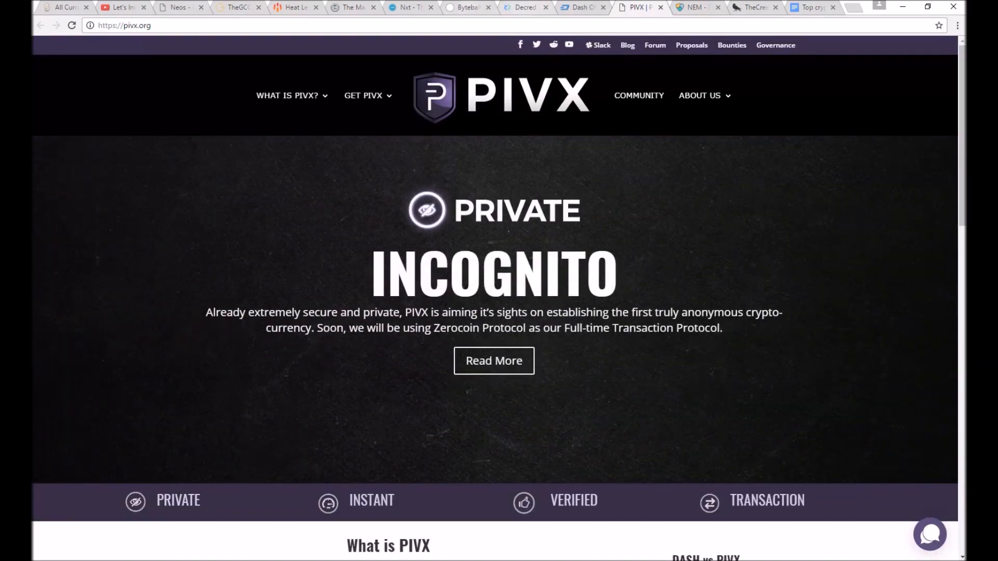
pyautogui.click(468, 7)
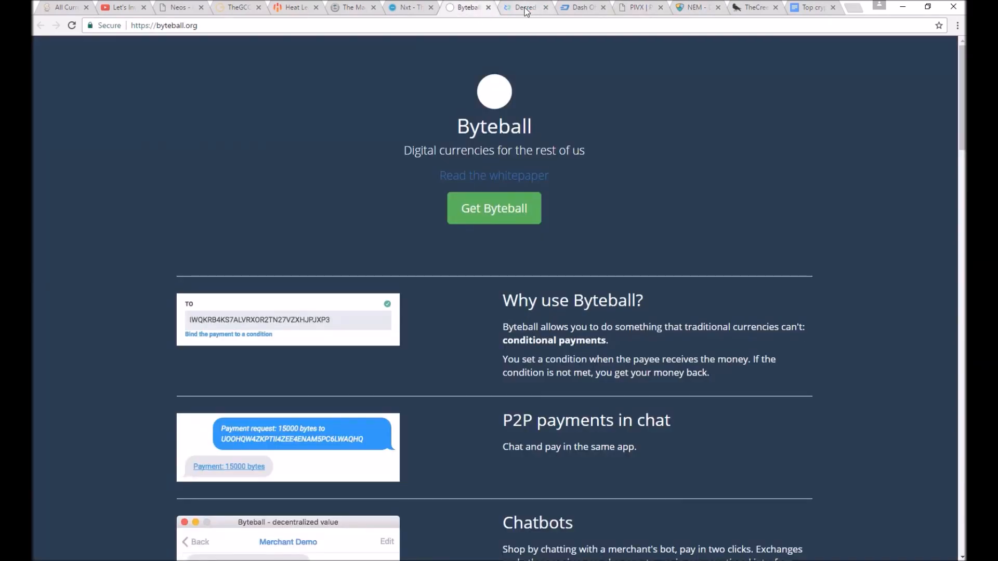
pyautogui.click(407, 7)
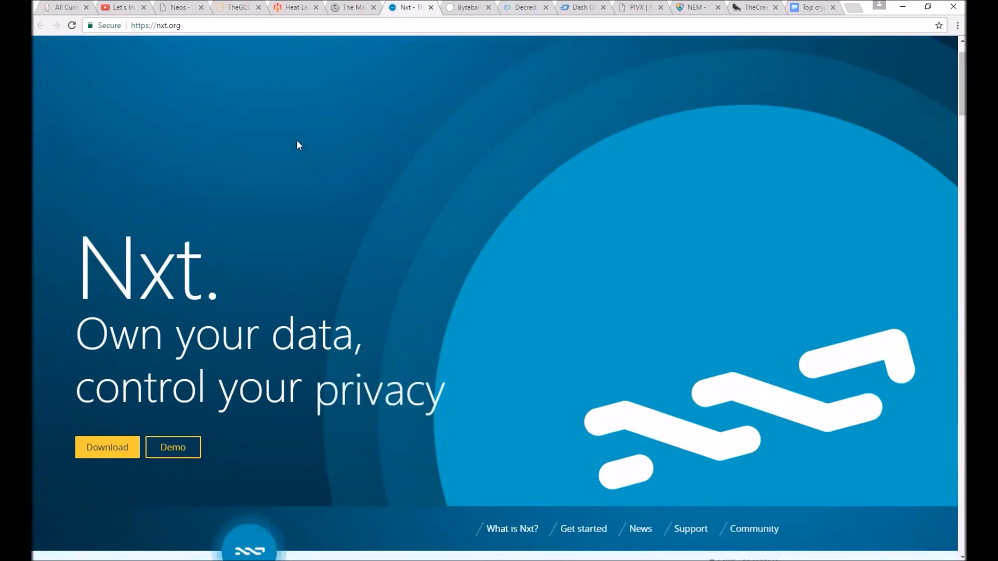
pyautogui.click(294, 7)
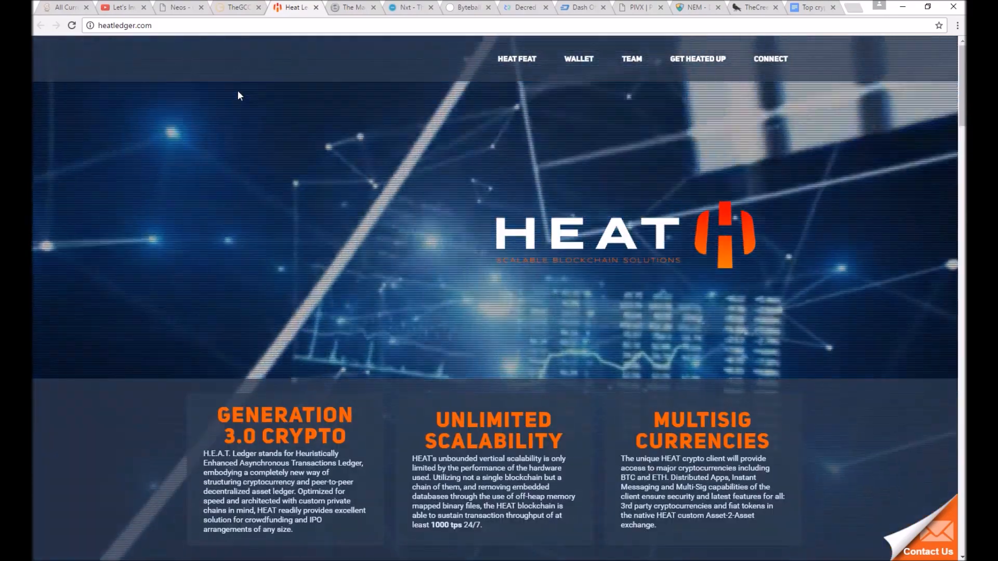
# Revisit the Coin Magi, Neos and TheGCCcoin sites, then return to the Top 6 document
pyautogui.click(354, 7)
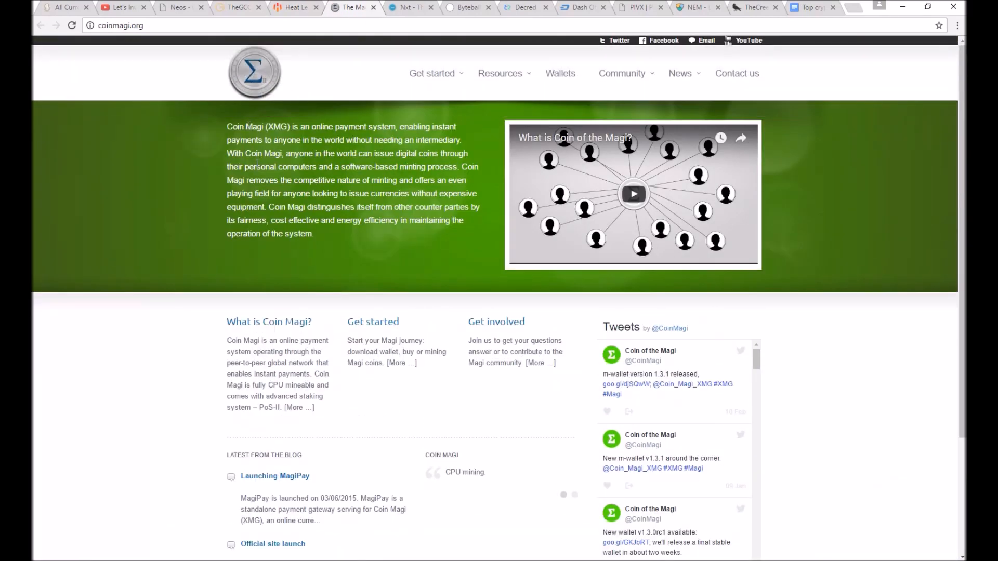
pyautogui.moveTo(180, 7)
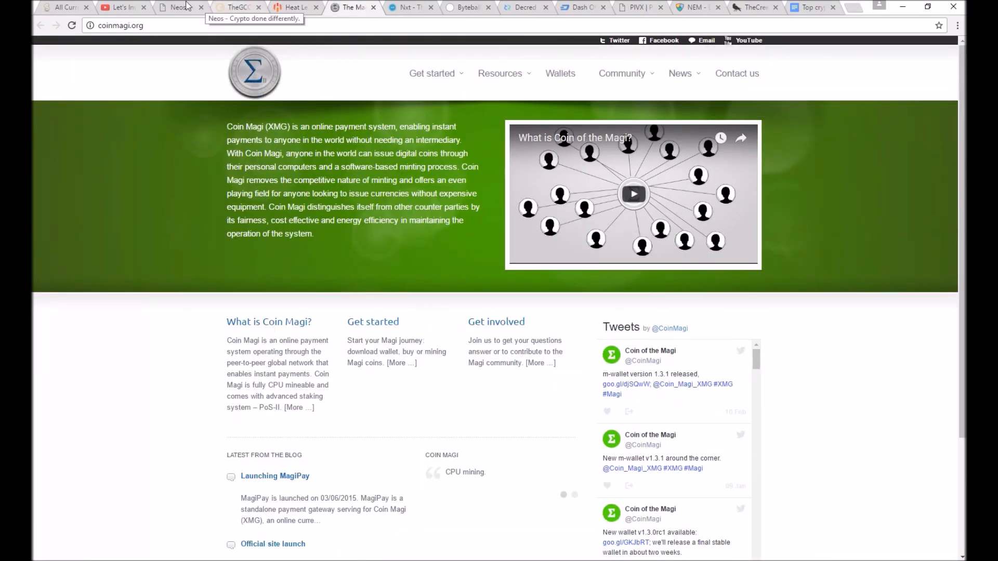
pyautogui.click(177, 7)
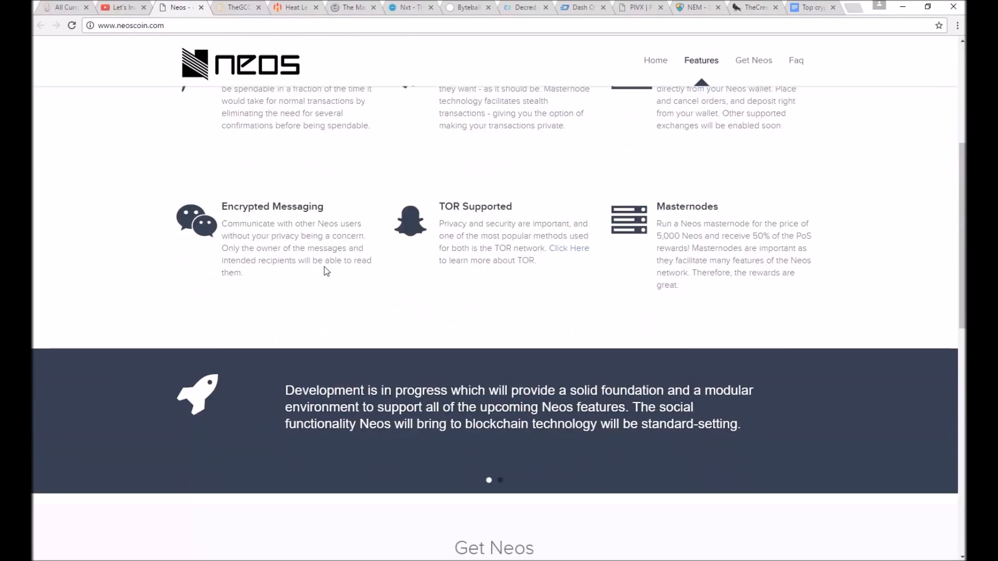
pyautogui.click(239, 7)
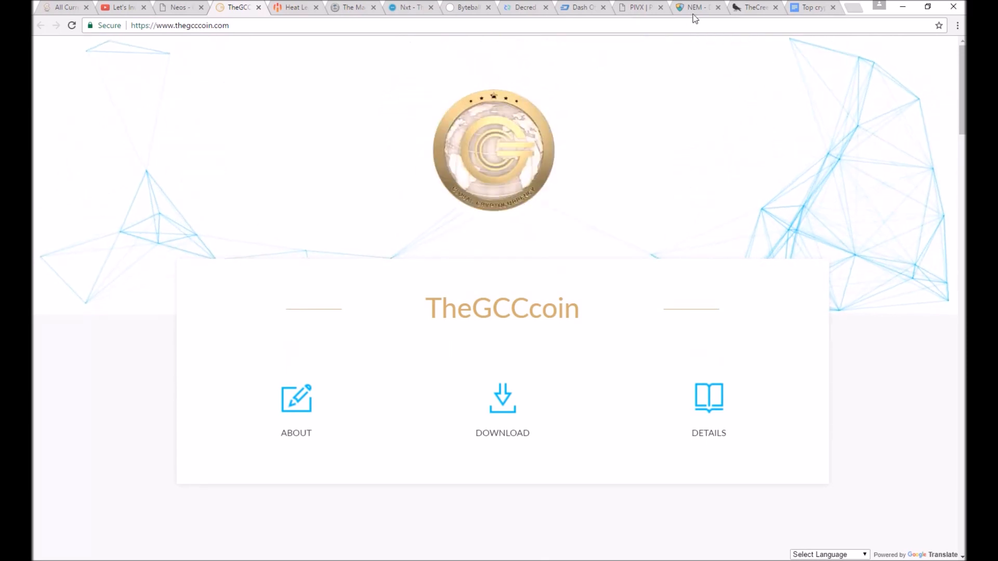
pyautogui.click(812, 8)
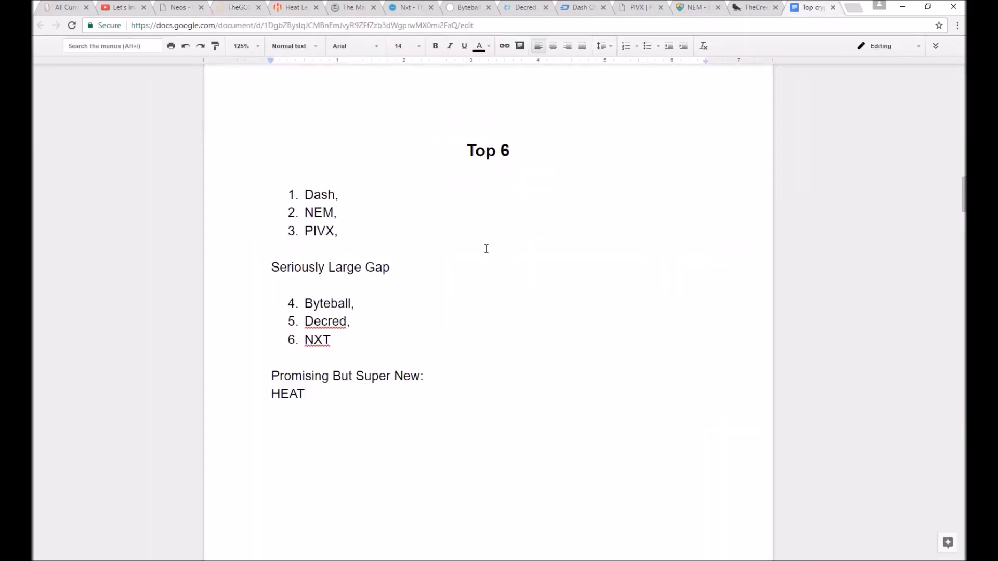
pyautogui.scroll(-3)
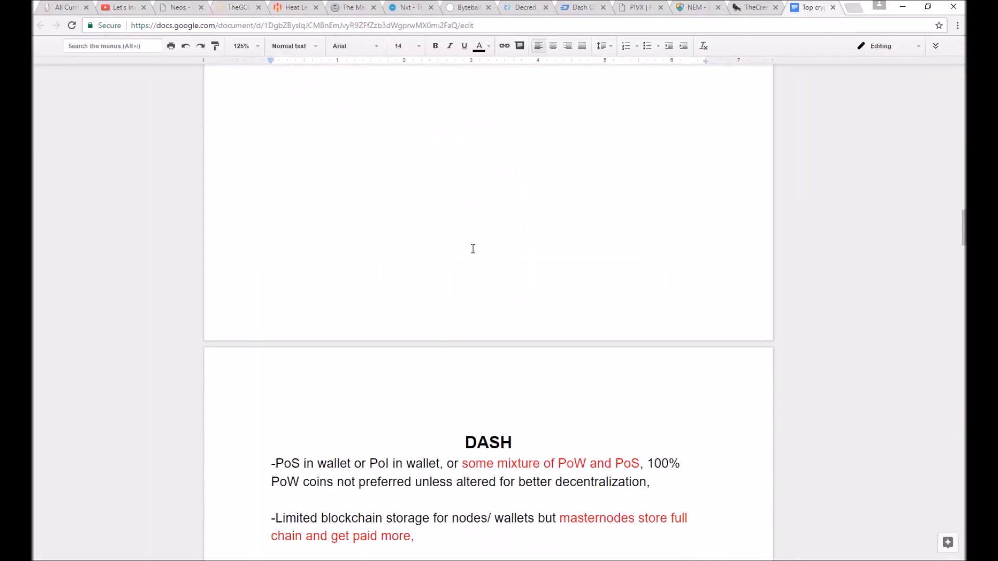
pyautogui.scroll(-3)
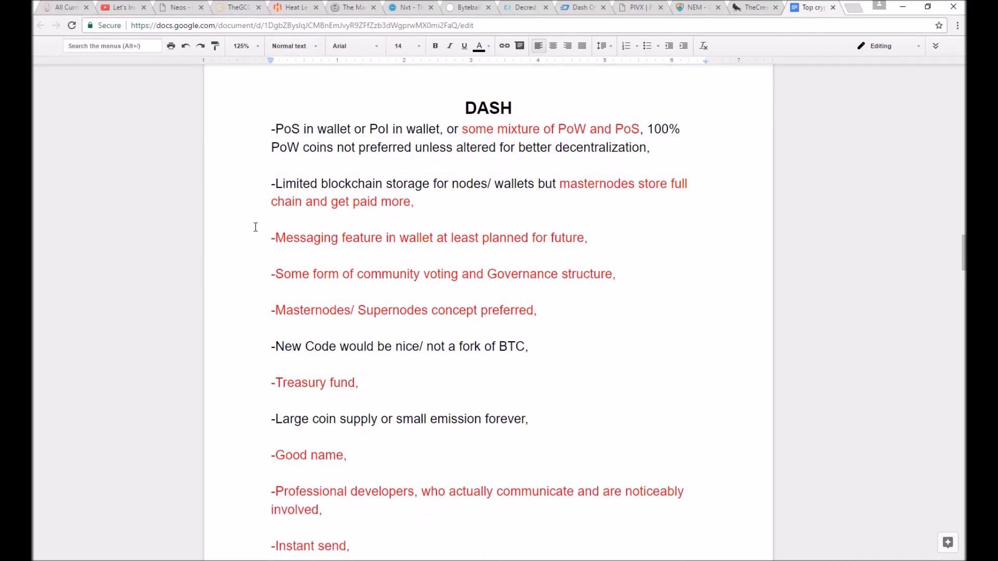
pyautogui.scroll(-3)
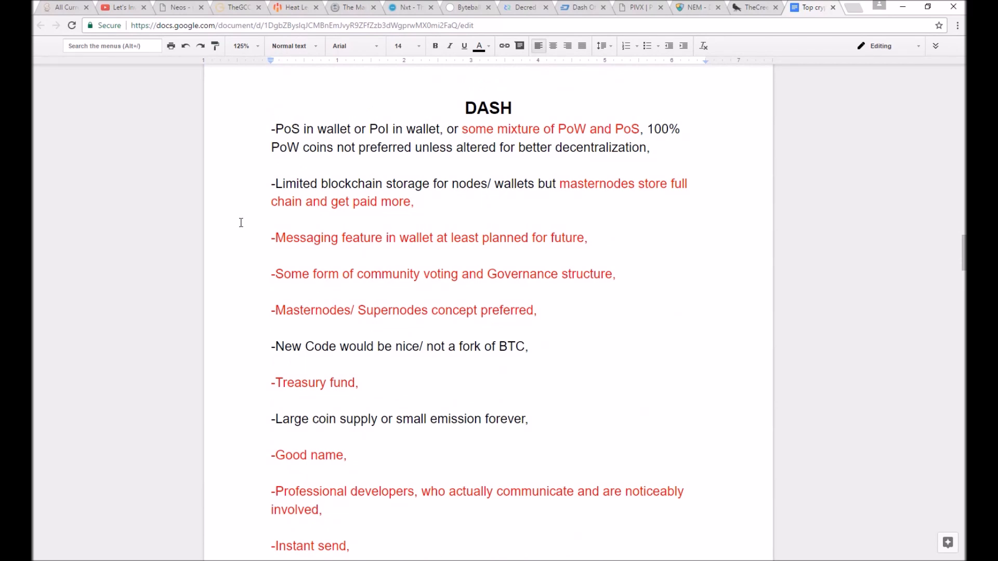
pyautogui.scroll(-3)
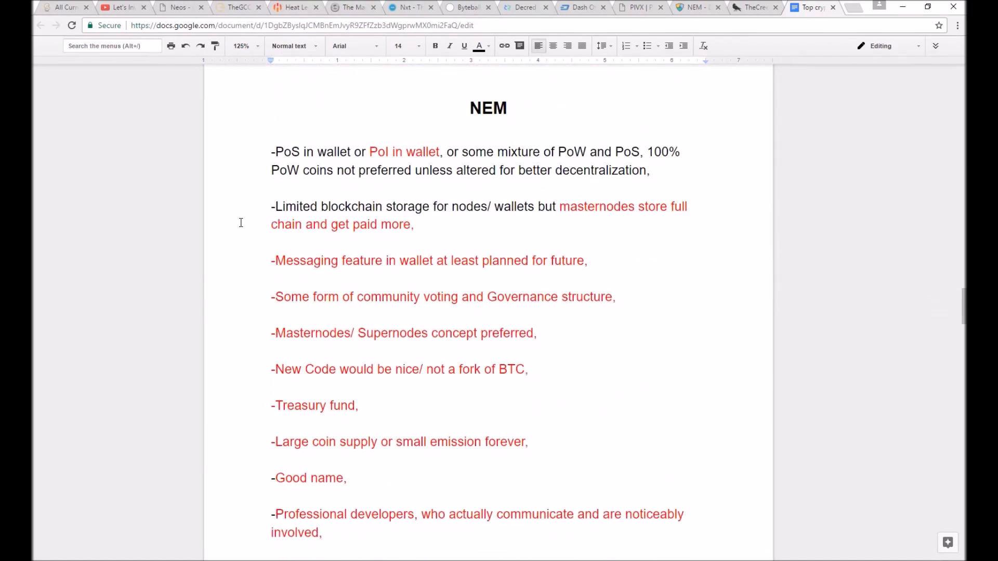
pyautogui.scroll(-3)
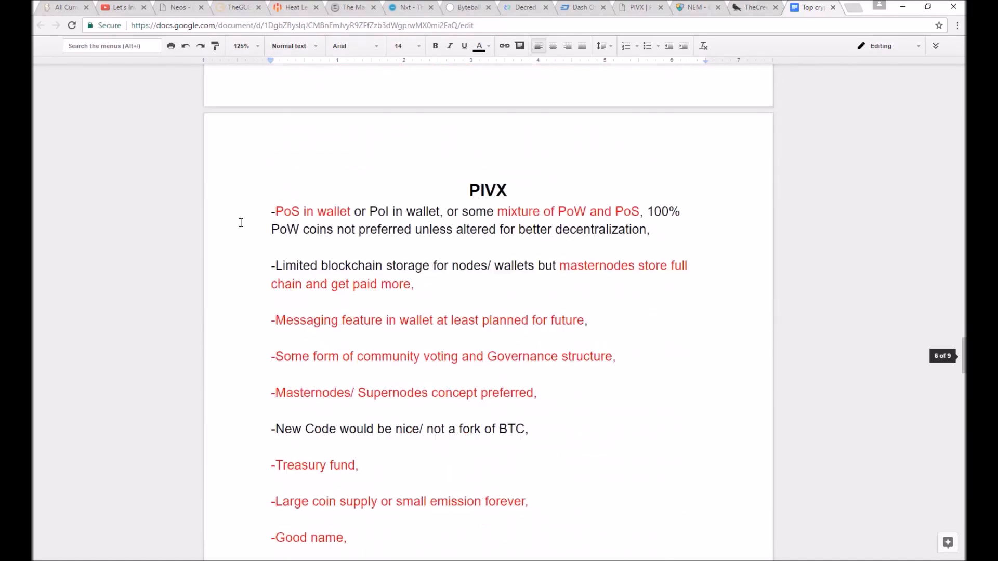
pyautogui.scroll(-3)
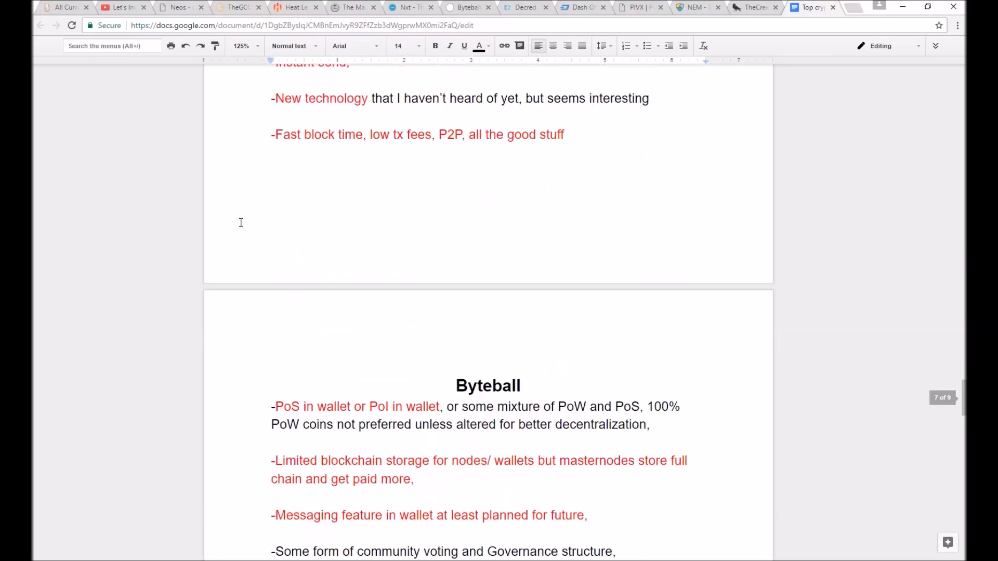
pyautogui.scroll(-3)
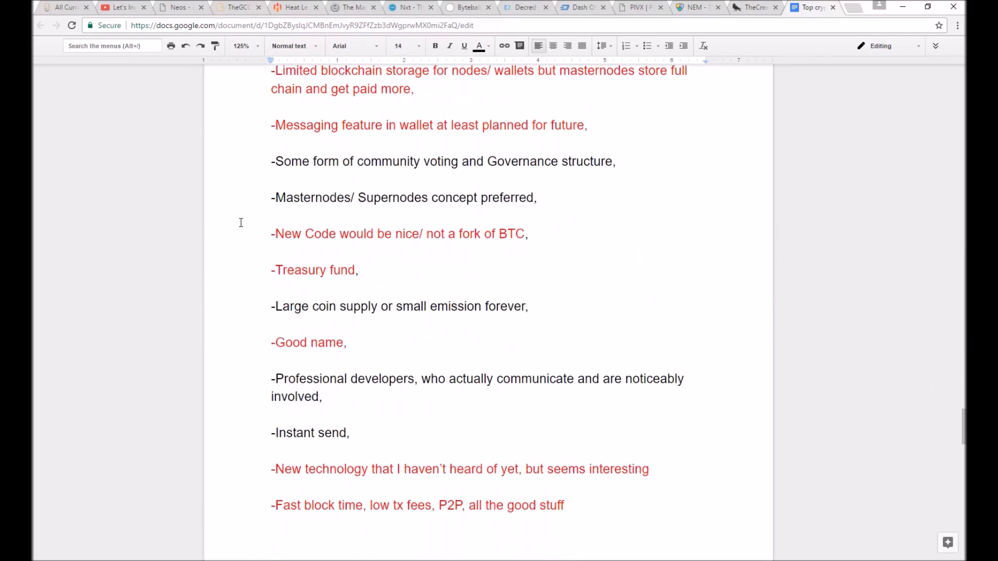
pyautogui.scroll(-3)
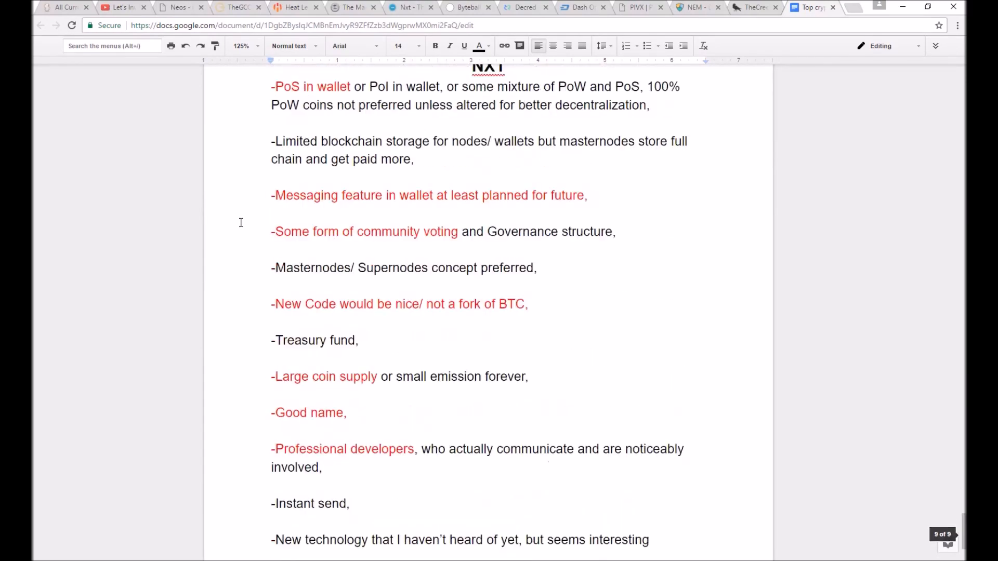
pyautogui.scroll(-3)
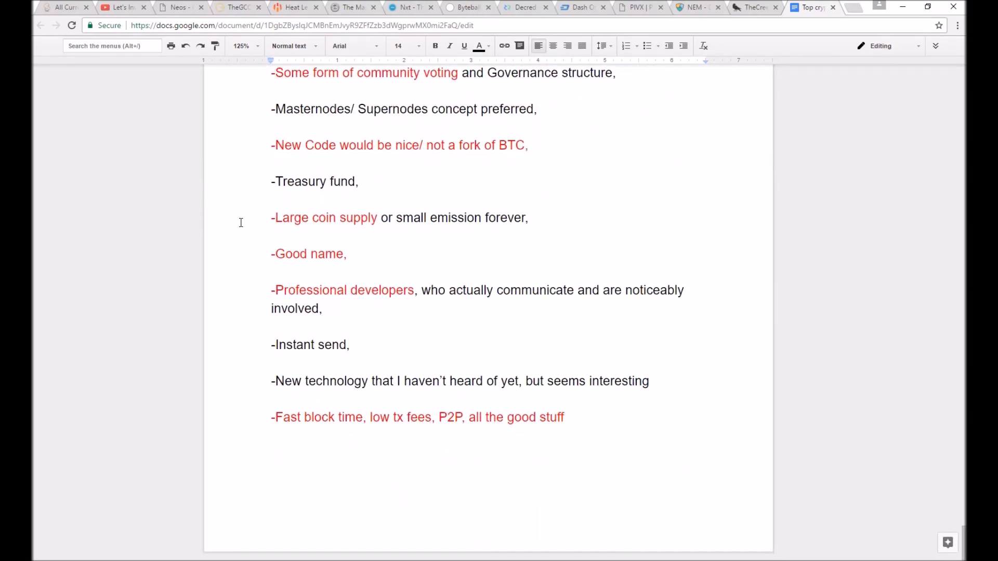
pyautogui.scroll(-3)
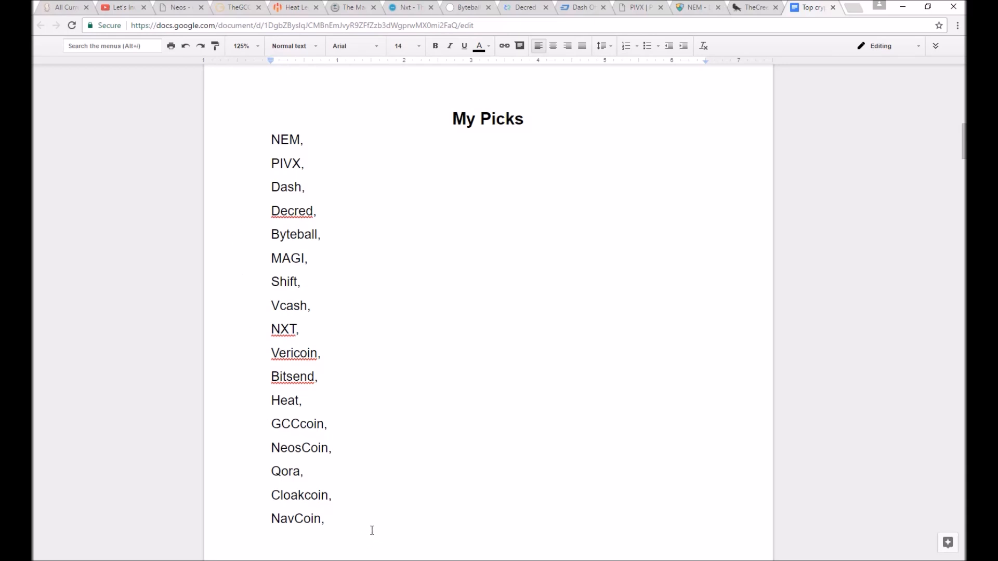
pyautogui.moveTo(272, 447); pyautogui.dragTo(322, 527)
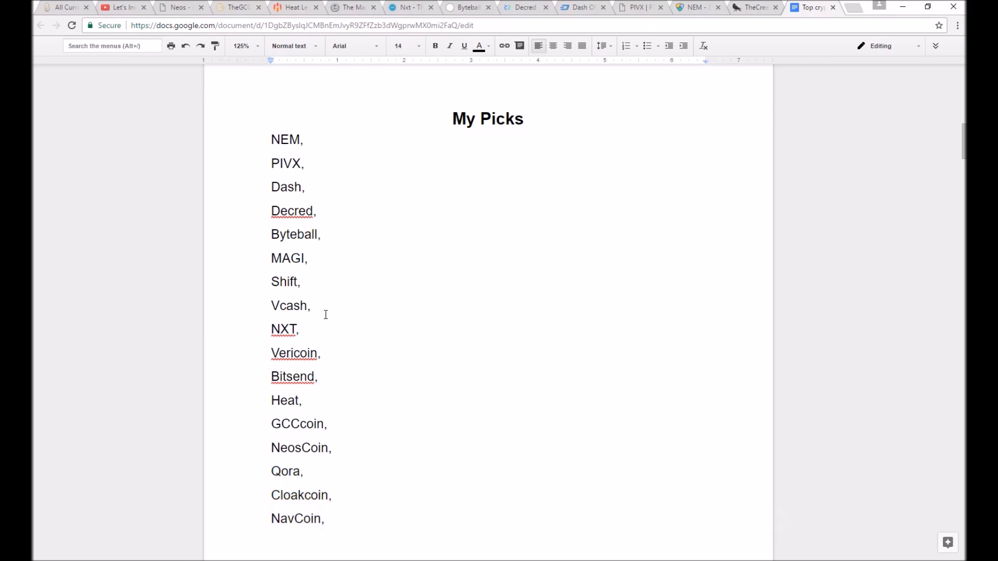
pyautogui.moveTo(271, 282); pyautogui.dragTo(313, 312)
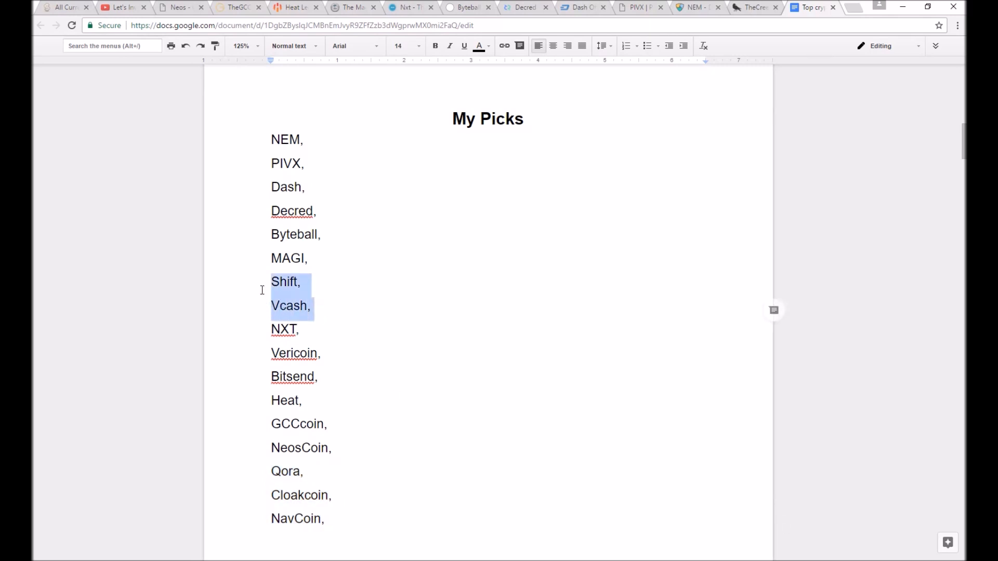
pyautogui.click(315, 306)
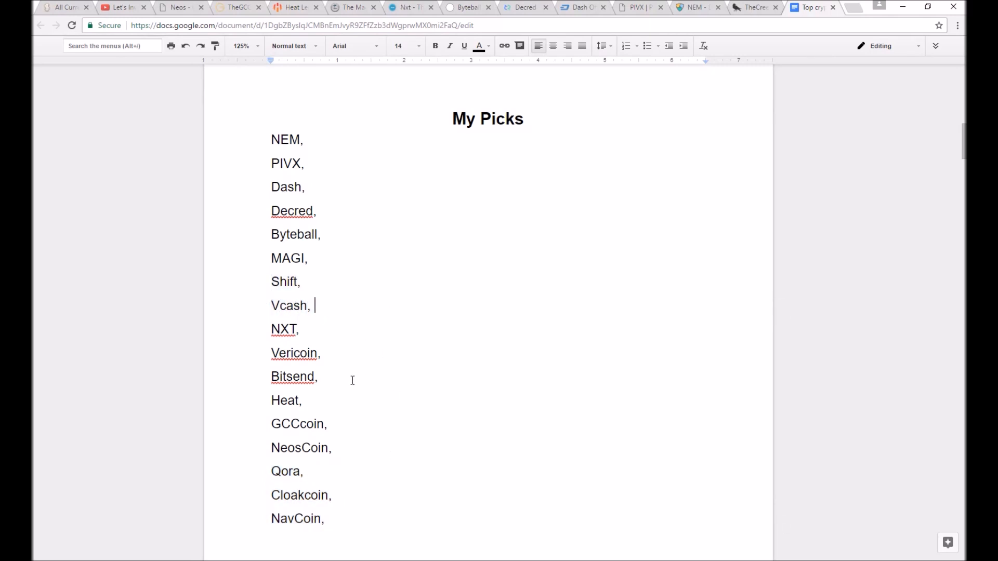
pyautogui.click(321, 354)
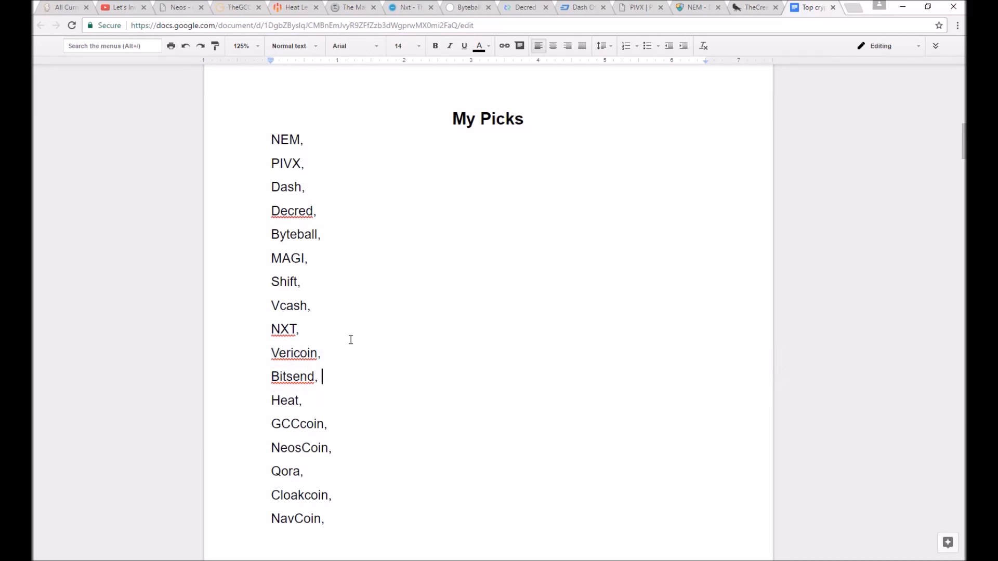
pyautogui.moveTo(384, 266)
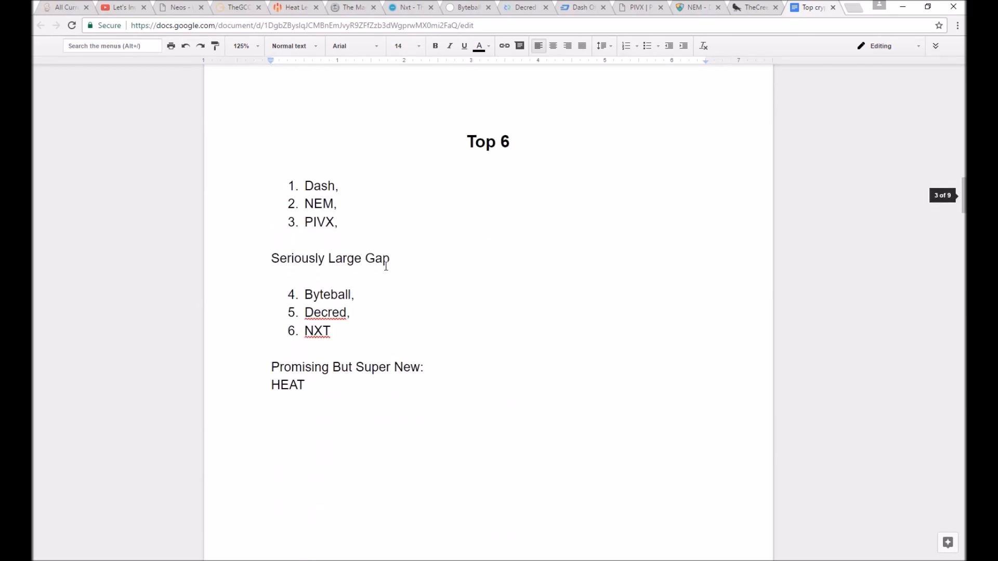
pyautogui.moveTo(387, 204)
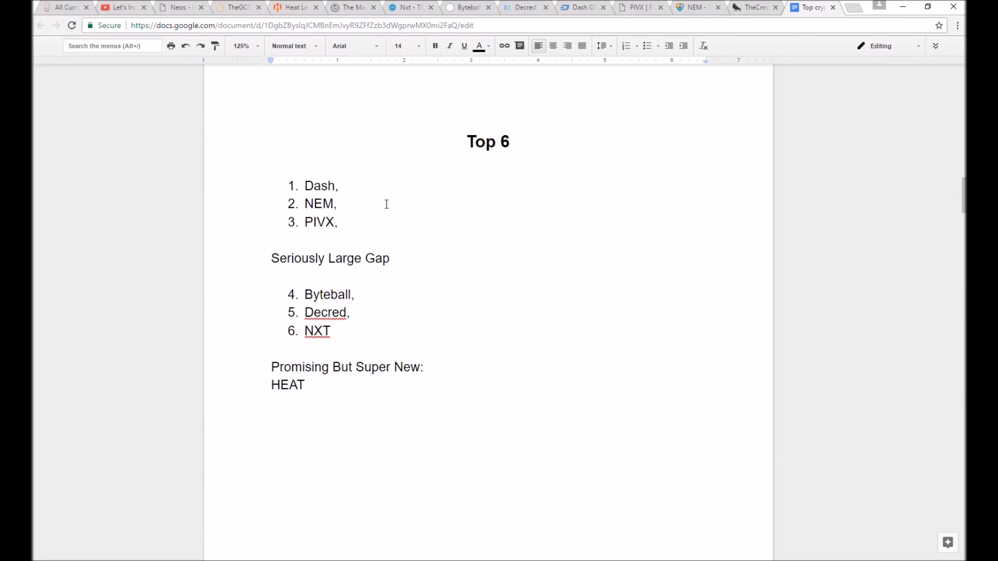
# Skim the CoinMarketCap all-currencies ranking through ranks 113–228
pyautogui.click(61, 7)
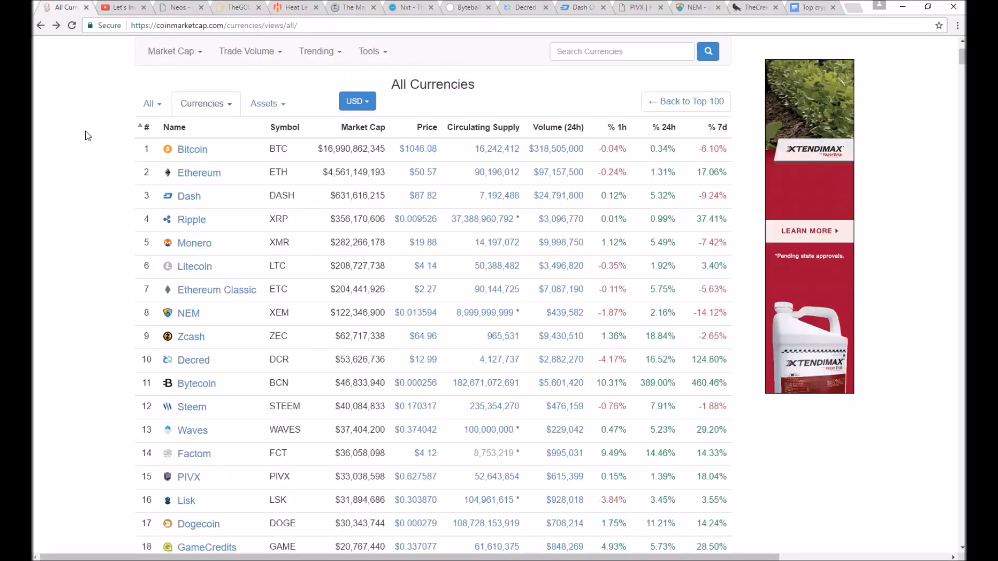
pyautogui.scroll(-3)
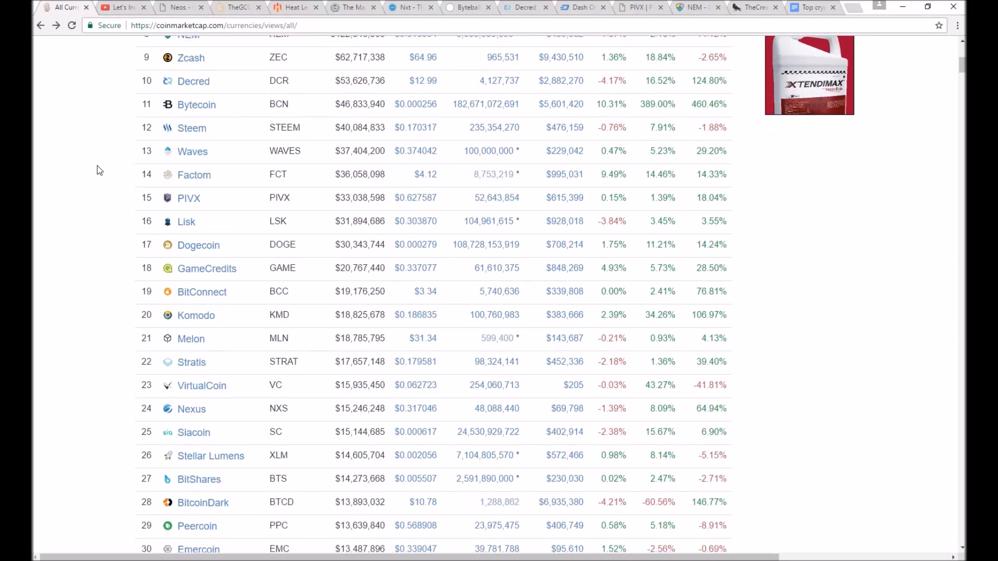
pyautogui.scroll(-3)
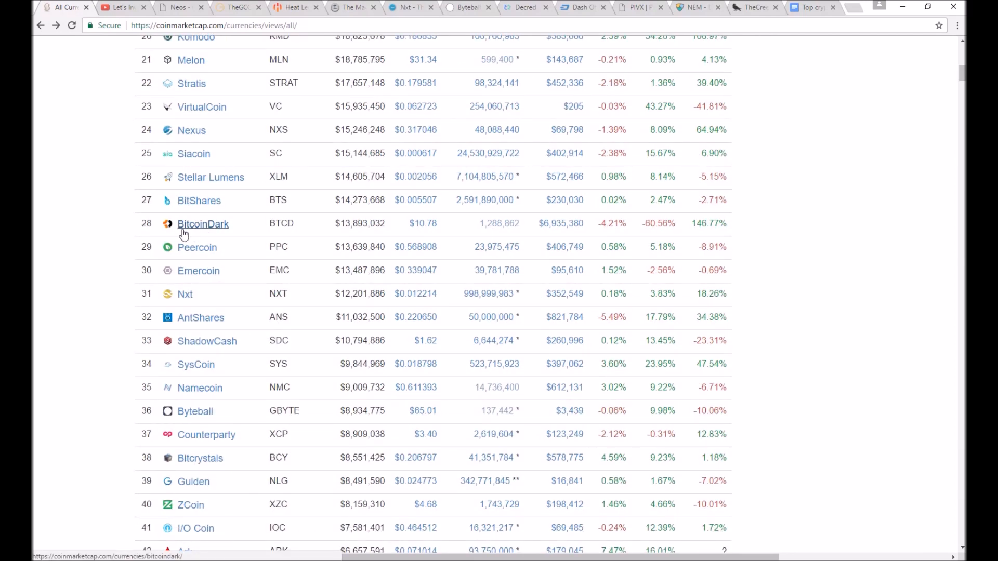
pyautogui.scroll(-3)
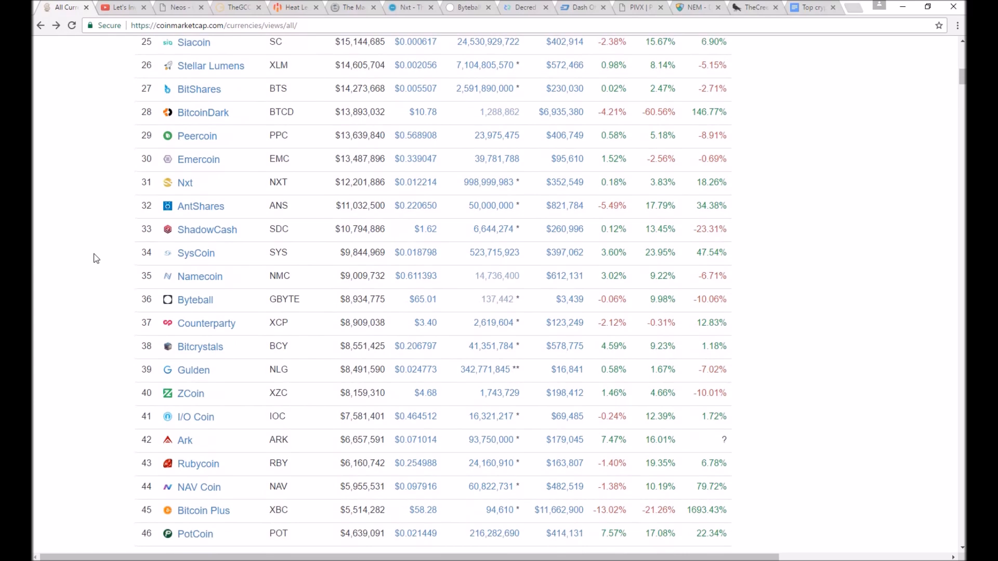
pyautogui.scroll(-3)
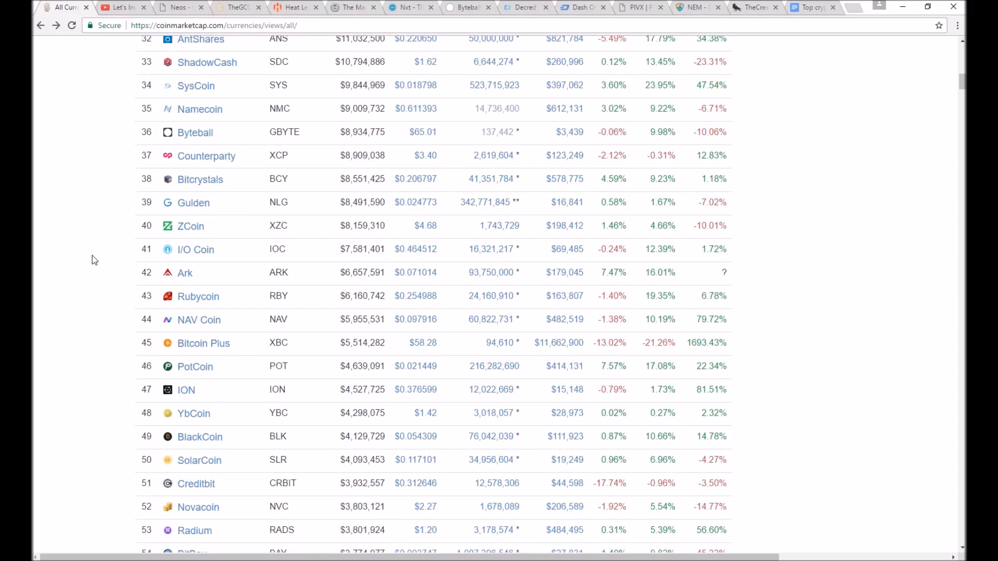
pyautogui.scroll(-3)
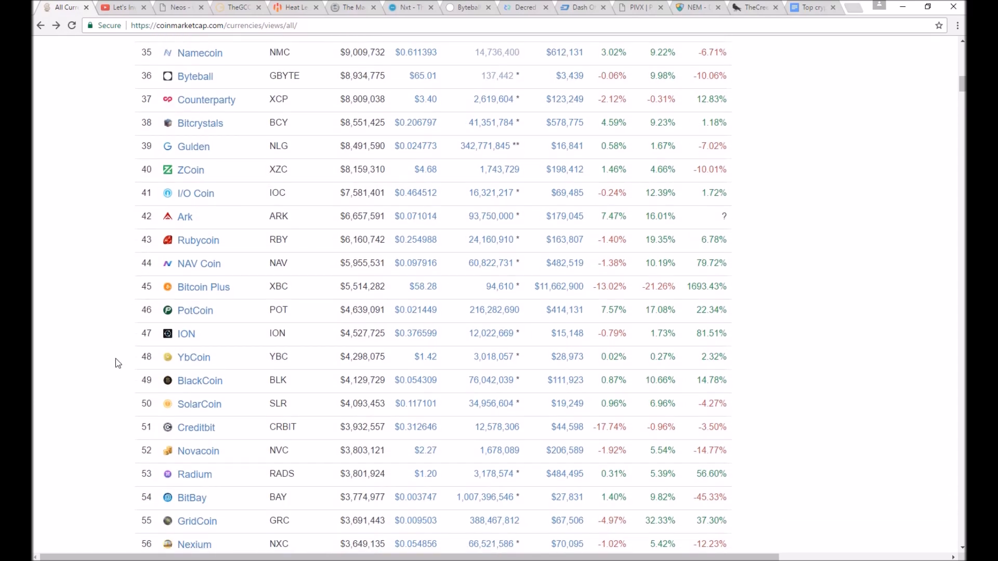
pyautogui.scroll(-3)
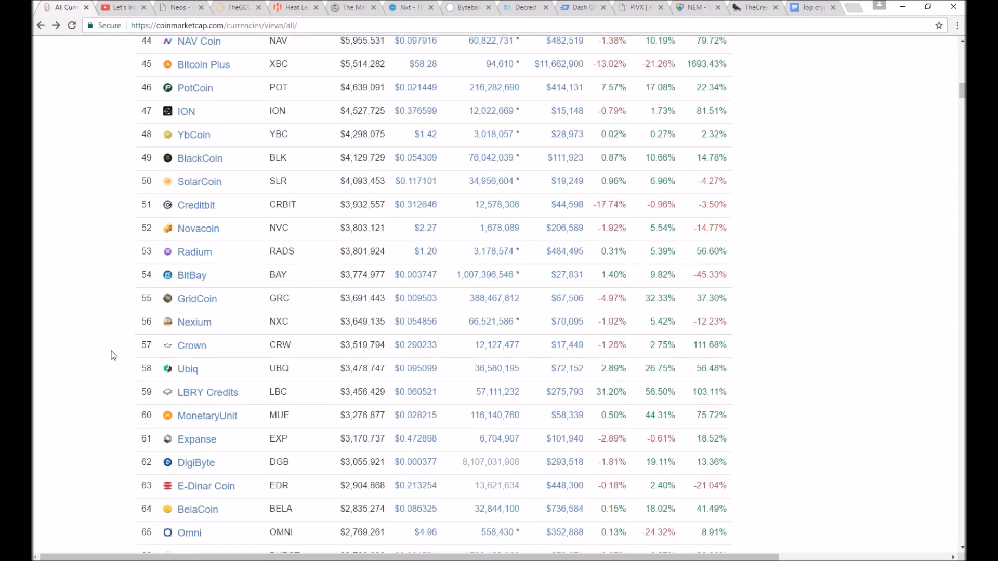
pyautogui.scroll(-3)
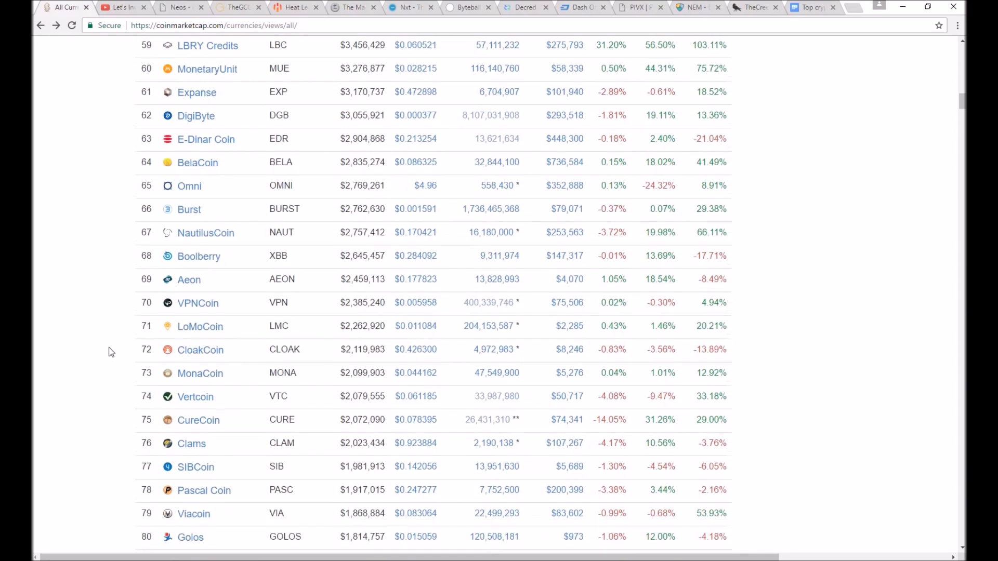
pyautogui.scroll(-3)
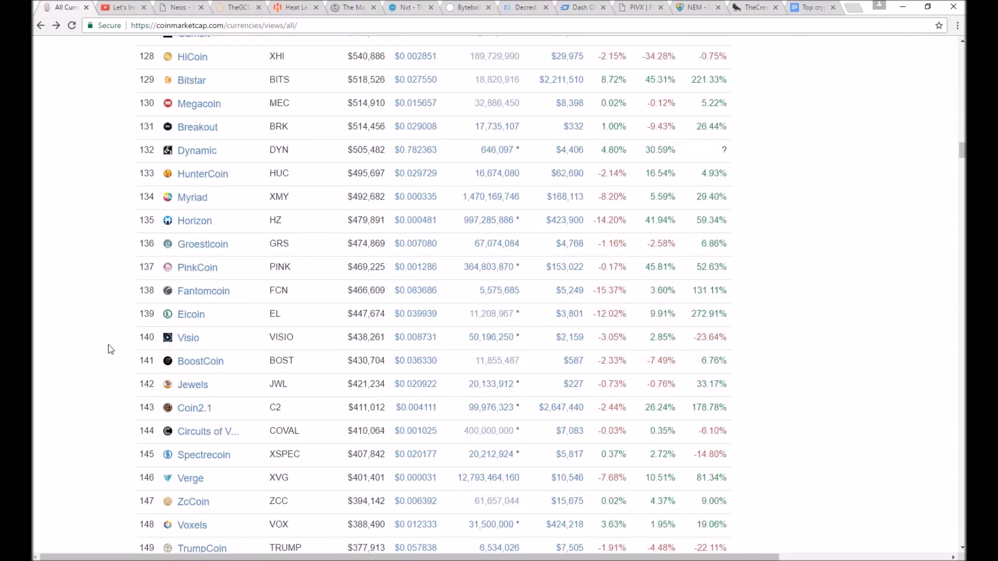
pyautogui.scroll(-3)
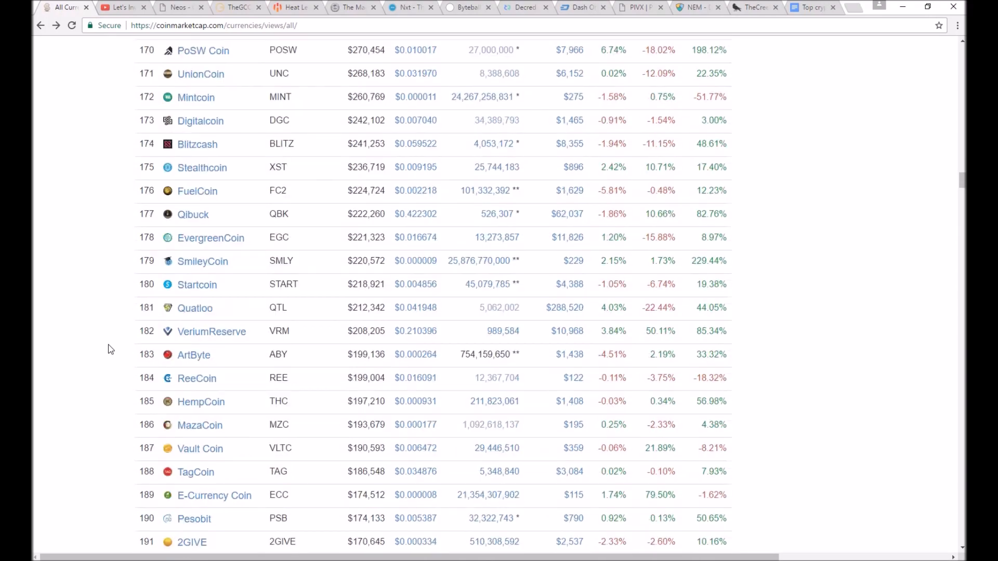
pyautogui.scroll(-3)
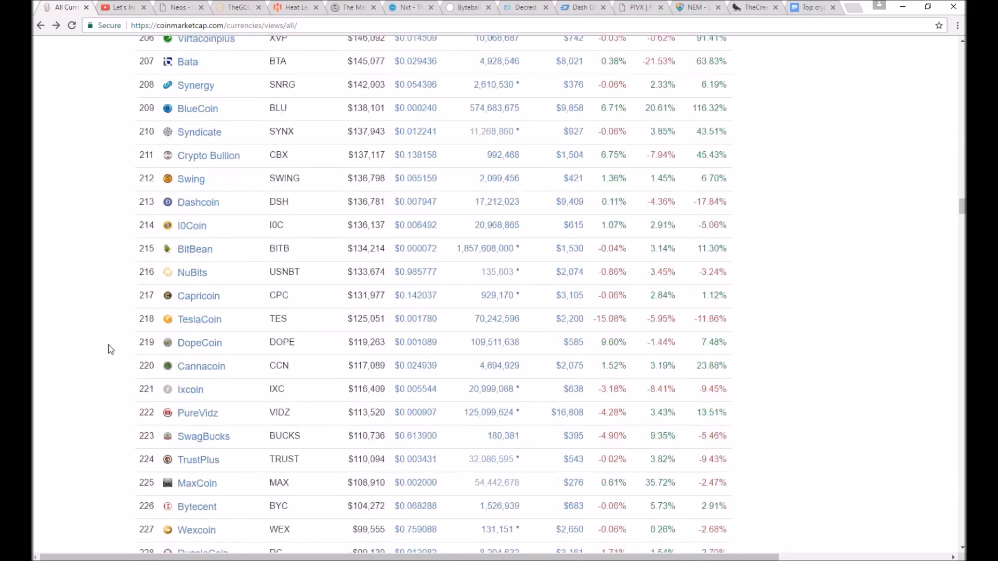
pyautogui.scroll(3)
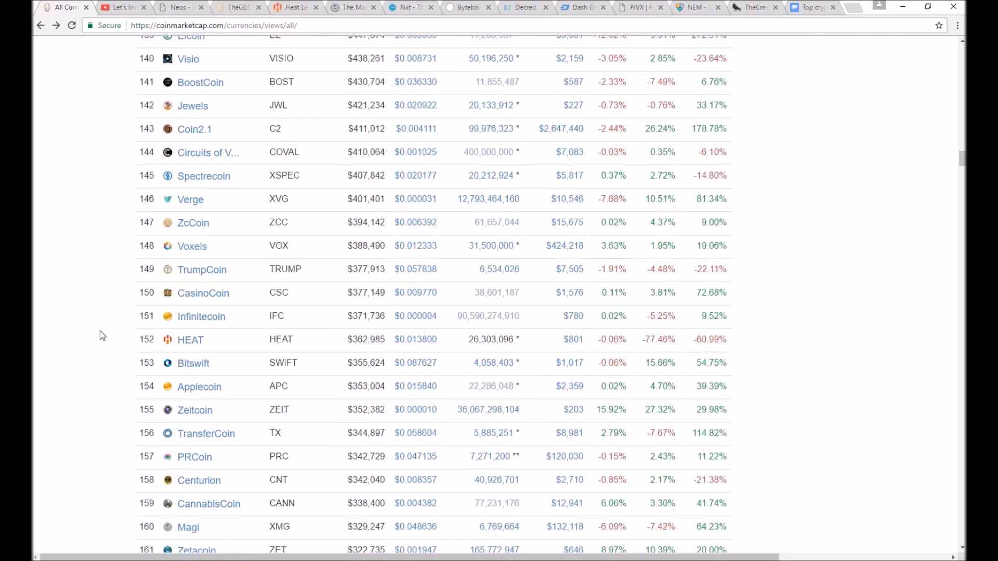
pyautogui.scroll(-3)
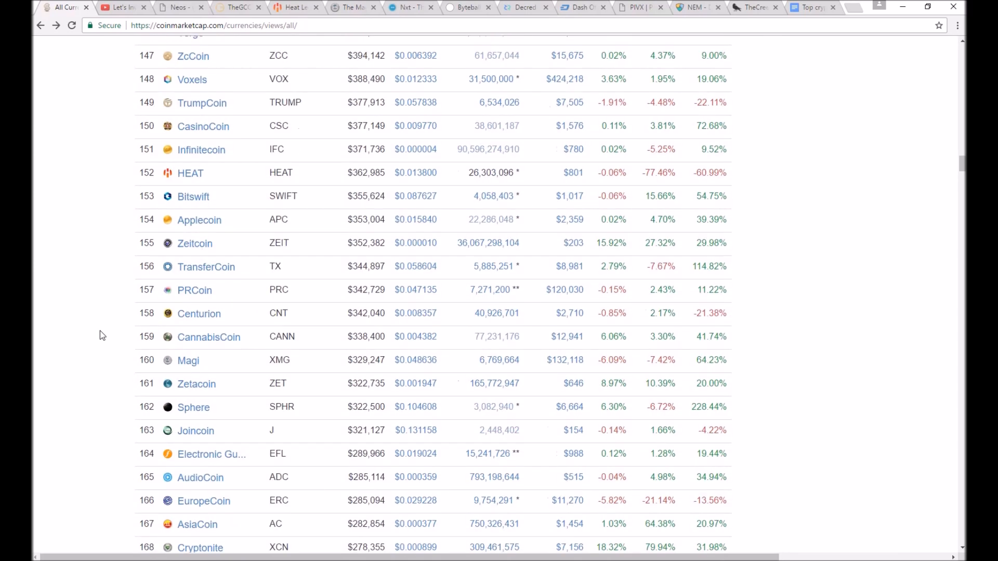
pyautogui.scroll(3)
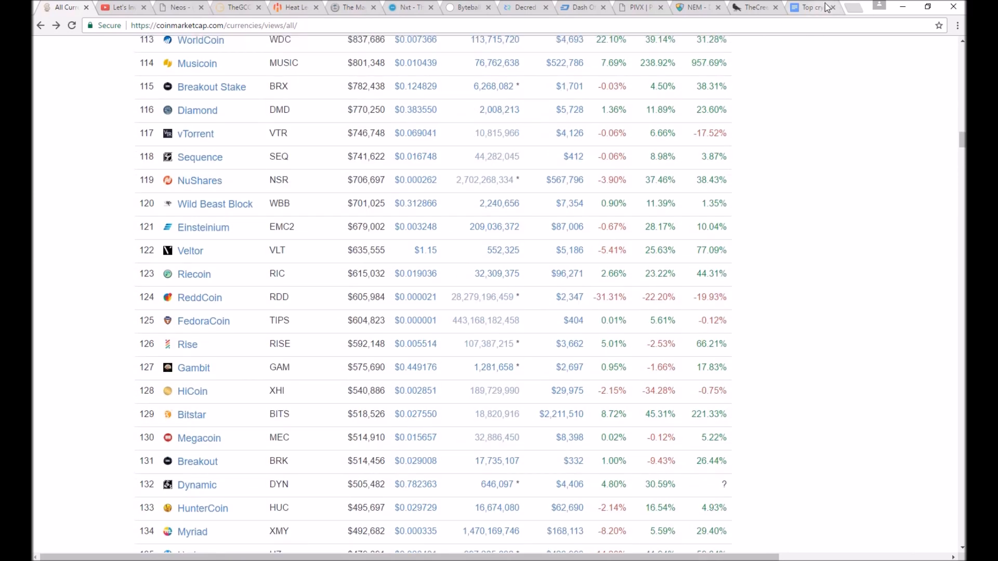
# Reopen the NEM and Dash websites, ending on the Byteball homepage
pyautogui.click(693, 7)
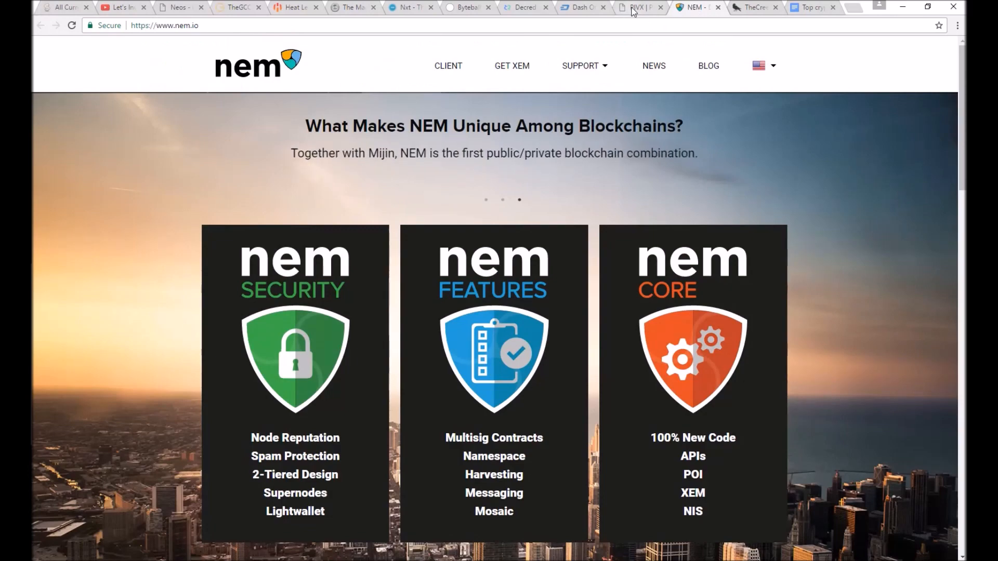
pyautogui.click(579, 7)
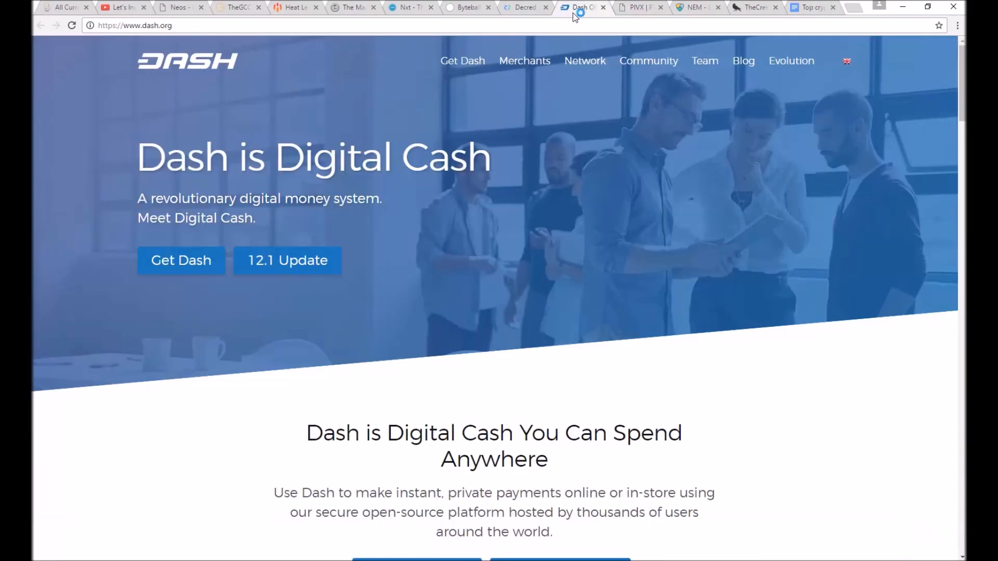
pyautogui.click(467, 7)
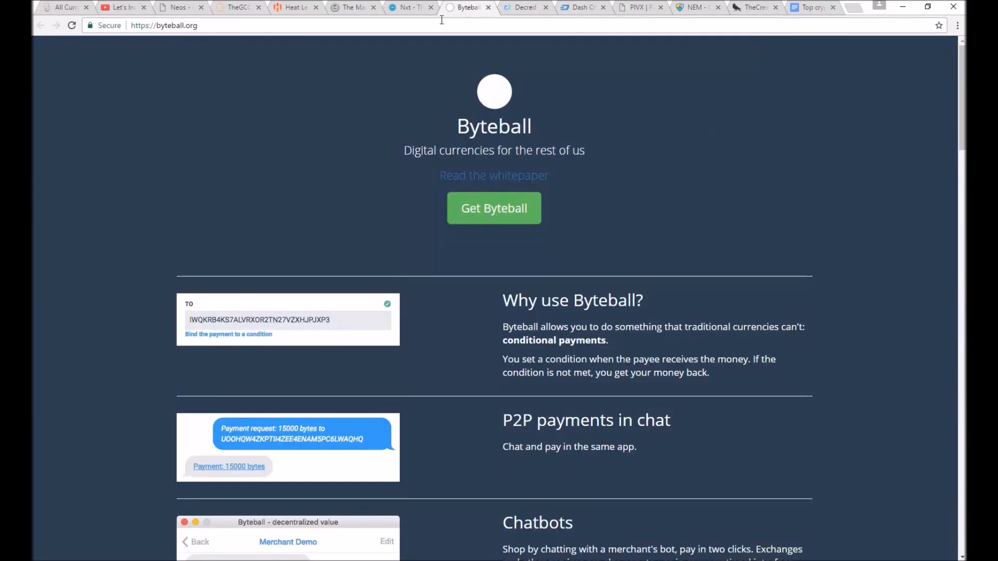
# Glance at the Top 6 ranking document, then return to the full currency ranking list
pyautogui.click(811, 7)
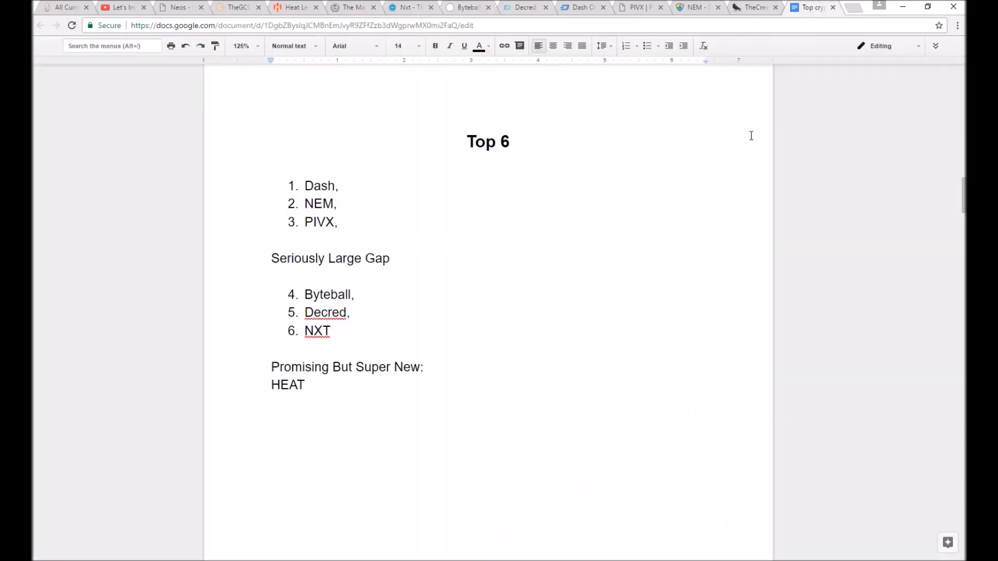
pyautogui.scroll(-3)
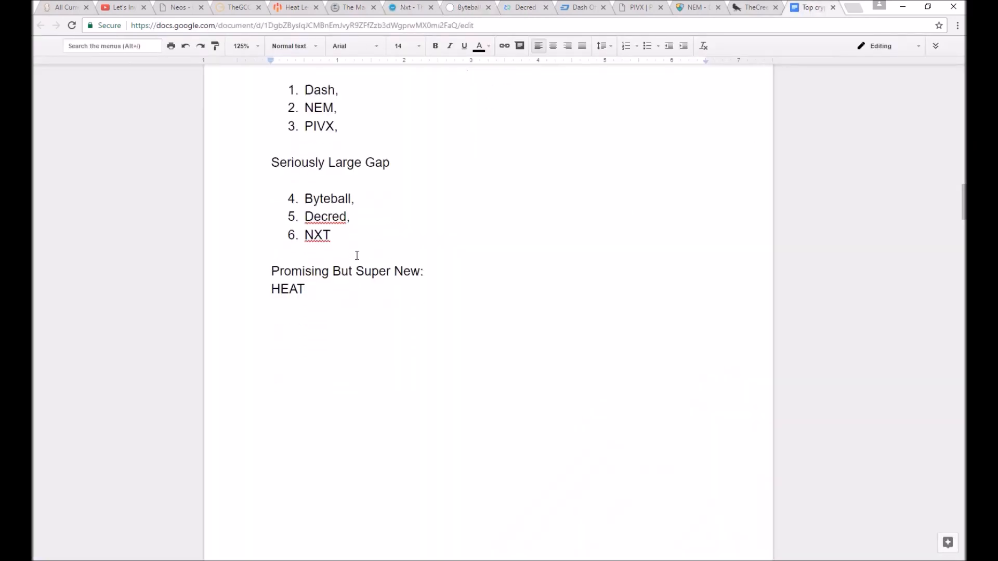
pyautogui.click(60, 7)
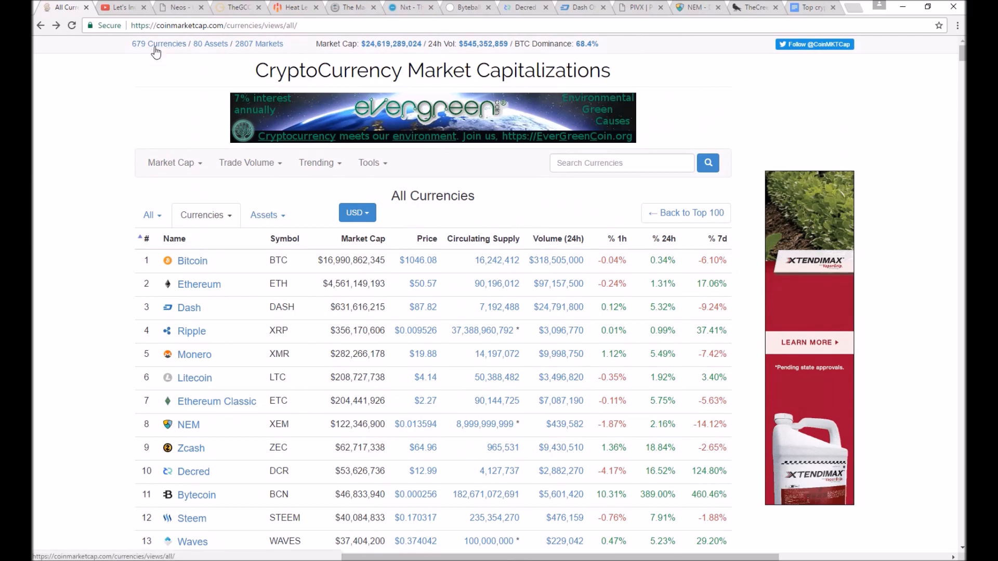
# Scroll through the all-currencies ranking to check where the picked coins sit, then back up
pyautogui.scroll(-3)
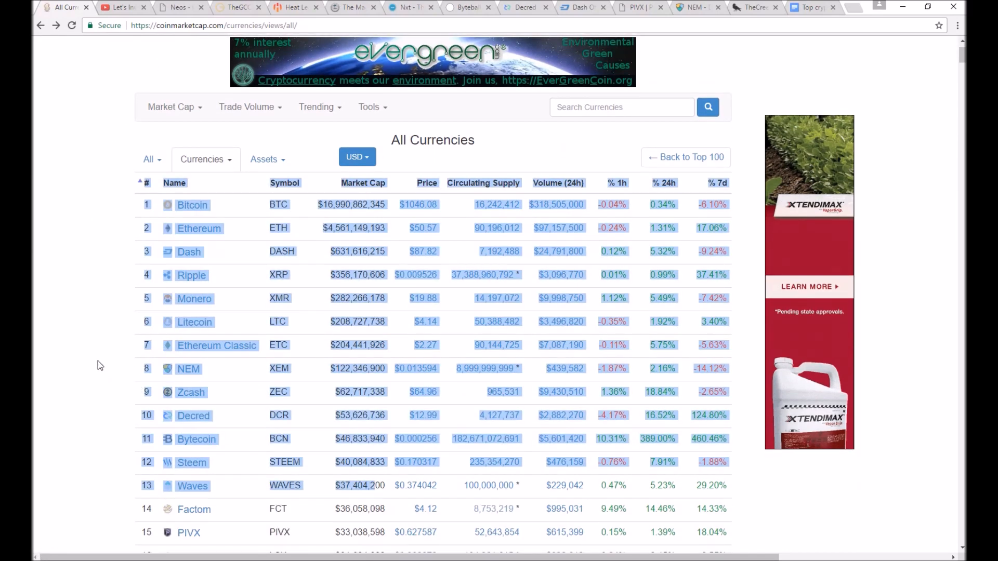
pyautogui.scroll(-3)
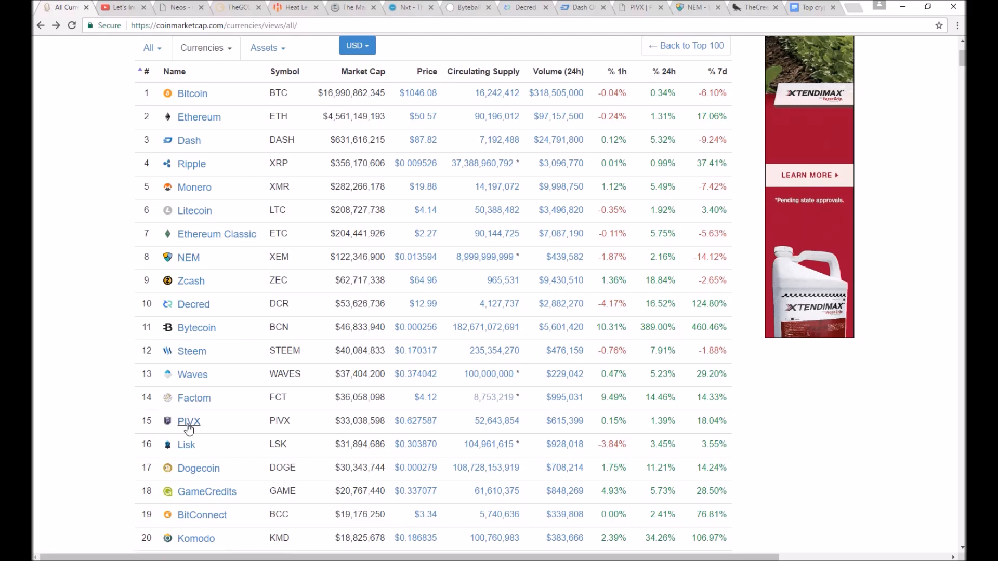
pyautogui.scroll(-3)
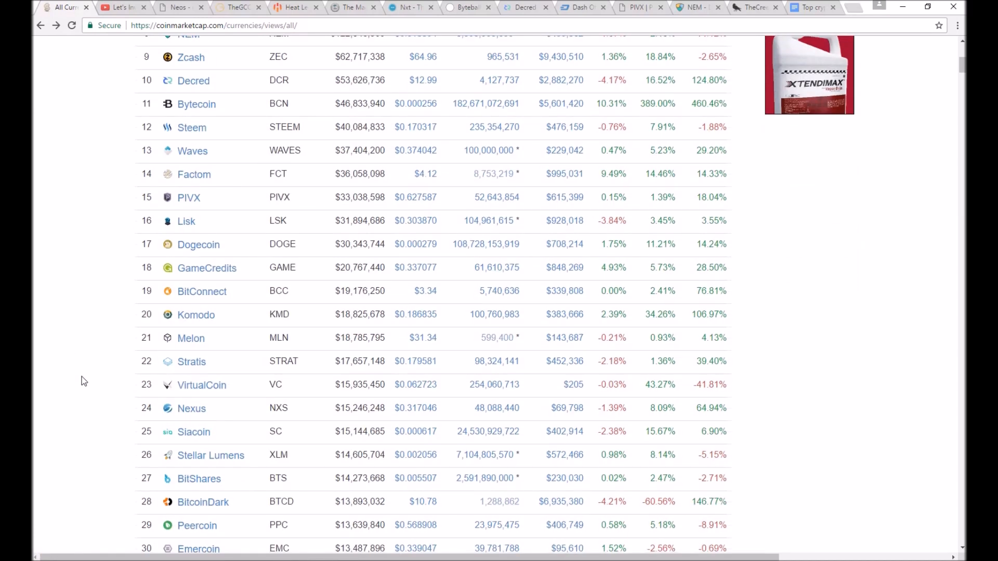
pyautogui.scroll(-3)
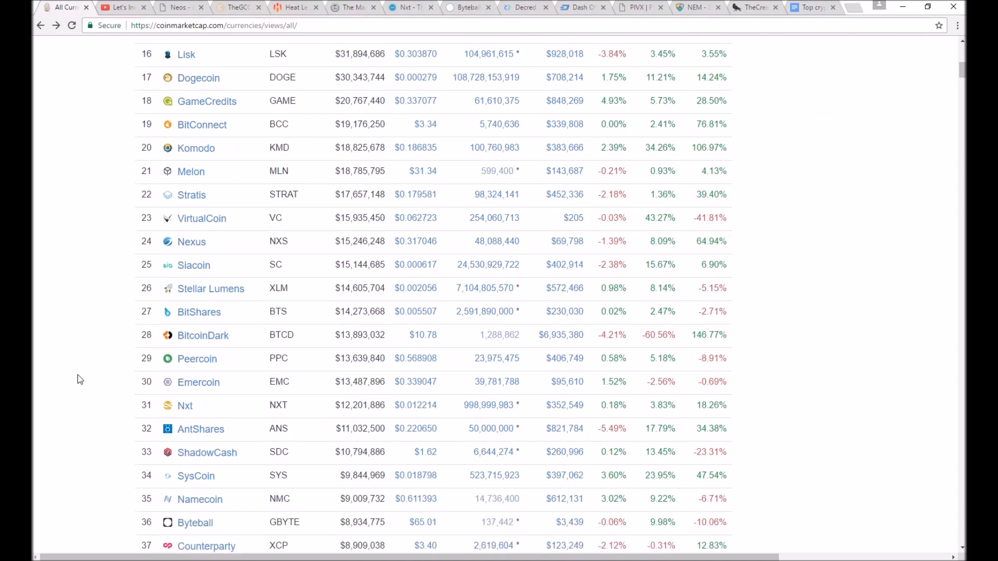
pyautogui.moveTo(185, 406)
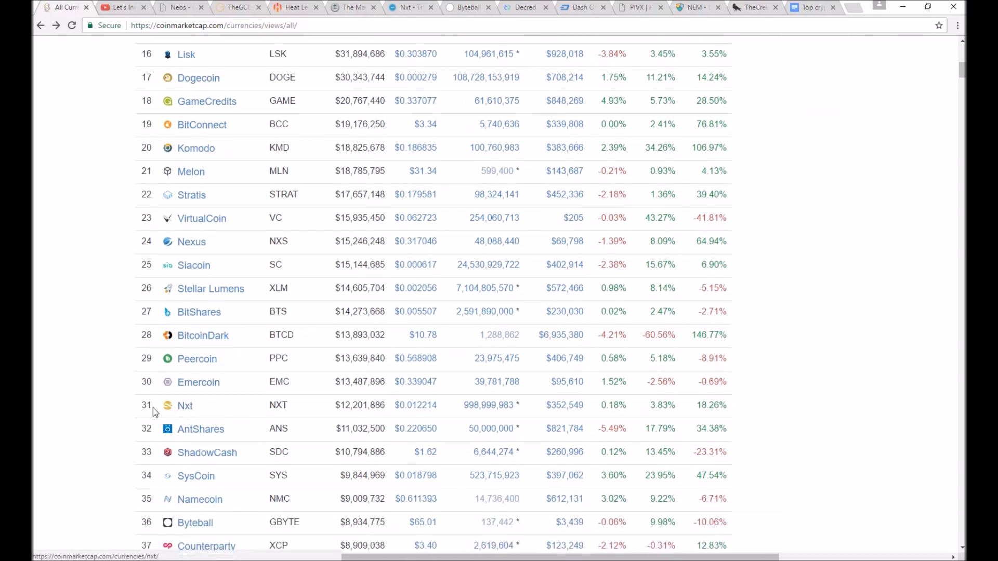
pyautogui.scroll(-3)
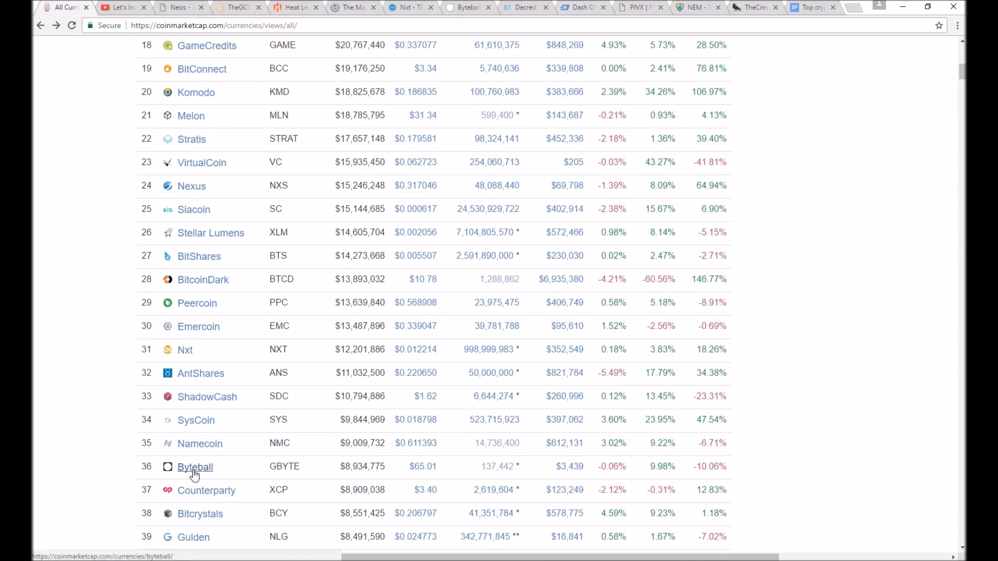
pyautogui.scroll(3)
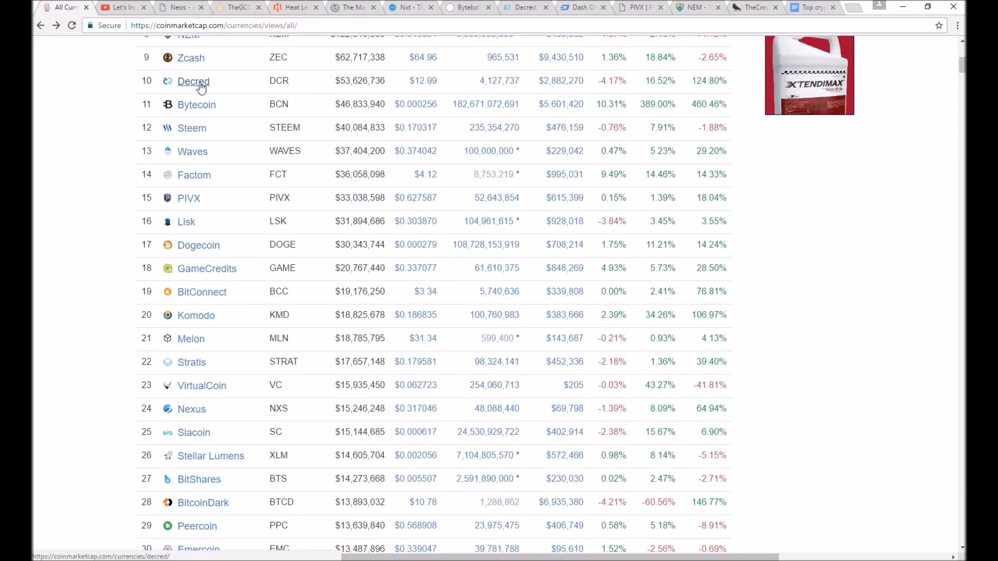
pyautogui.scroll(3)
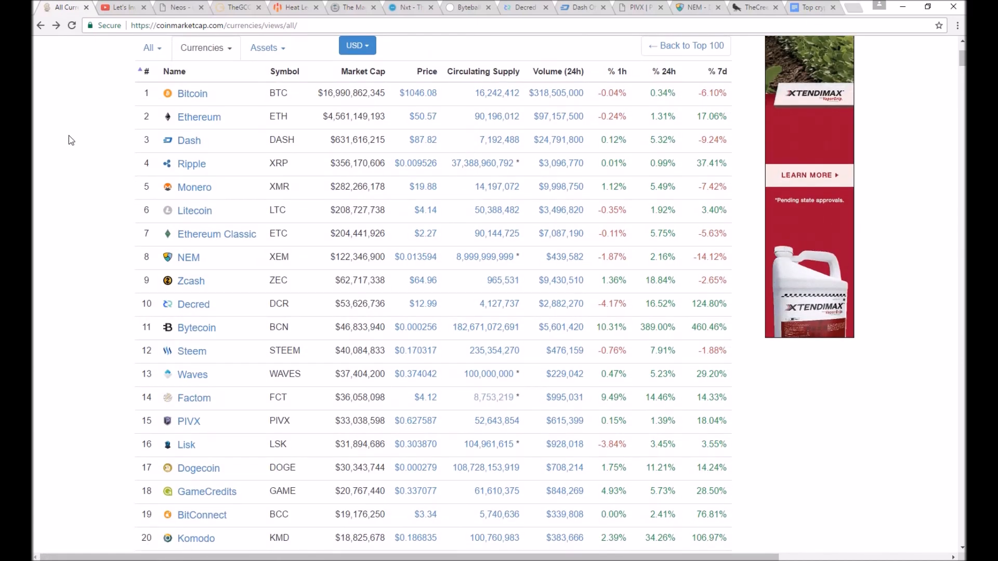
pyautogui.moveTo(106, 147)
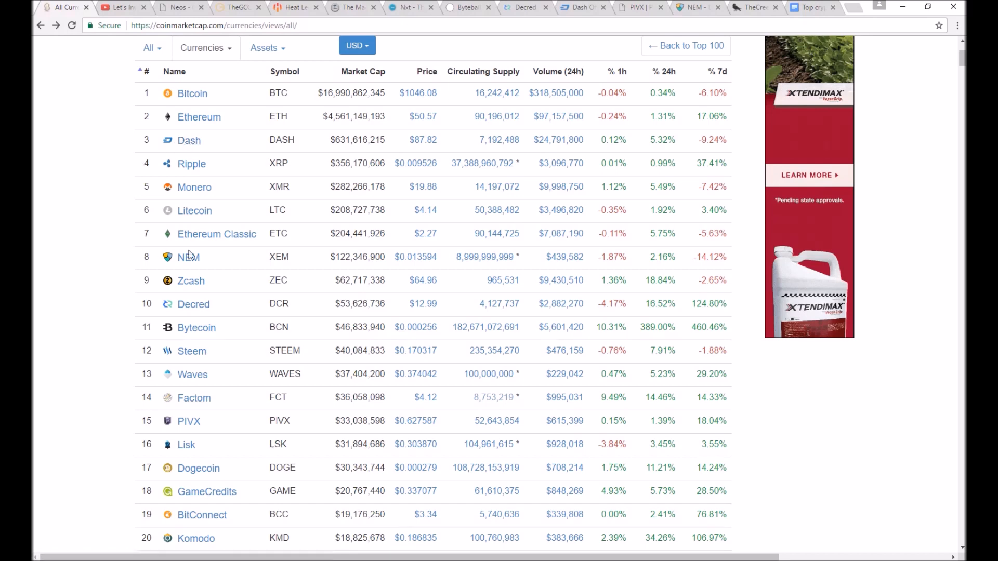
pyautogui.moveTo(188, 421)
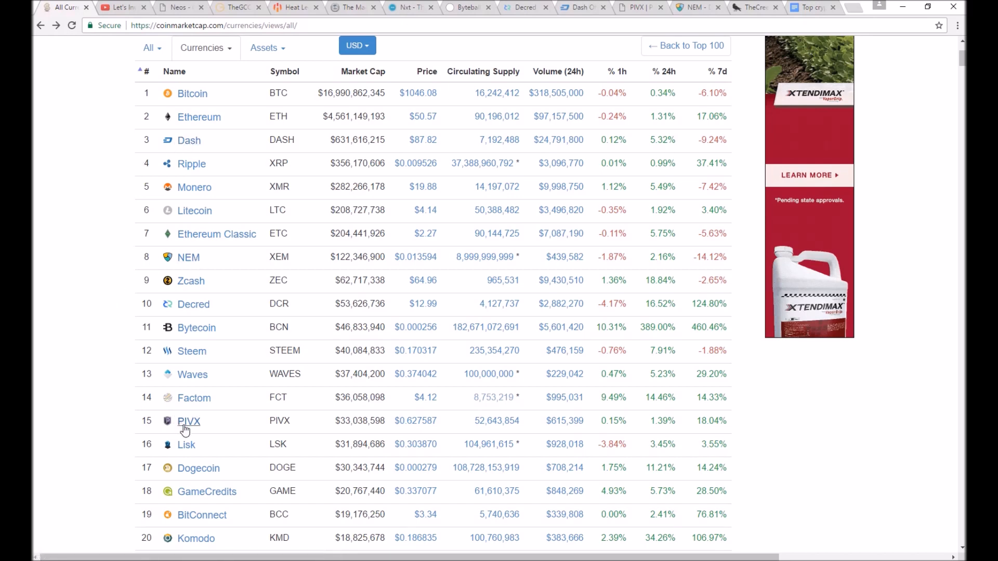
pyautogui.moveTo(170, 327)
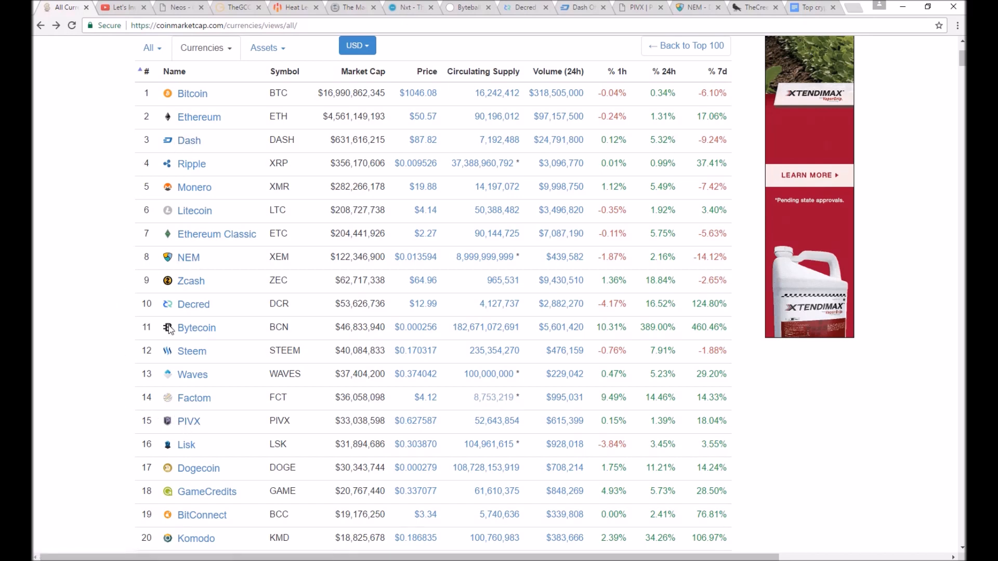
# Skim the ranking again down to about rank 120
pyautogui.scroll(-3)
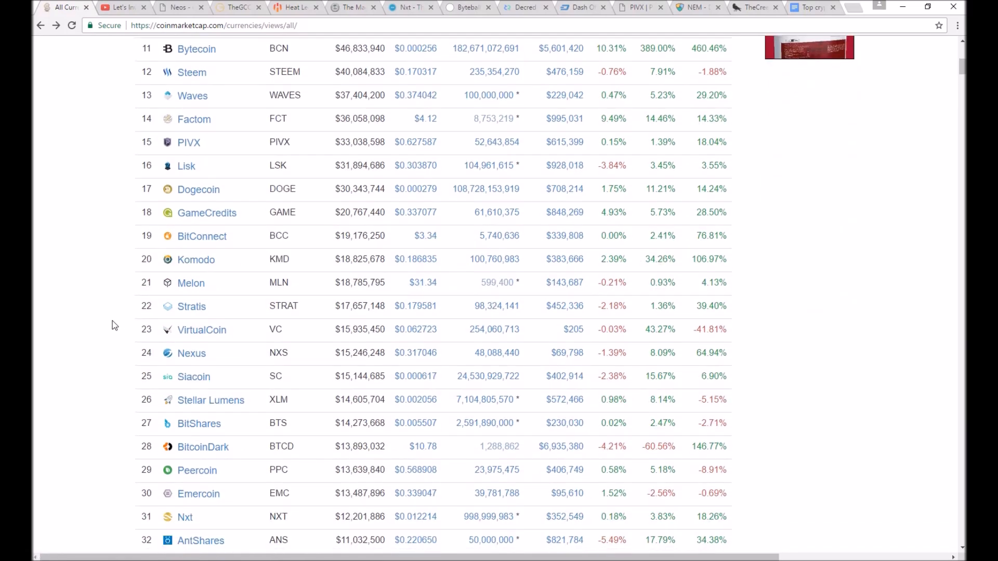
pyautogui.scroll(-3)
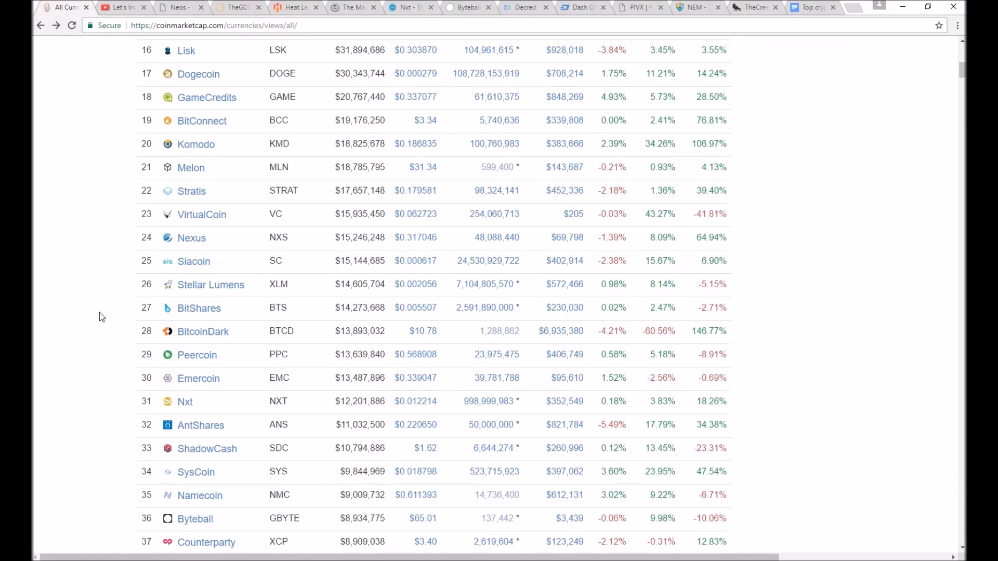
pyautogui.scroll(-3)
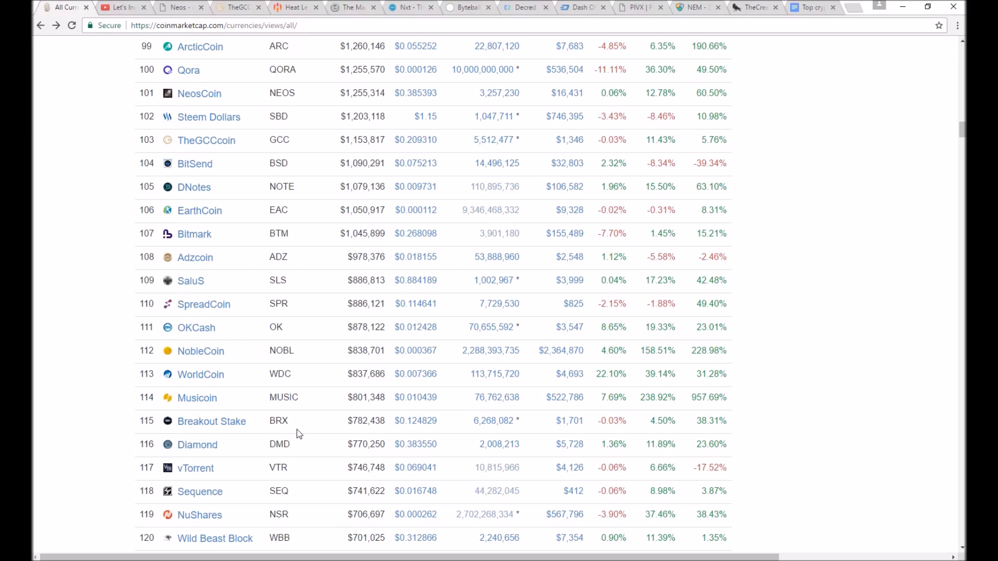
pyautogui.scroll(3)
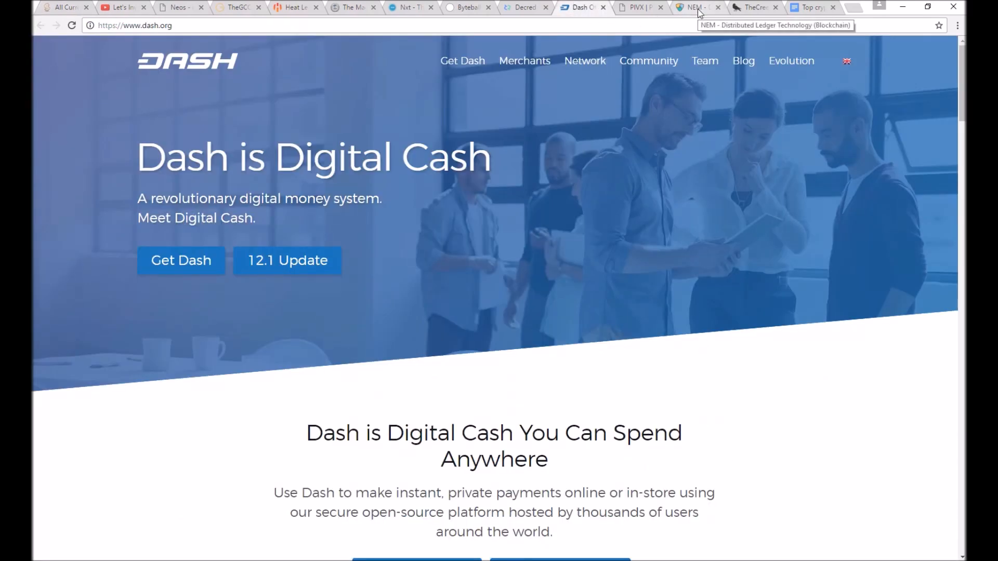
# Browse the PIVX homepage down to its wallets section and back up
pyautogui.click(636, 7)
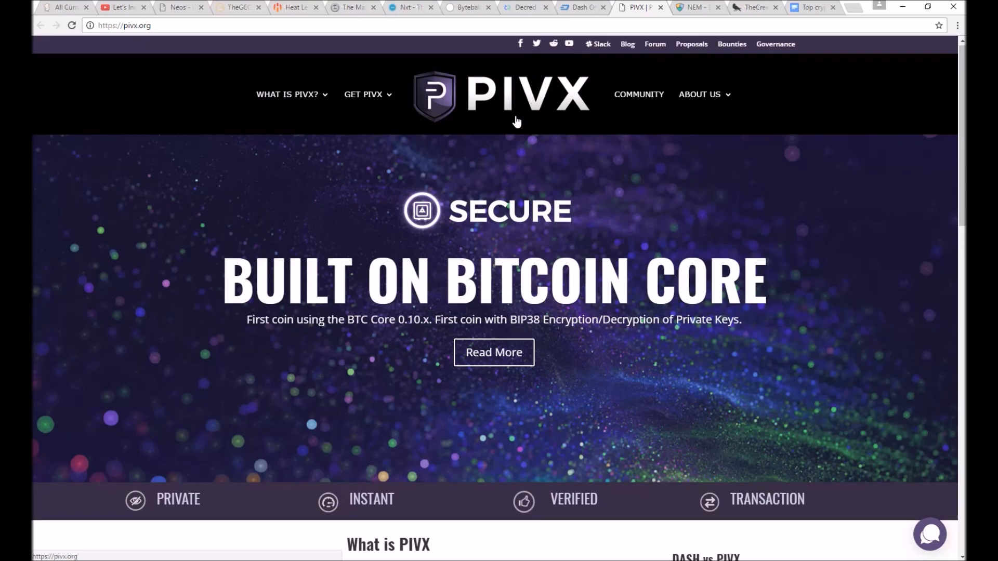
pyautogui.scroll(-3)
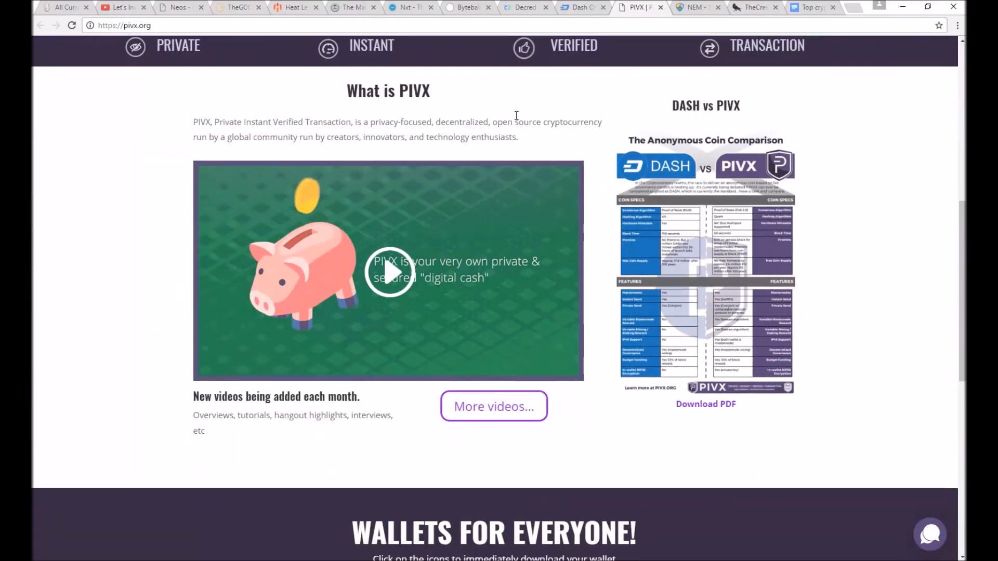
pyautogui.scroll(-3)
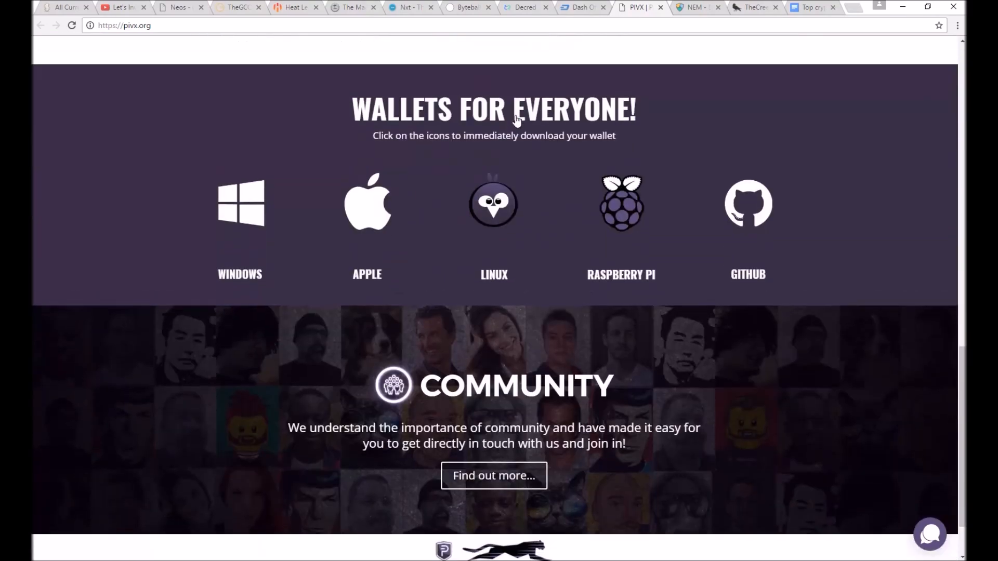
pyautogui.scroll(3)
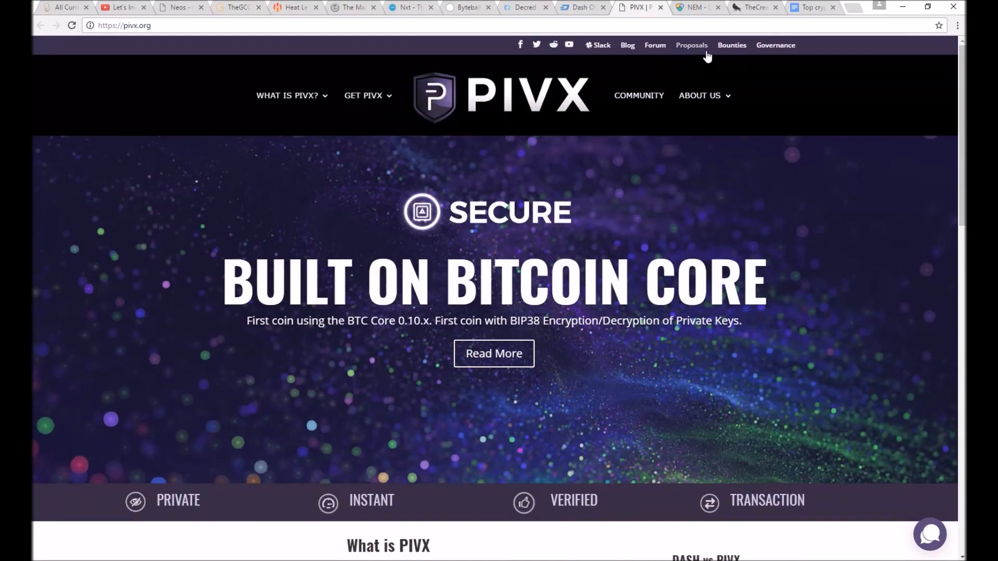
# Check the Dash site's masternode chart, then return to CoinMarketCap's all-currencies ranking
pyautogui.click(578, 7)
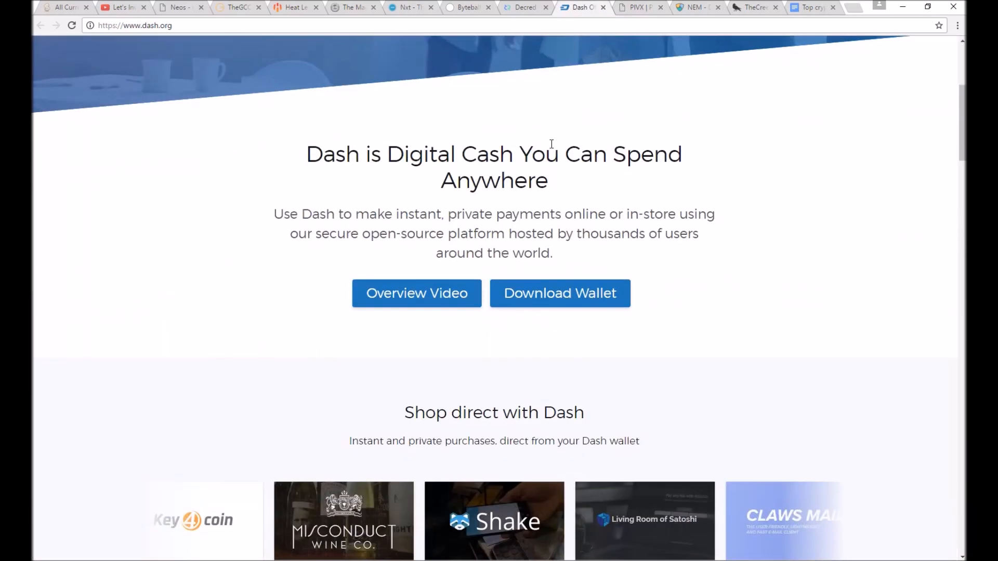
pyautogui.scroll(-3)
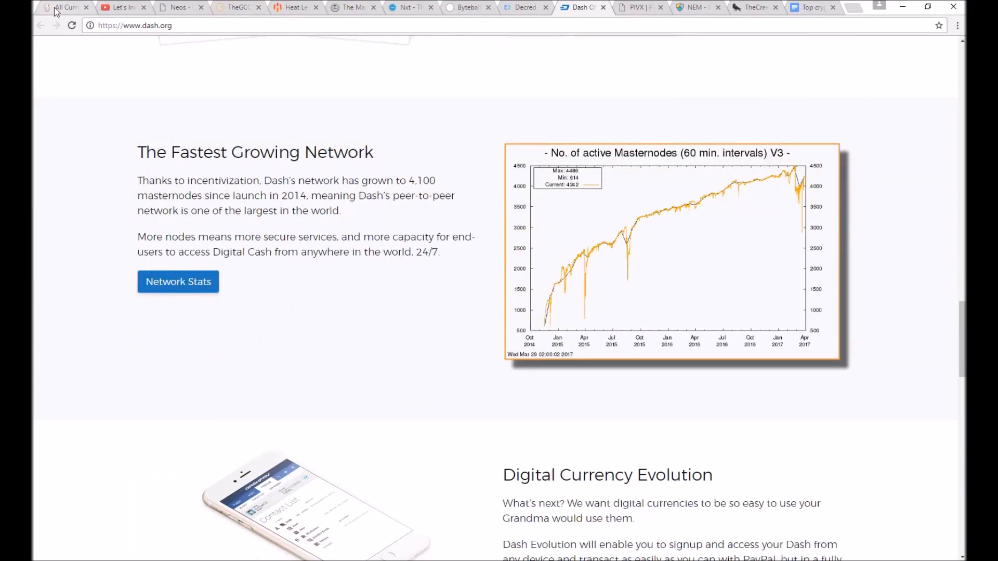
pyautogui.click(63, 7)
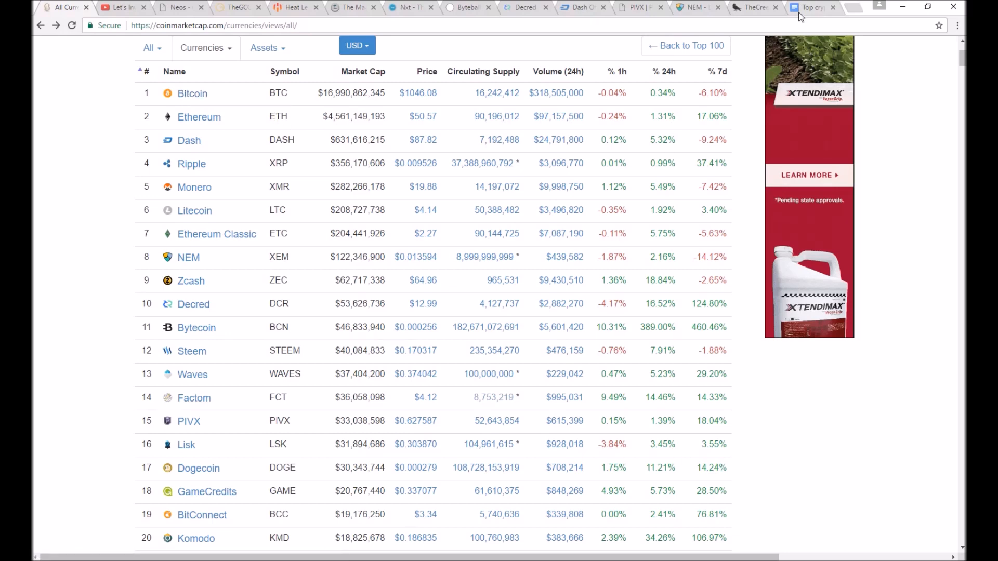
# Add 'Bitcoin???' as item 7 of the Top 6 list, then return to the all-currencies list
pyautogui.click(809, 7)
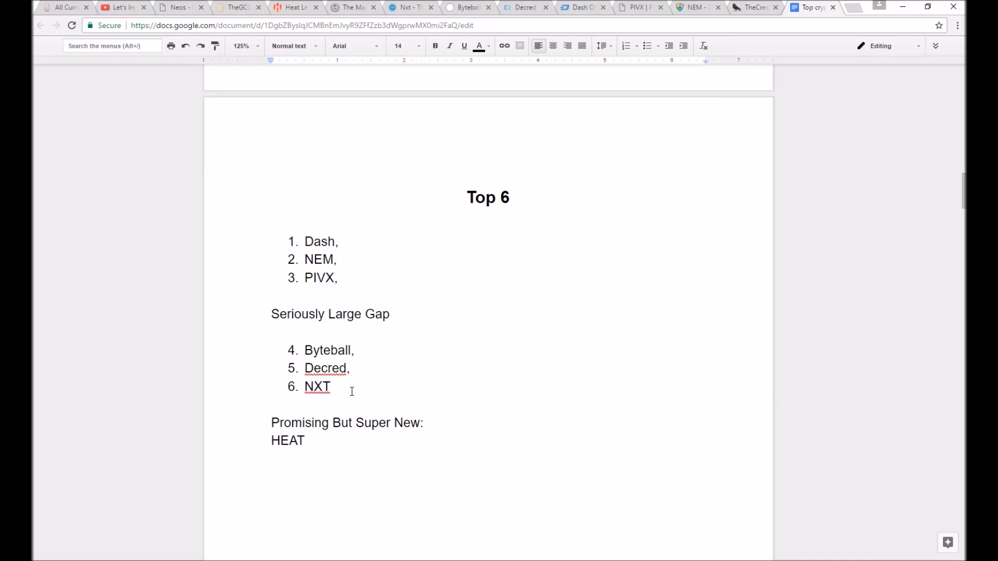
pyautogui.write('B')
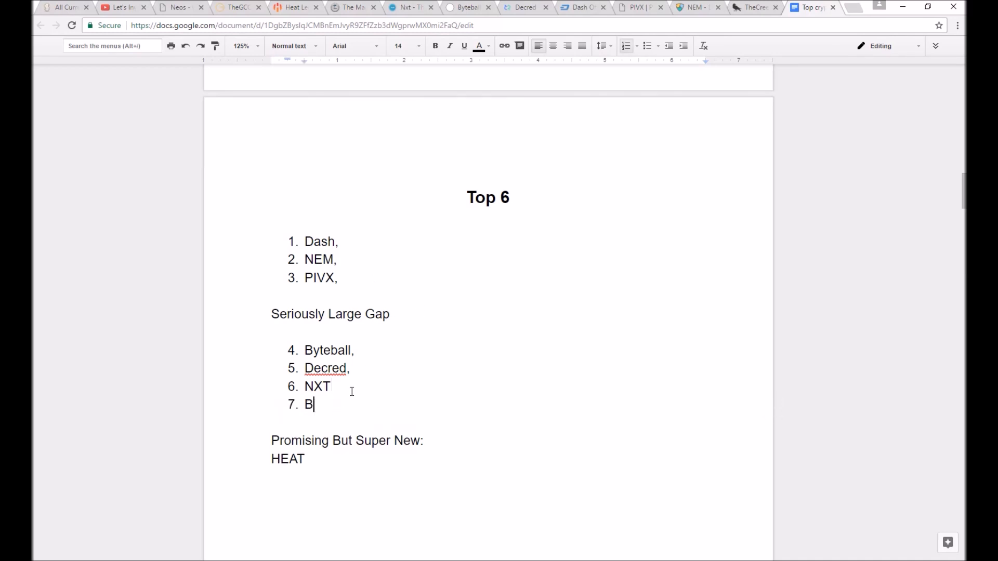
pyautogui.write('itC')
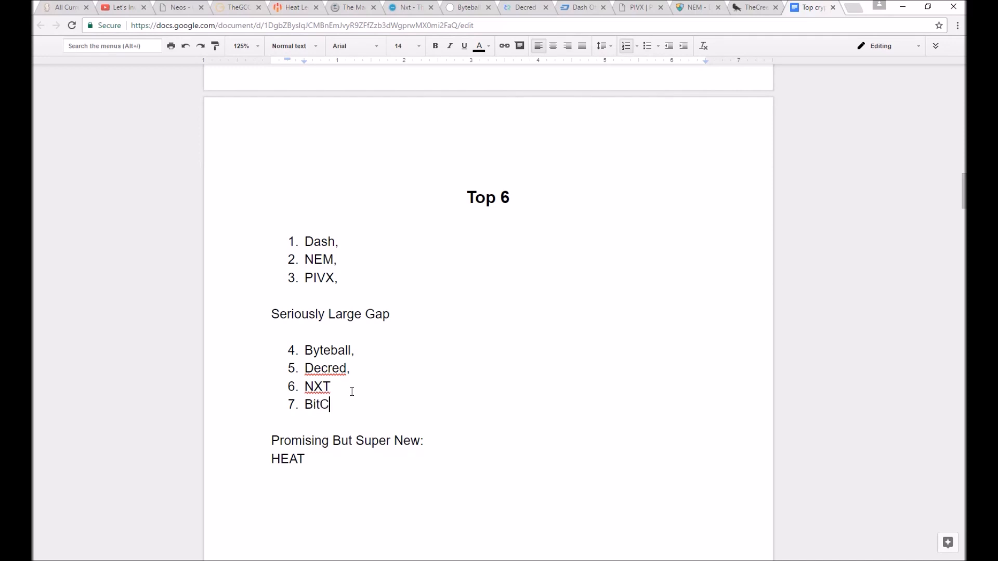
pyautogui.write('oi')
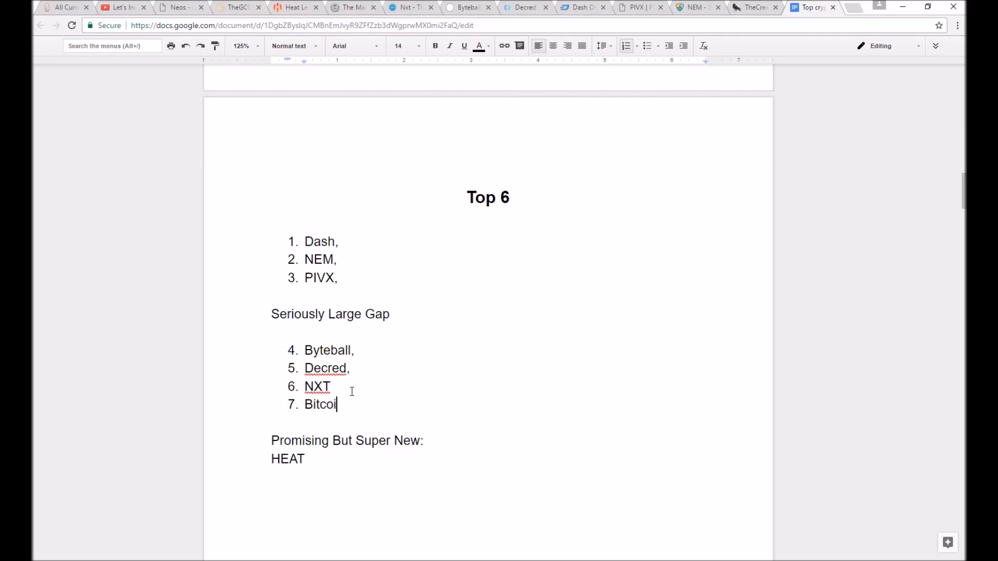
pyautogui.write('n??')
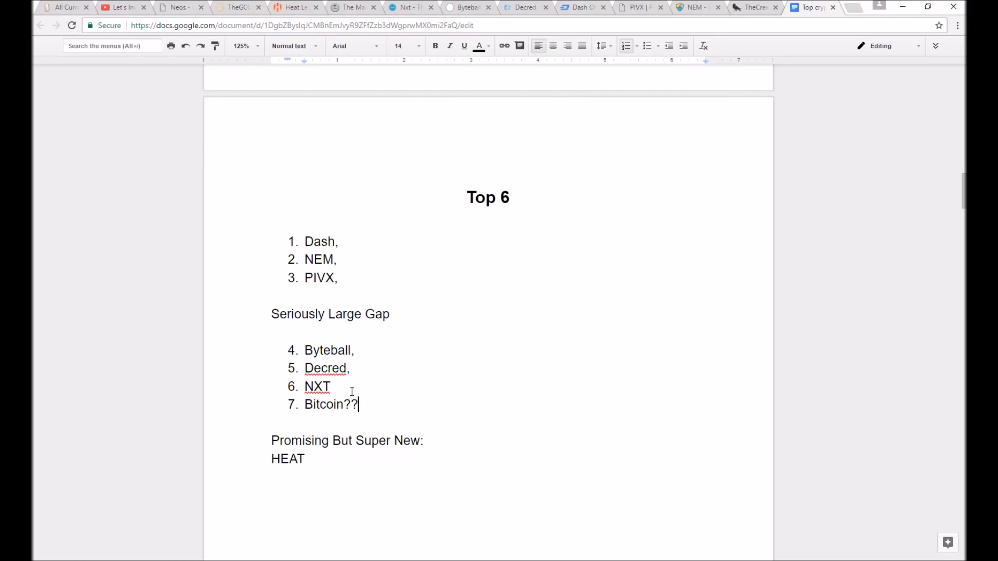
pyautogui.write('?')
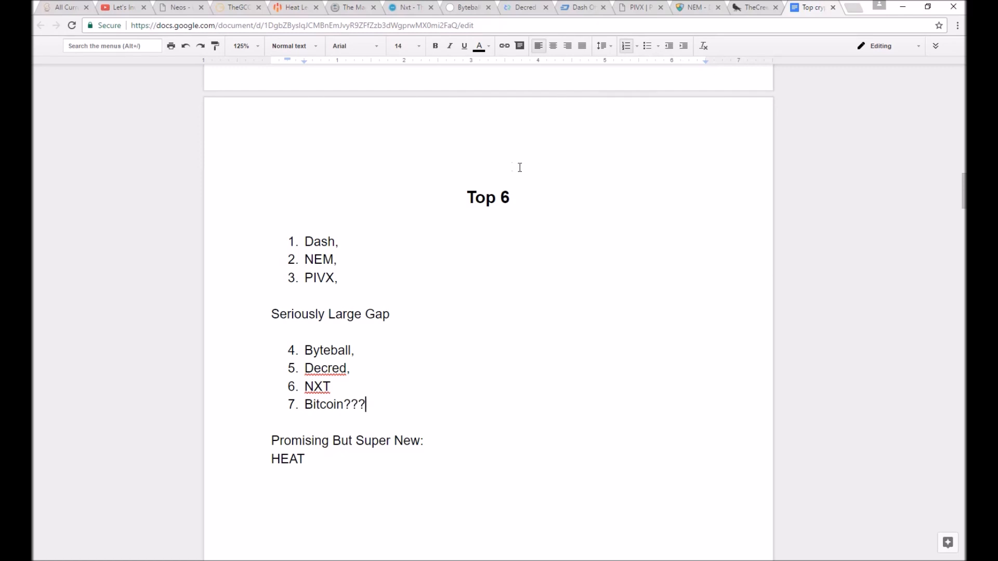
pyautogui.click(61, 7)
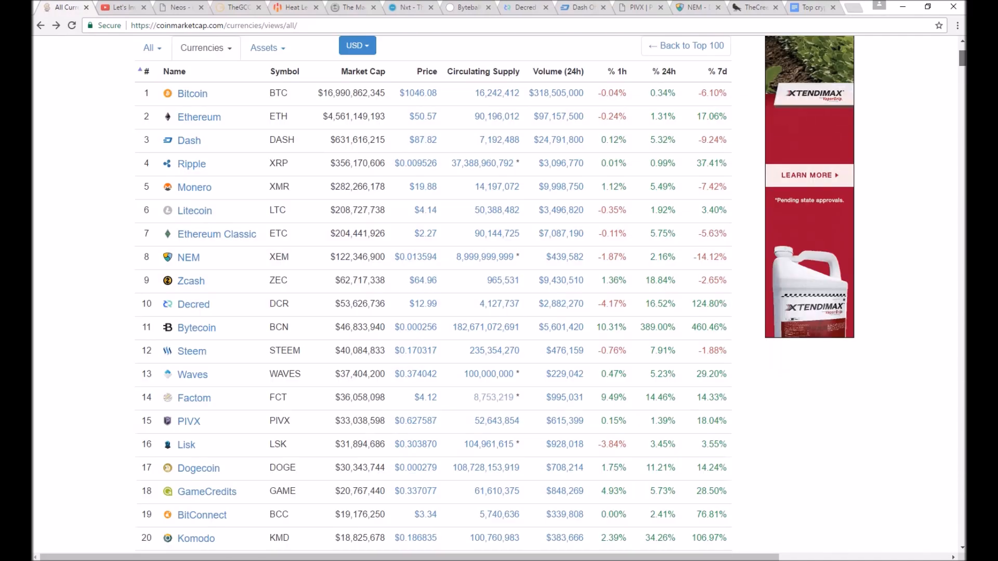
# Scroll the all-currencies table around rank 600 and back to the 470s to reach TheCreed
pyautogui.scroll(-3)
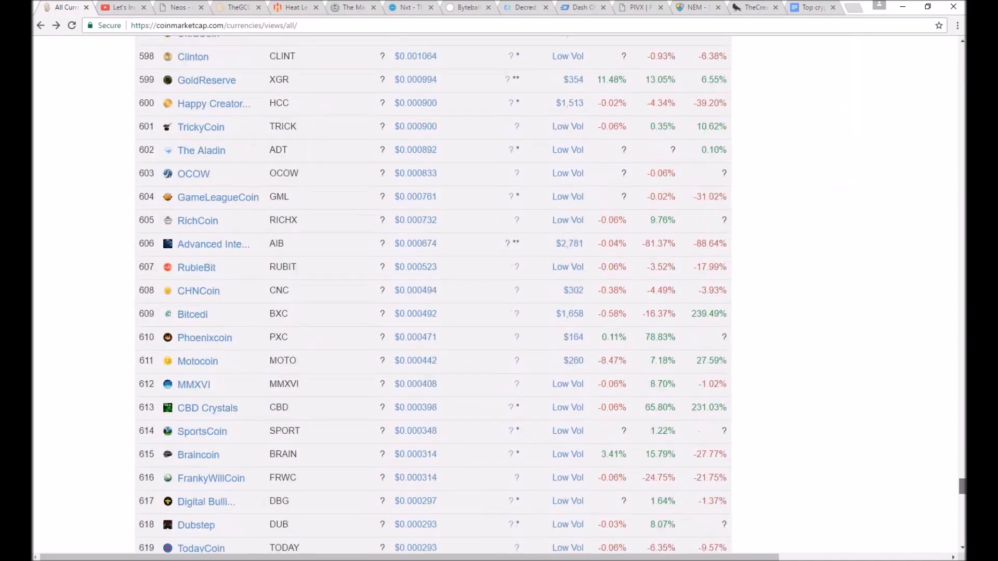
pyautogui.scroll(3)
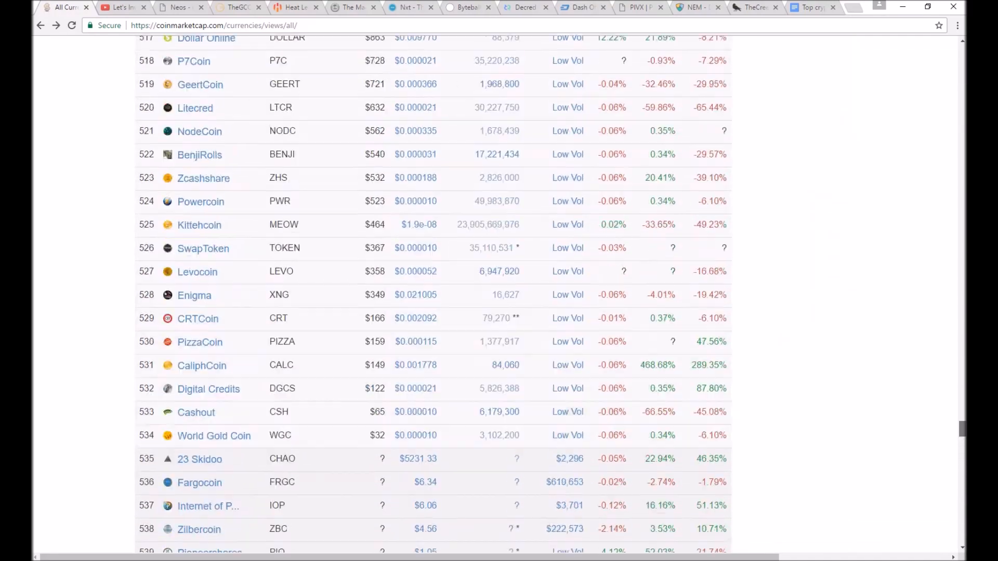
pyautogui.scroll(3)
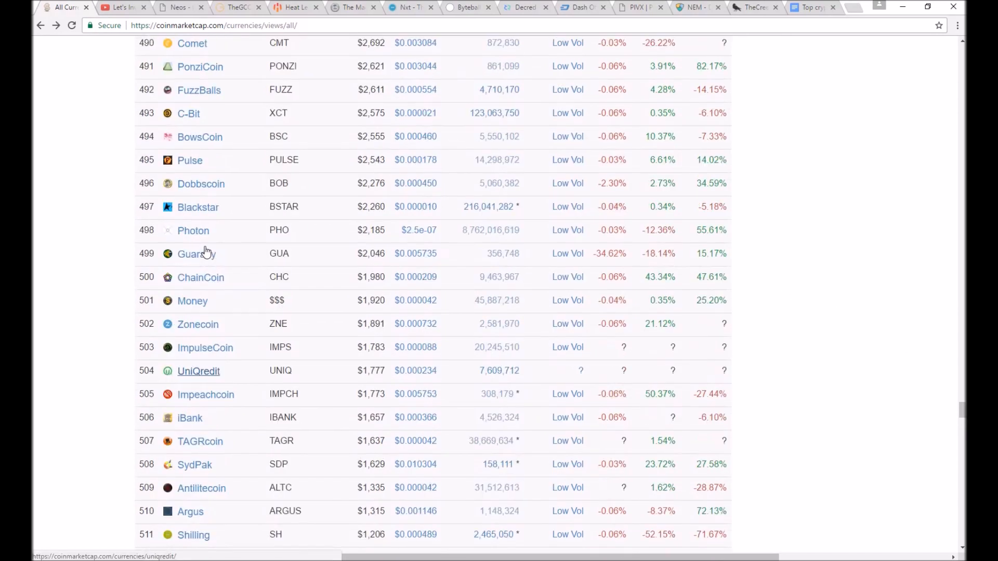
pyautogui.scroll(3)
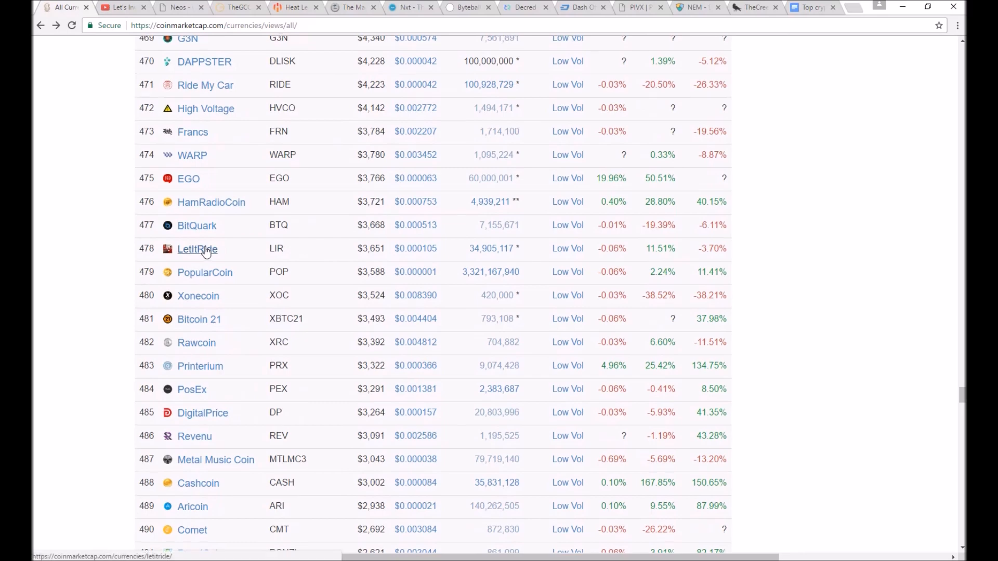
pyautogui.scroll(3)
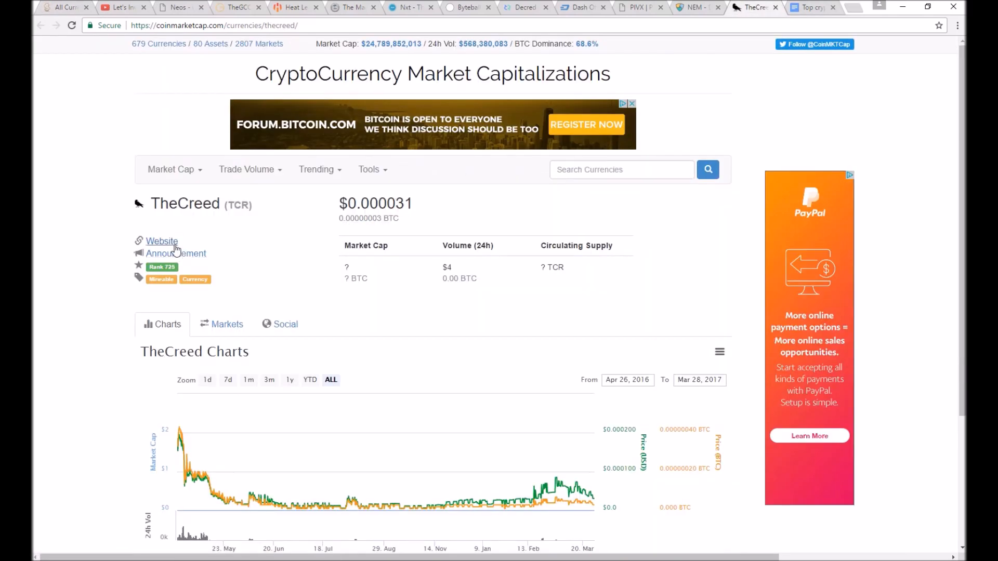
# Visit TheCreed's official website, select the TheCreed (TCR) name, then close its CoinMarketCap page
pyautogui.click(161, 240)
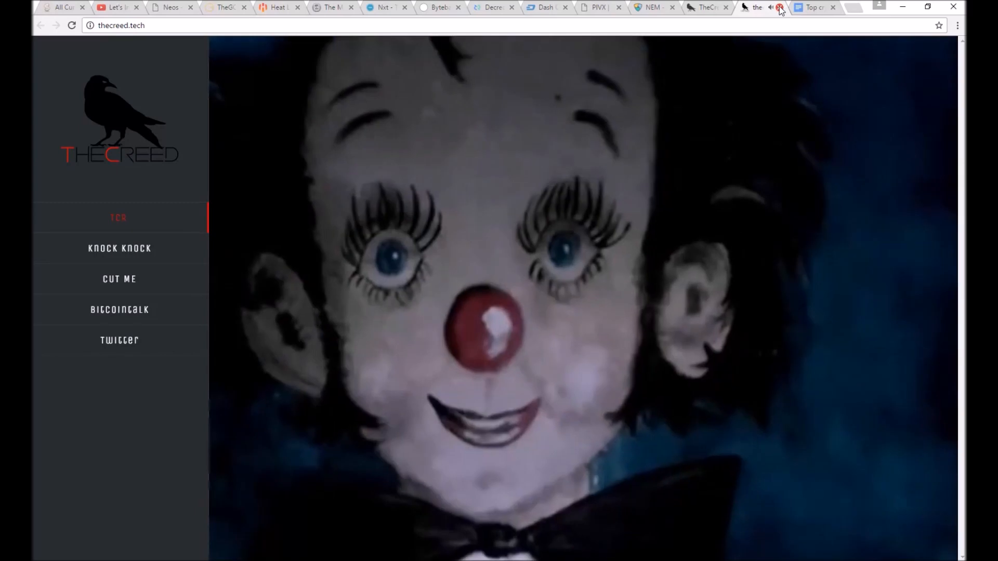
pyautogui.click(758, 8)
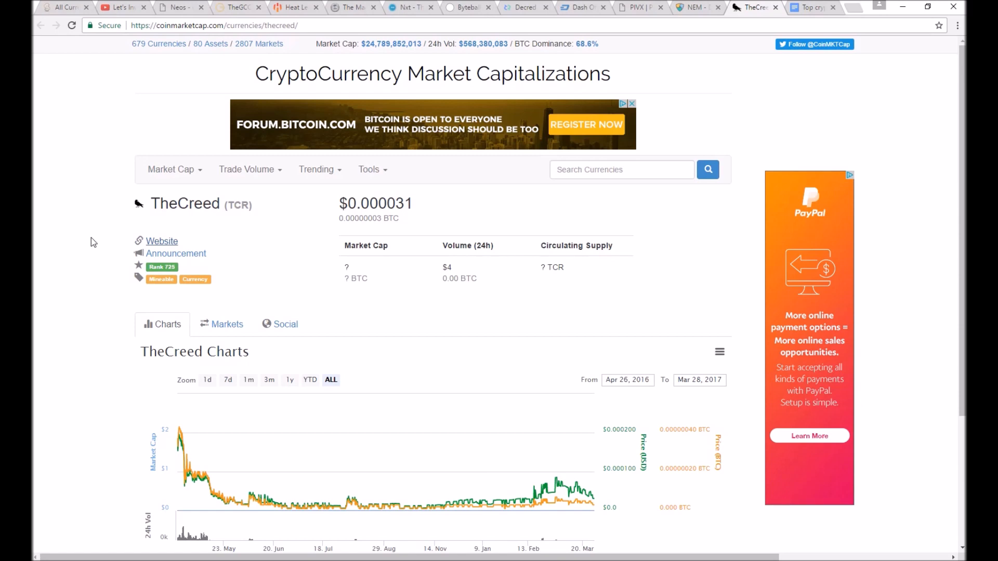
pyautogui.moveTo(104, 223)
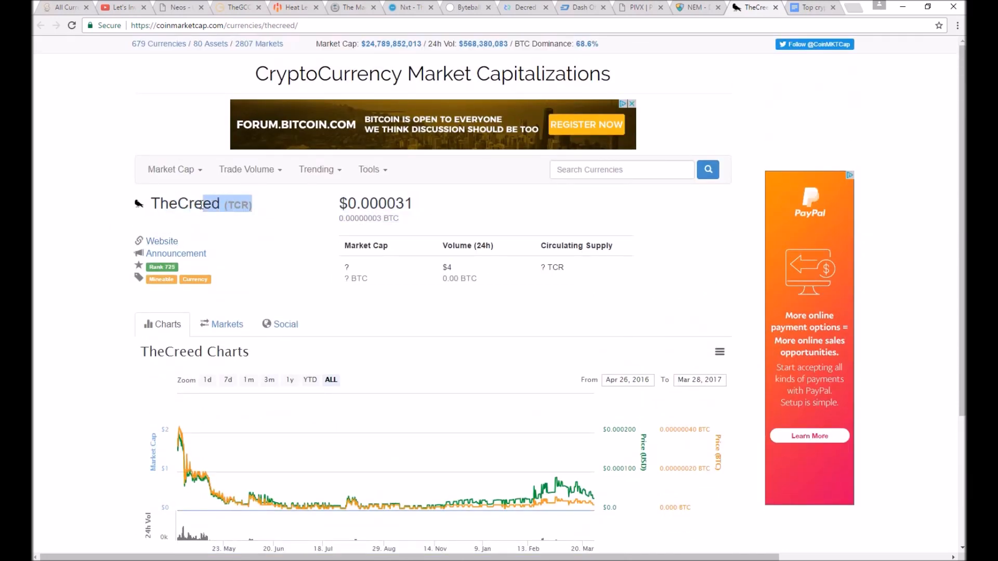
pyautogui.tripleClick(185, 203)
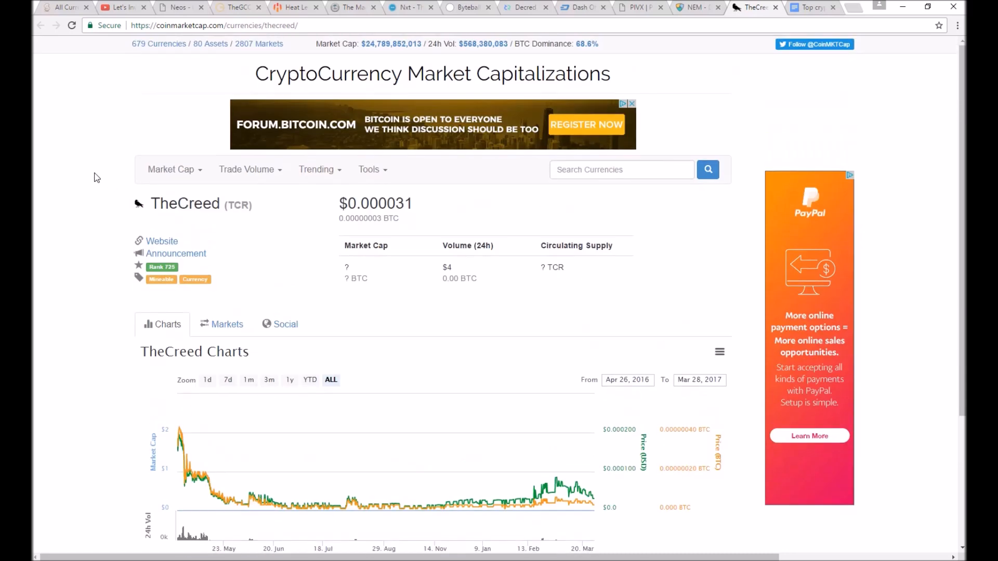
pyautogui.moveTo(347, 265)
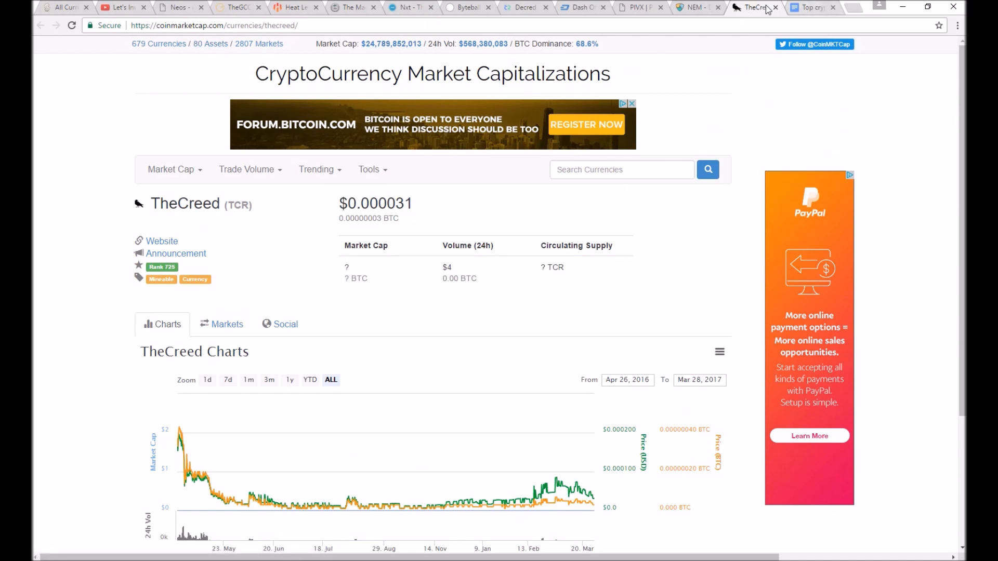
pyautogui.click(809, 7)
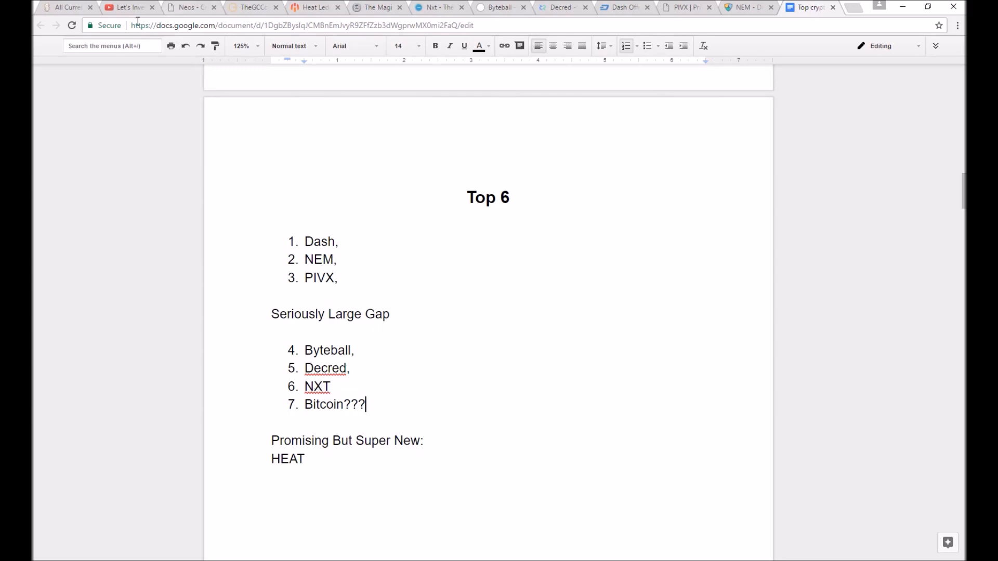
# Show the Let's Invest YouTube channel's full list of uploaded videos
pyautogui.click(126, 7)
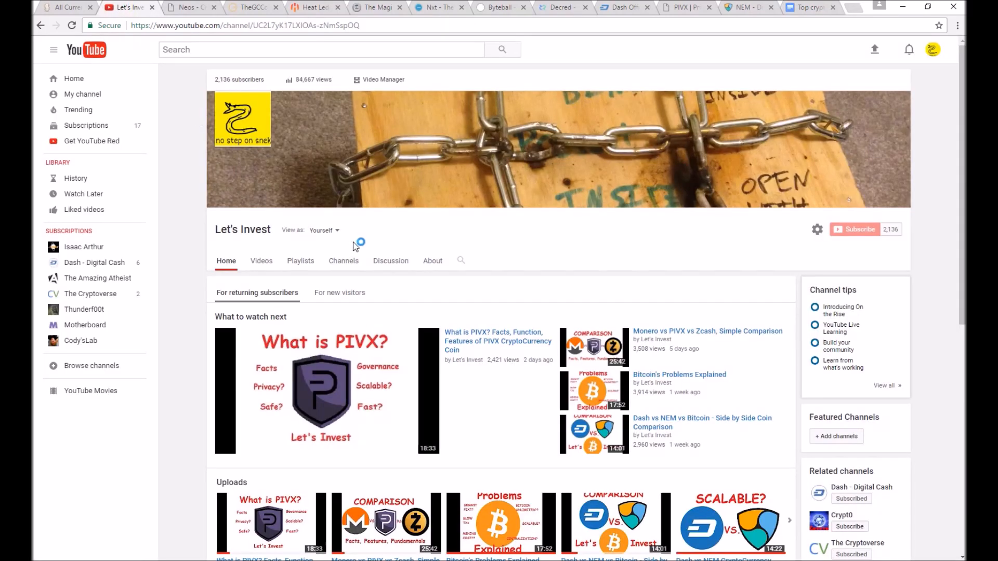
pyautogui.scroll(-3)
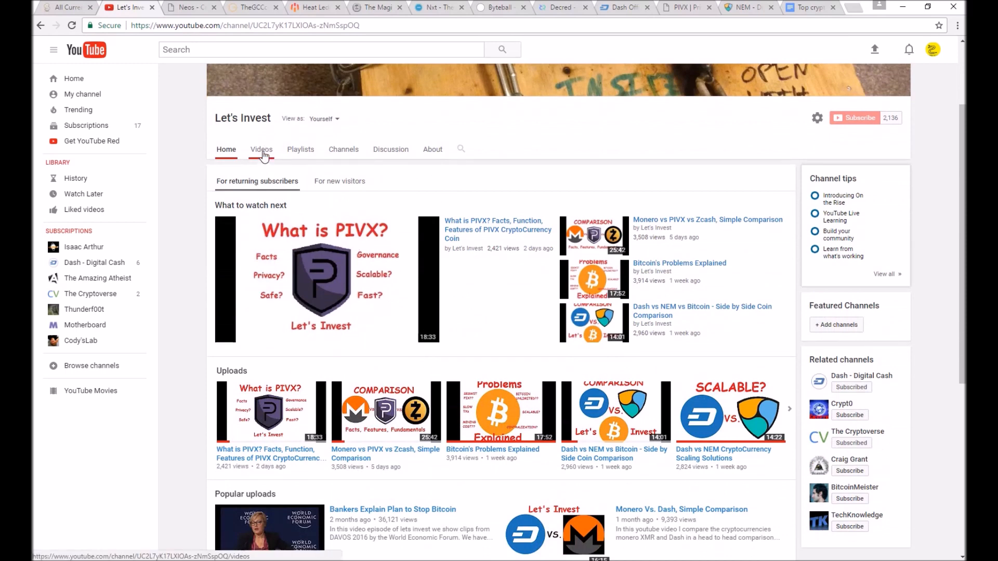
pyautogui.click(261, 148)
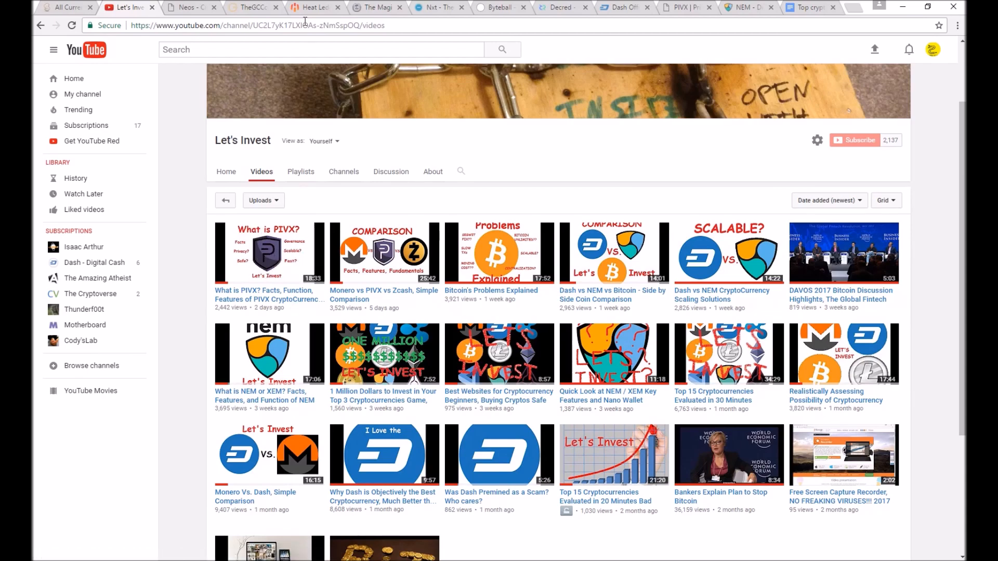
# Glance through the HEAT Ledger homepage, then return to the Top 6 ranking document
pyautogui.click(311, 7)
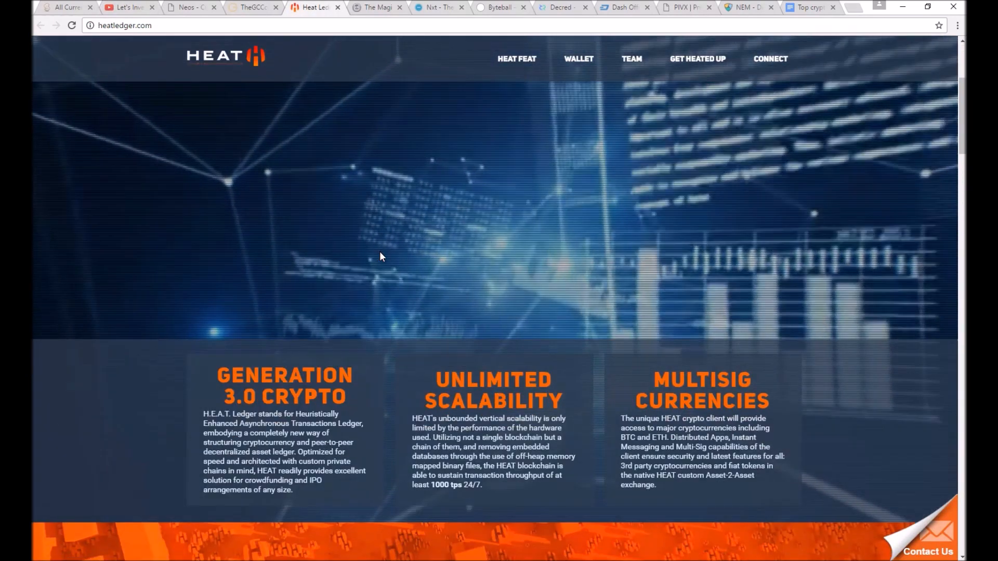
pyautogui.scroll(-3)
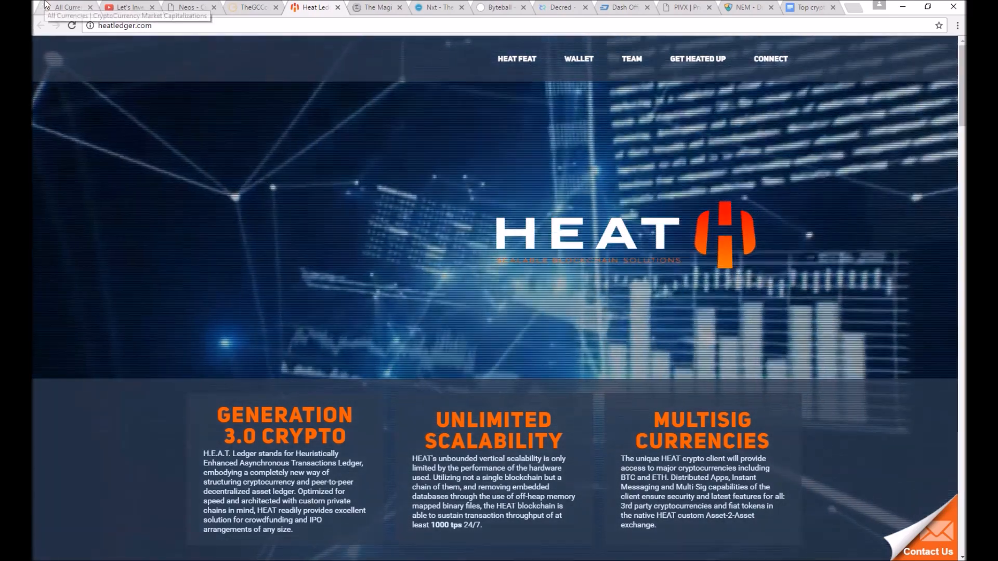
pyautogui.click(809, 7)
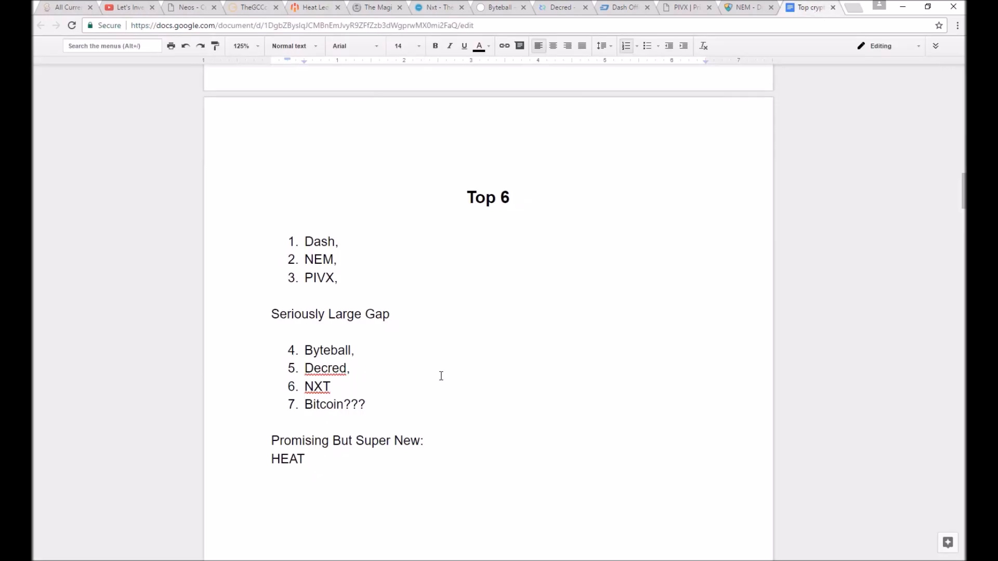
# Scroll the Desireable Features list in the doc, then switch back to the Let's Invest videos page
pyautogui.scroll(-3)
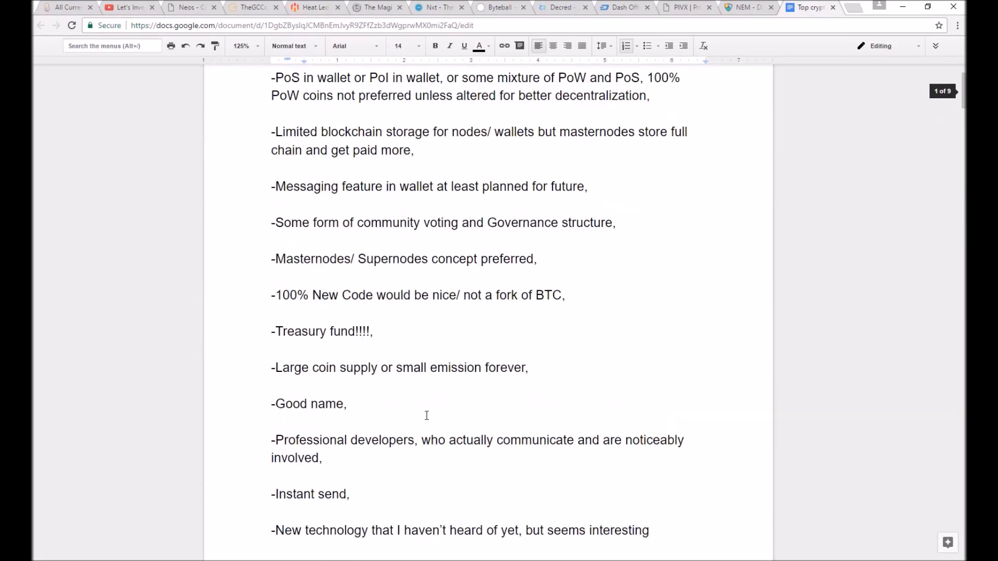
pyautogui.scroll(-3)
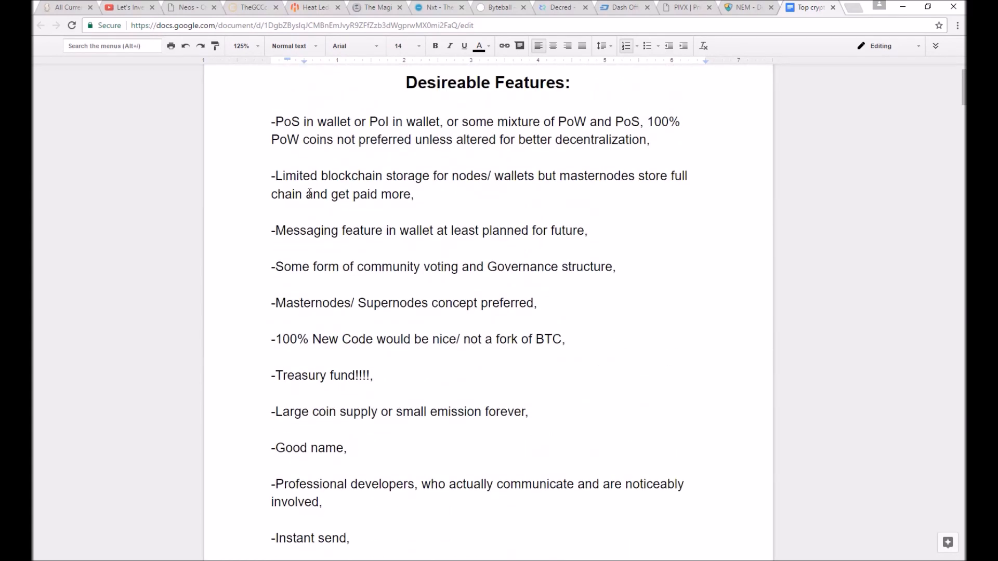
pyautogui.click(126, 7)
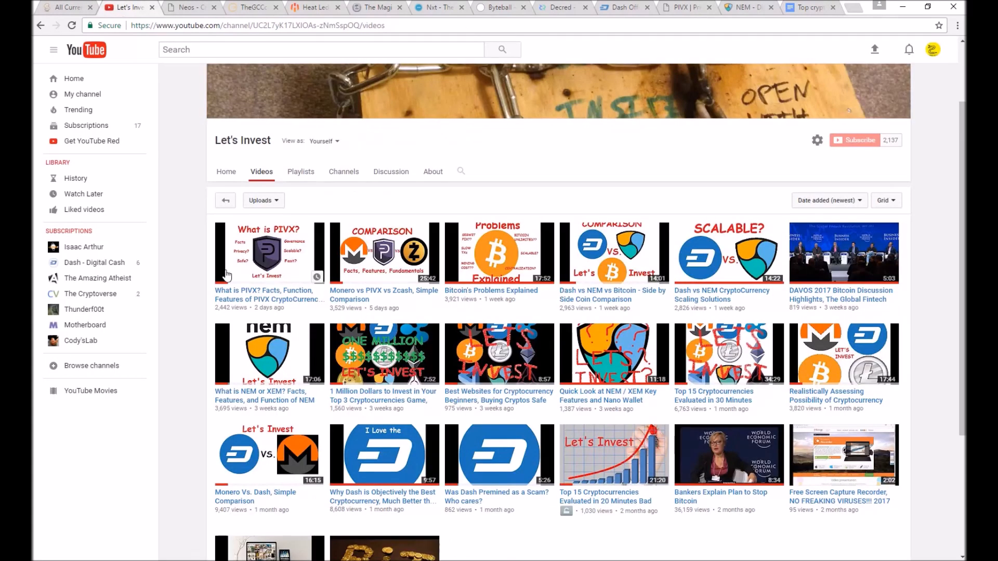
pyautogui.moveTo(805, 384)
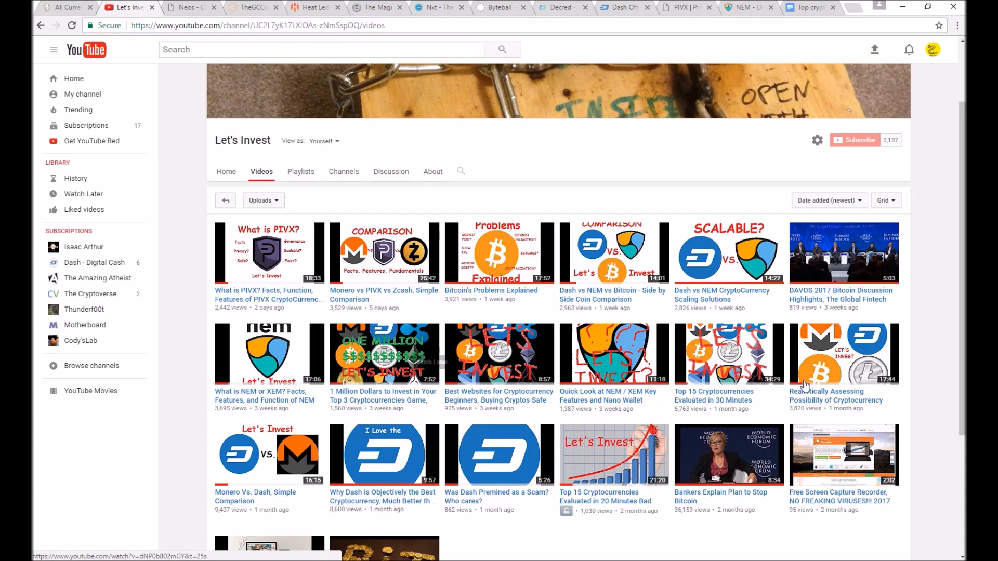